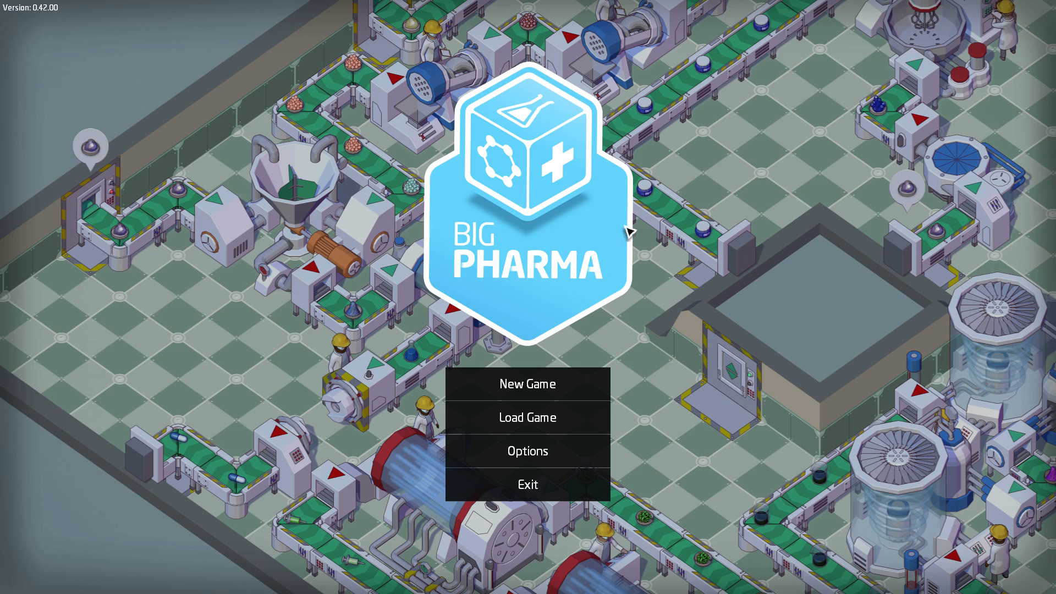
mouse_move(681, 266)
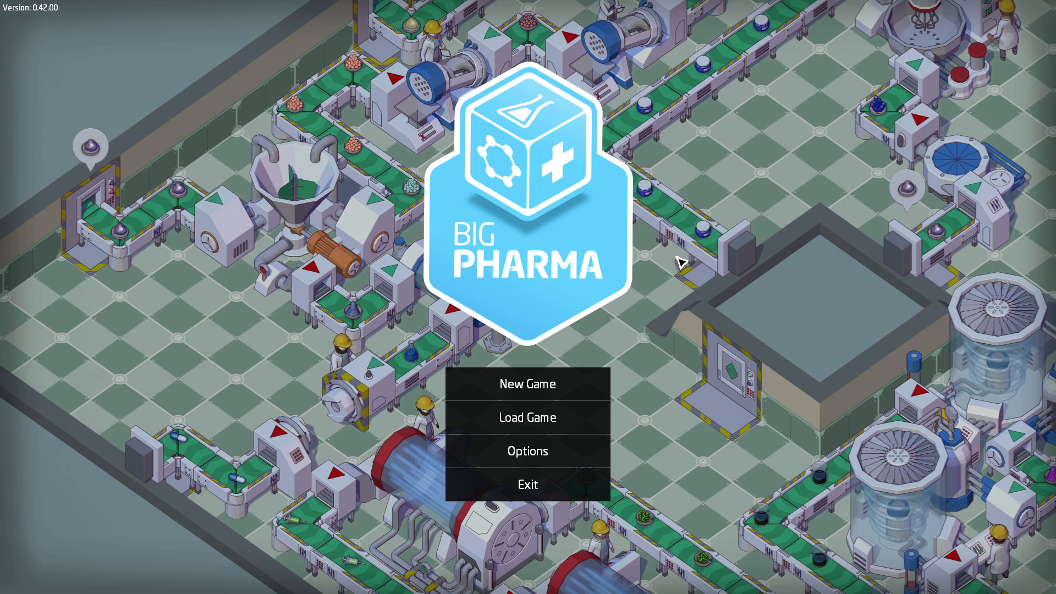
mouse_move(573, 317)
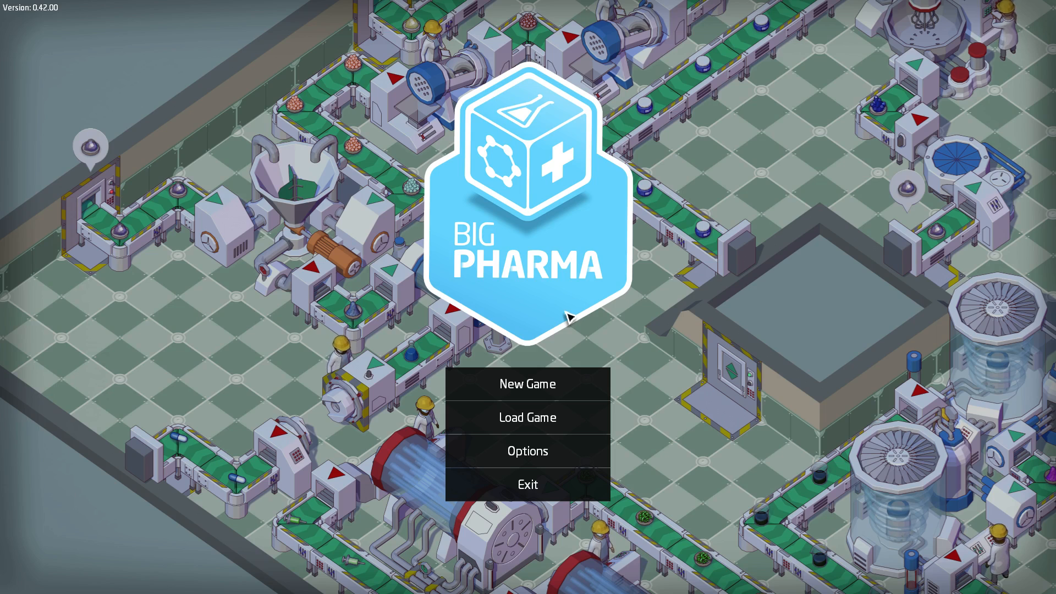
mouse_move(526, 390)
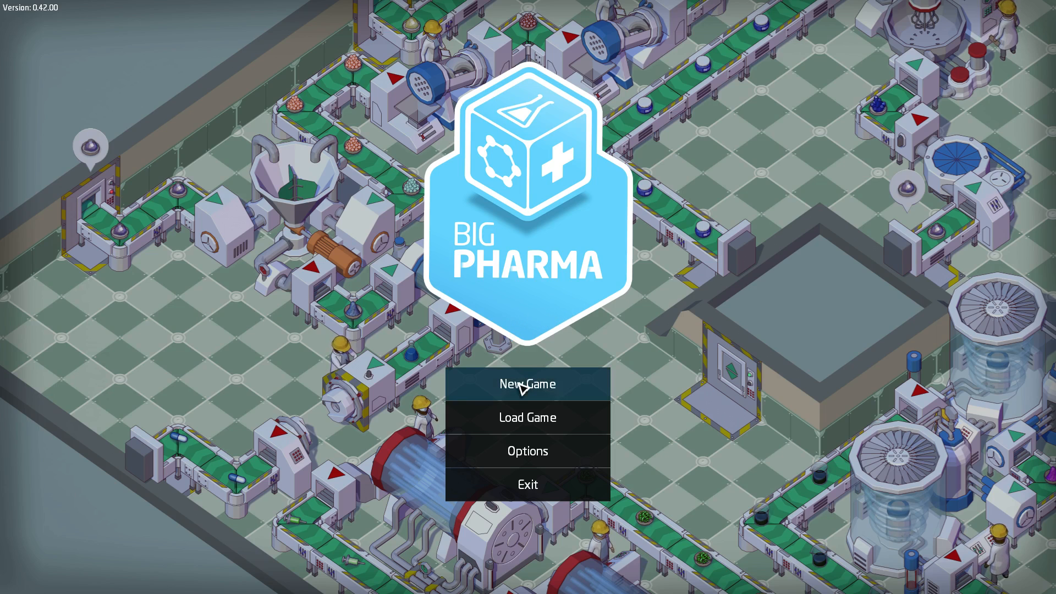
Step: Start a new game to bring up the scenario and challenge list
click(527, 384)
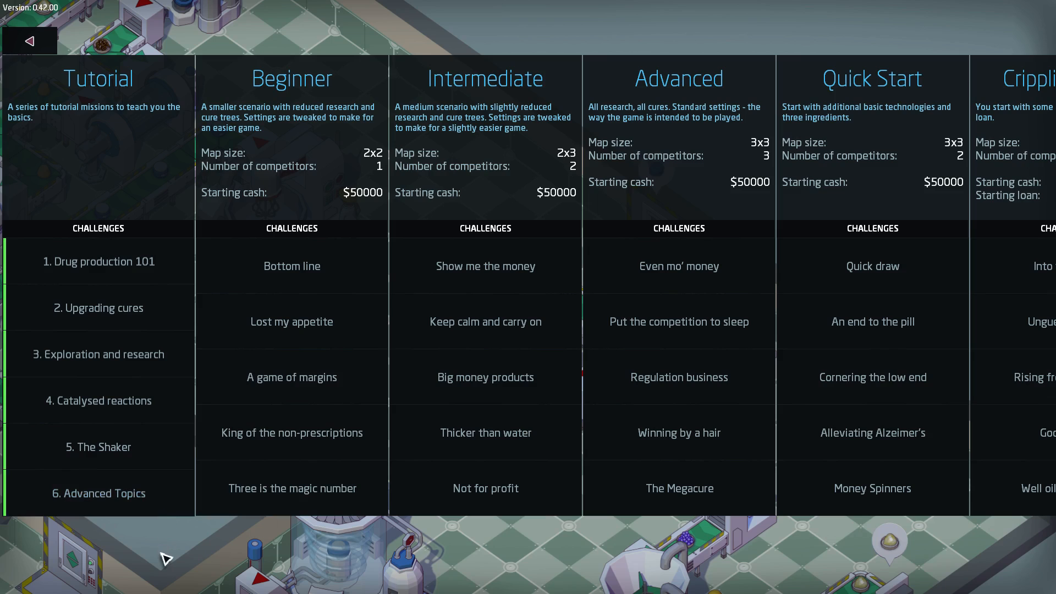
mouse_move(283, 267)
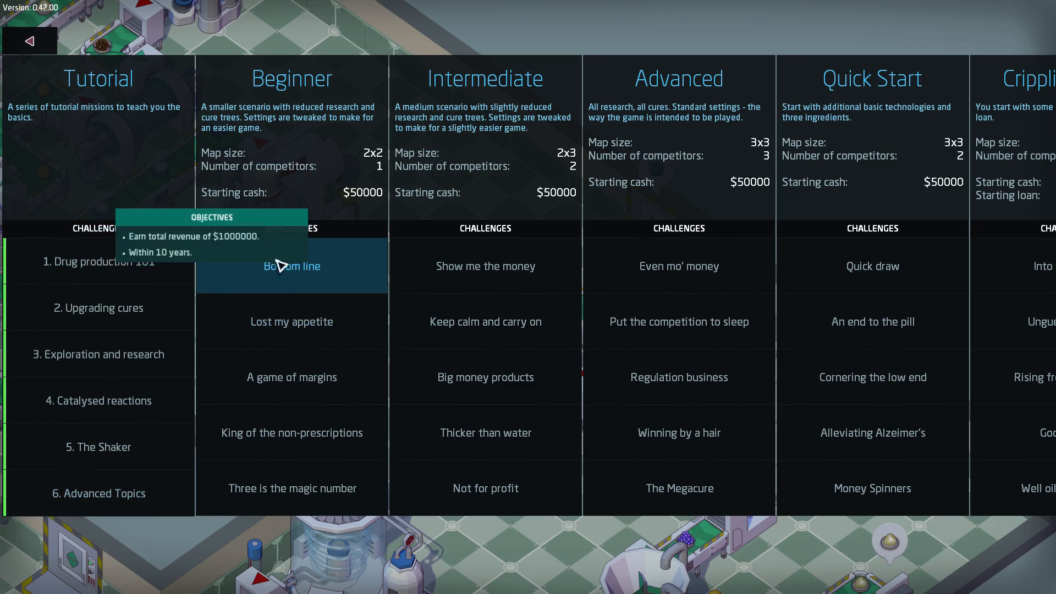
mouse_move(283, 83)
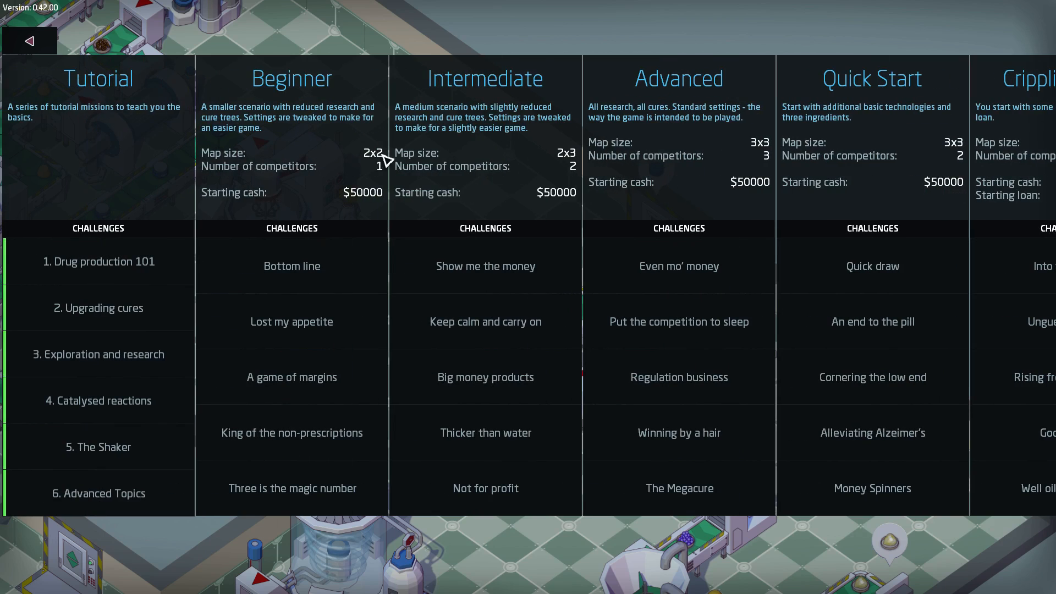
mouse_move(369, 172)
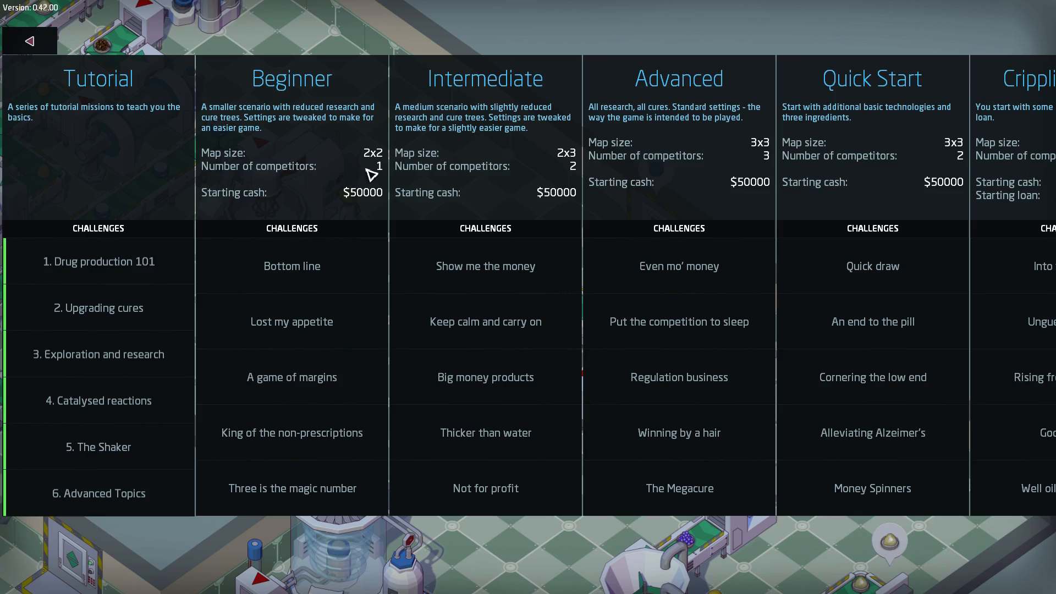
mouse_move(374, 202)
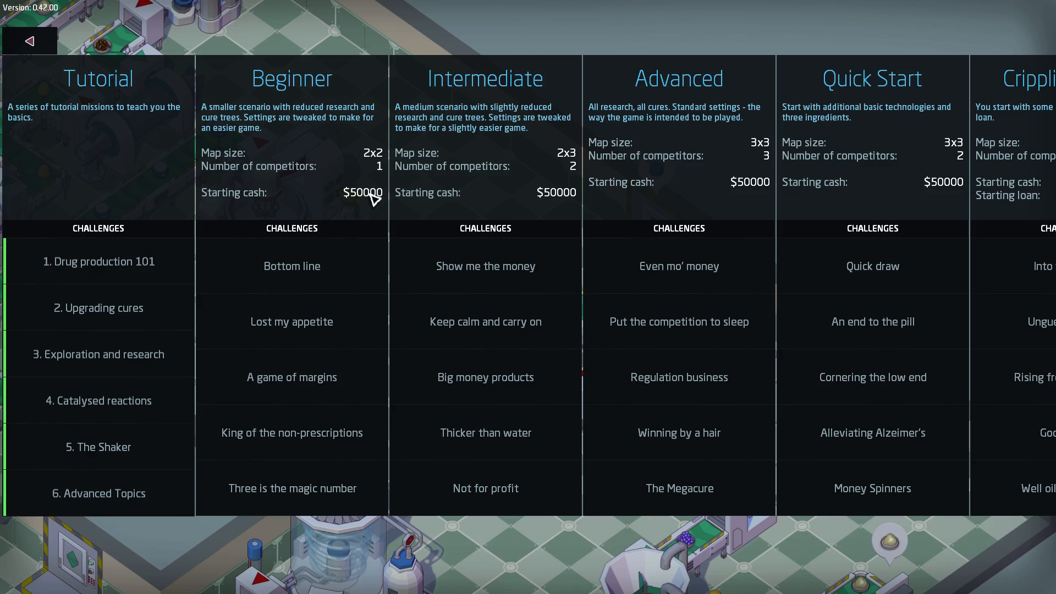
mouse_move(313, 338)
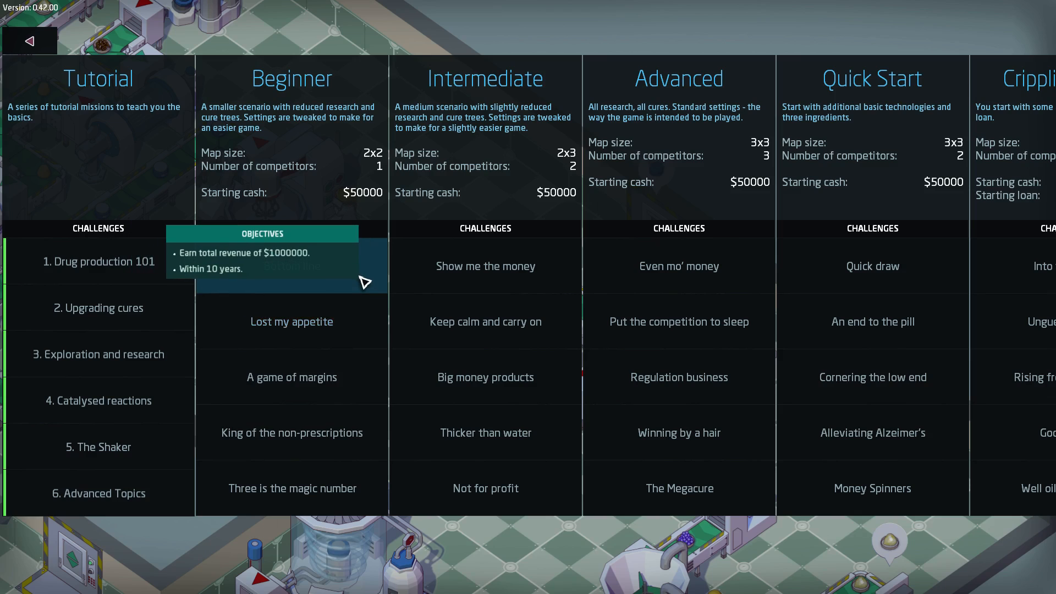
mouse_move(313, 324)
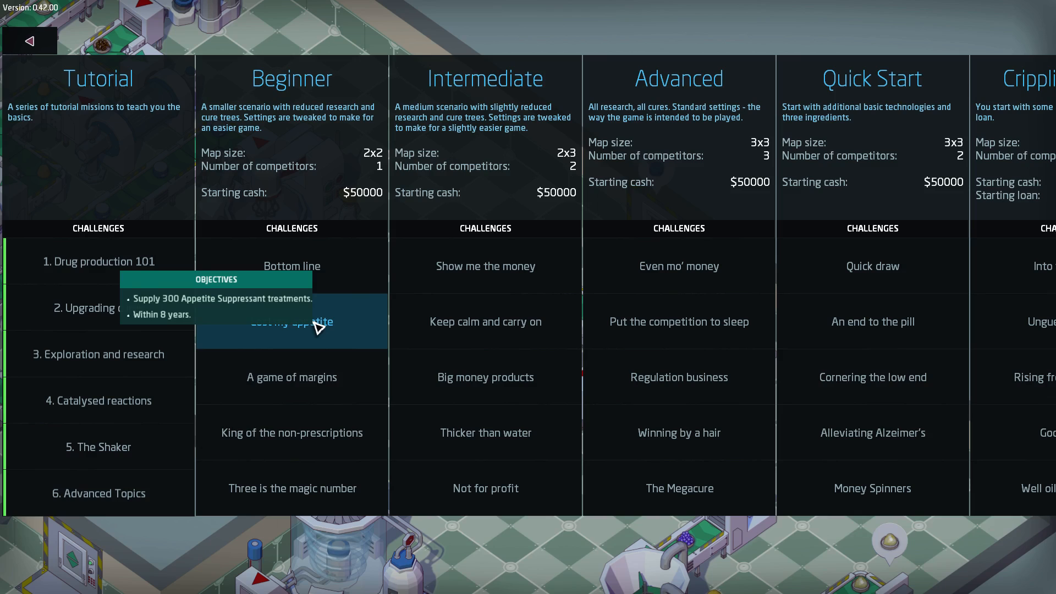
mouse_move(284, 396)
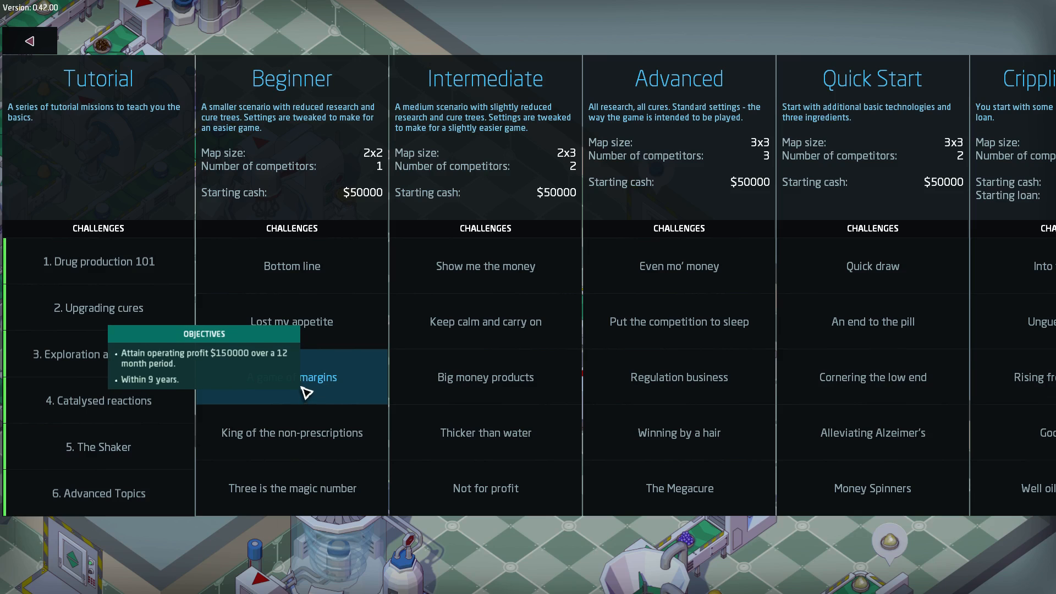
mouse_move(314, 273)
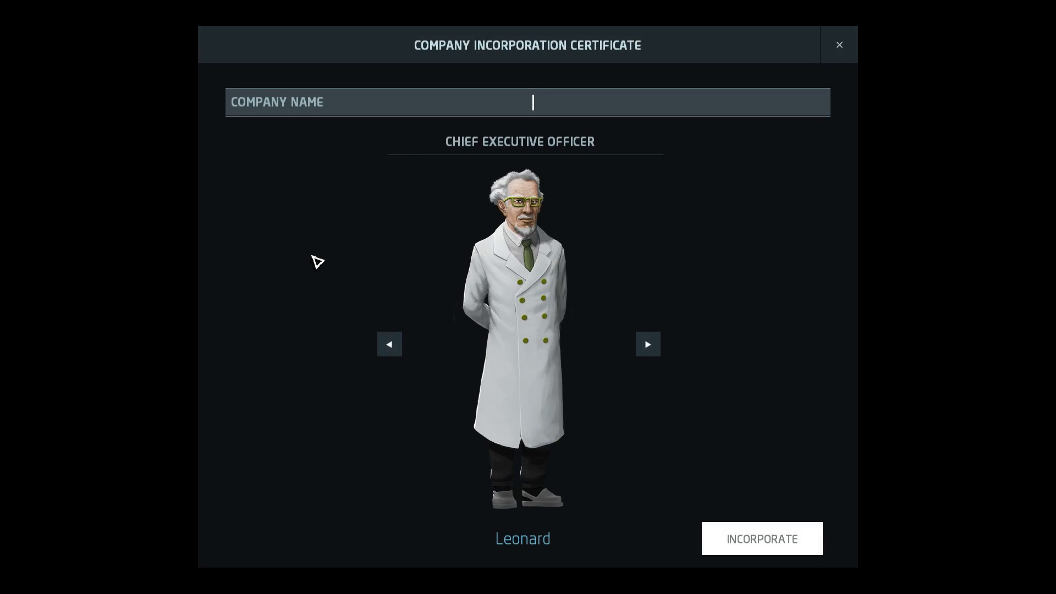
mouse_move(438, 229)
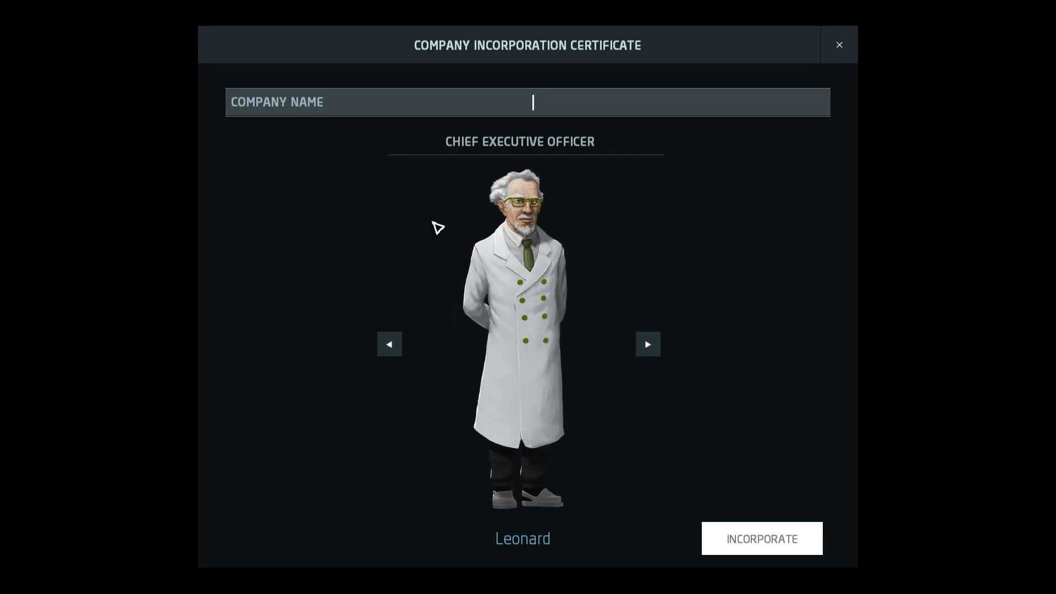
Step: Name the company Big Tam's Pills, cycle back to Leonard as CEO, and incorporate
text(Big Tam's)
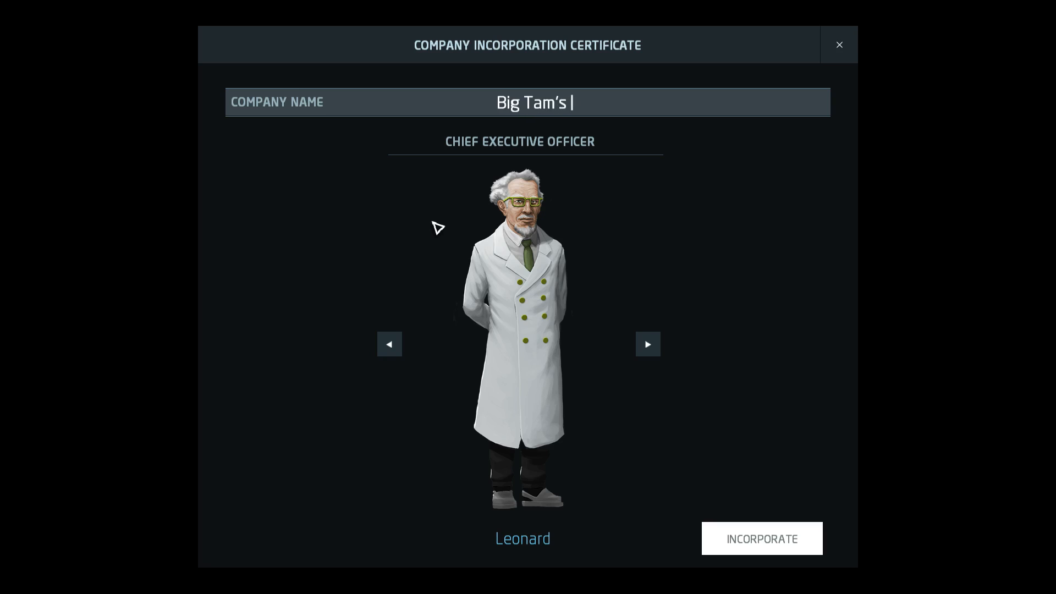
text(Pills)
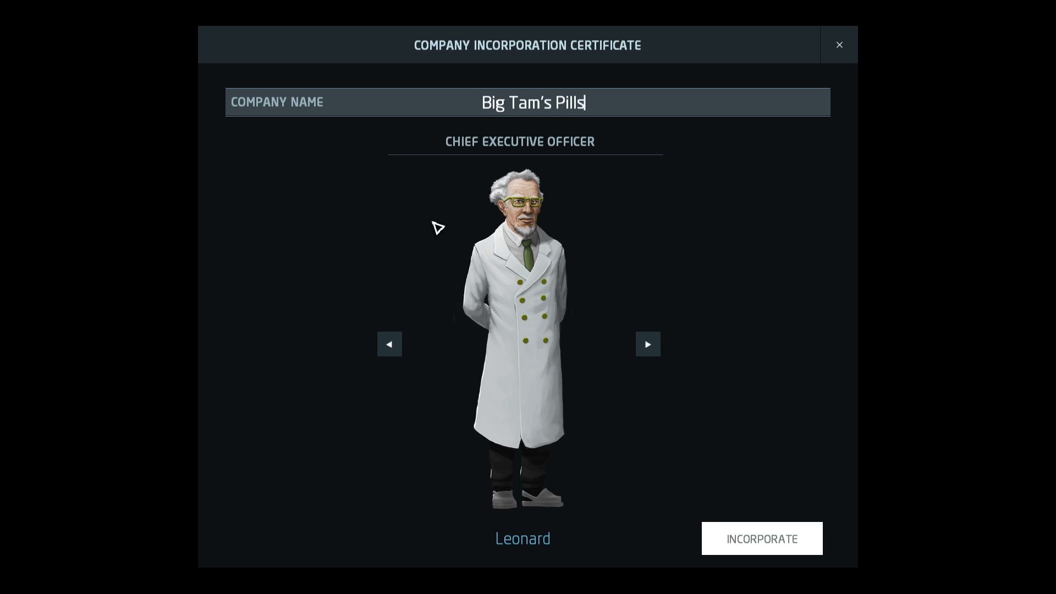
click(648, 343)
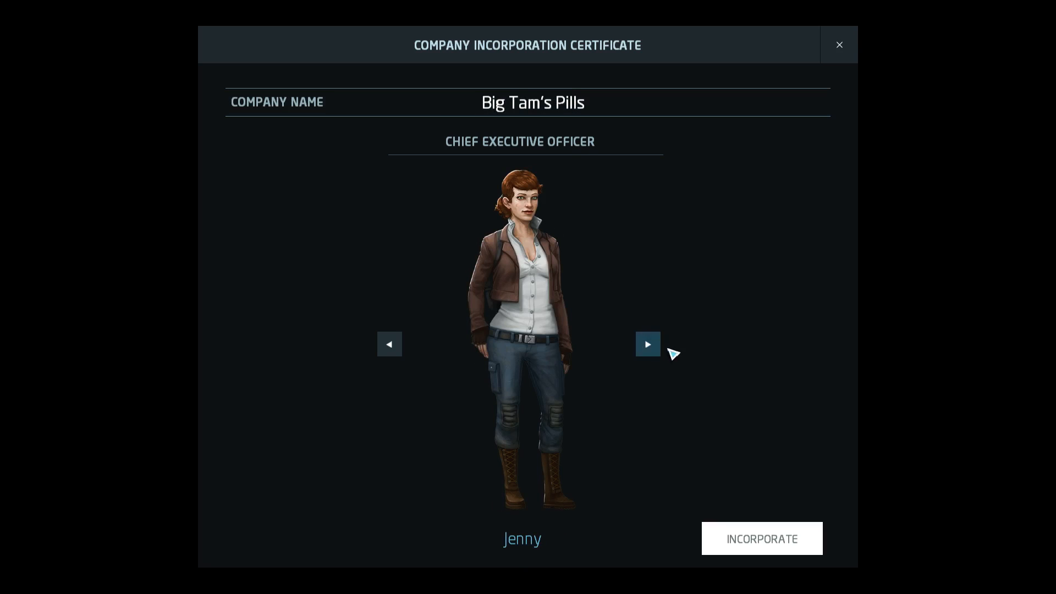
click(648, 343)
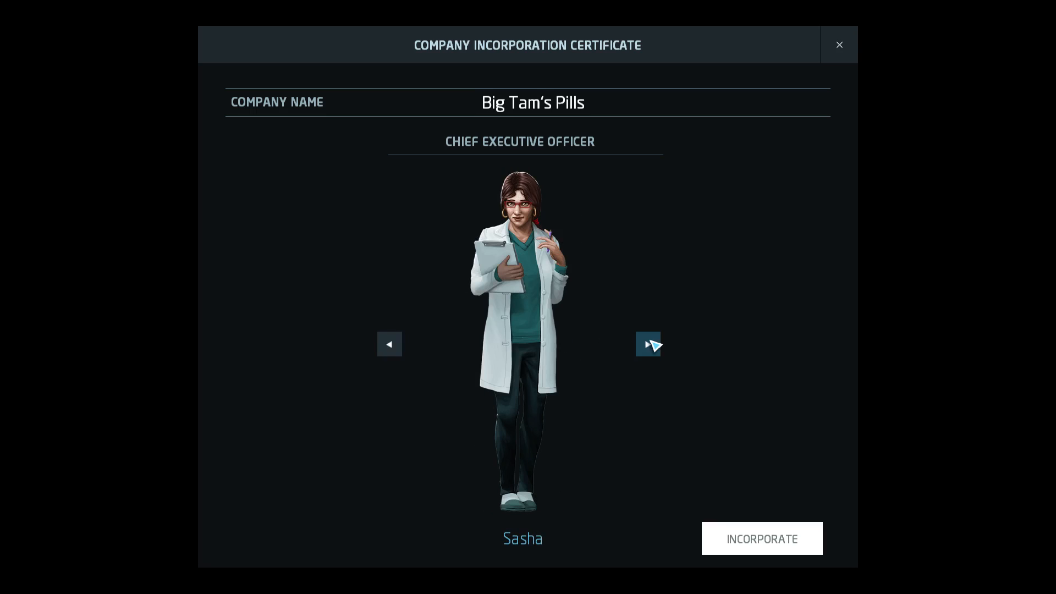
click(647, 343)
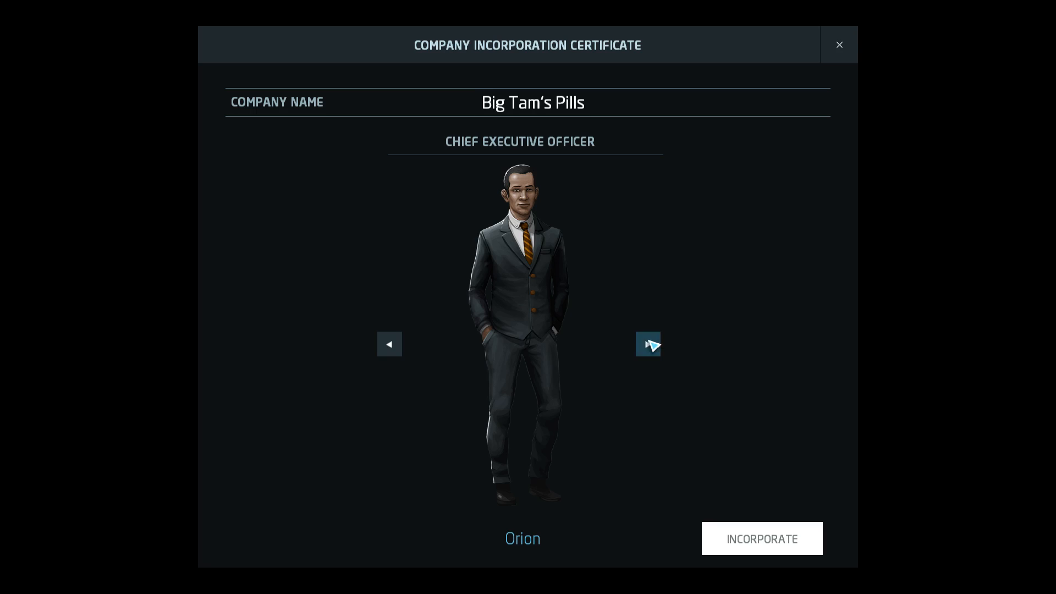
click(648, 344)
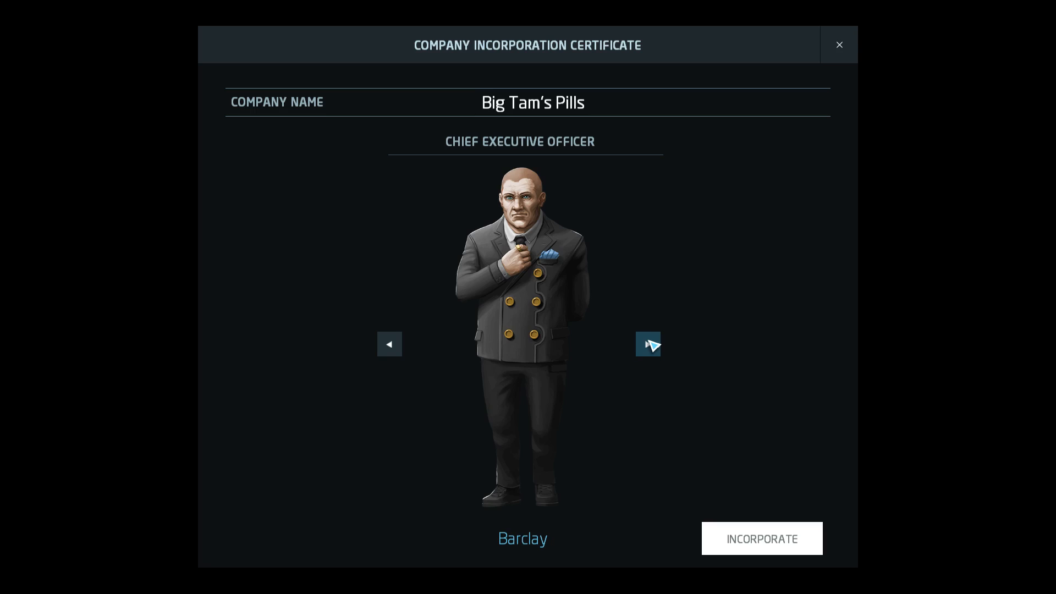
click(647, 344)
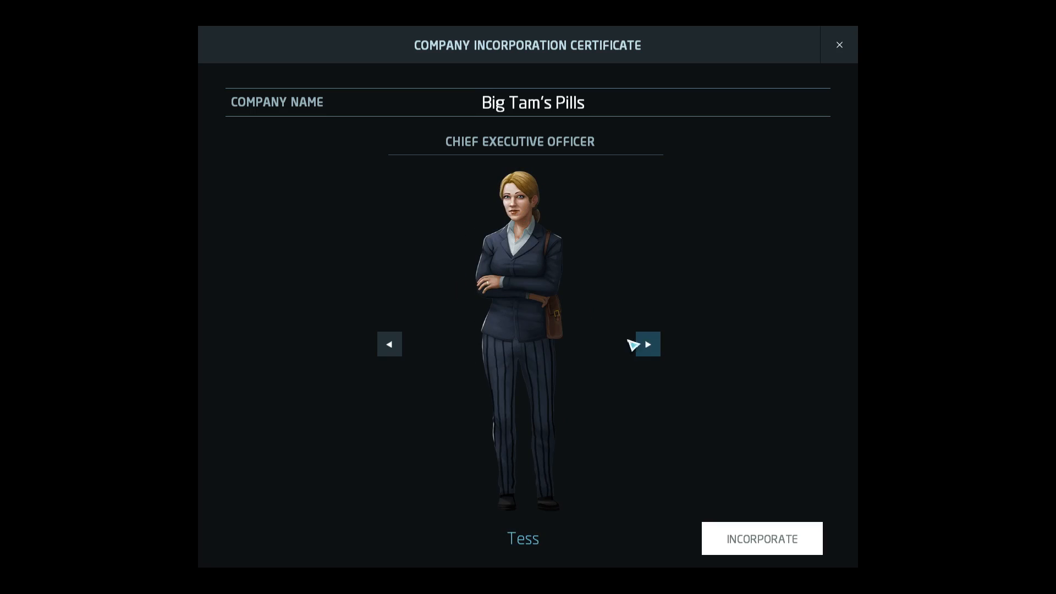
click(648, 344)
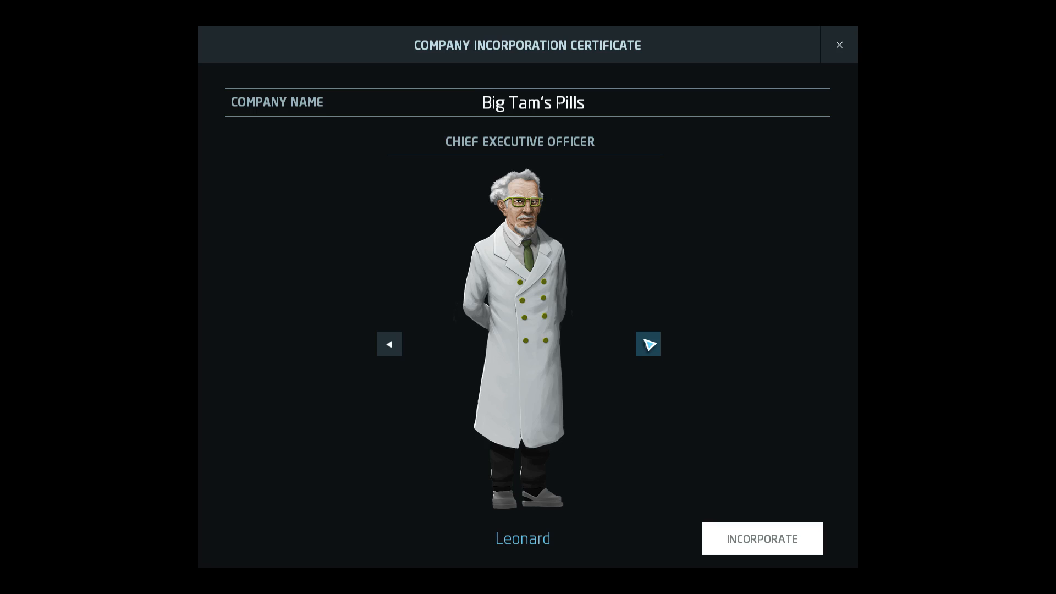
mouse_move(771, 506)
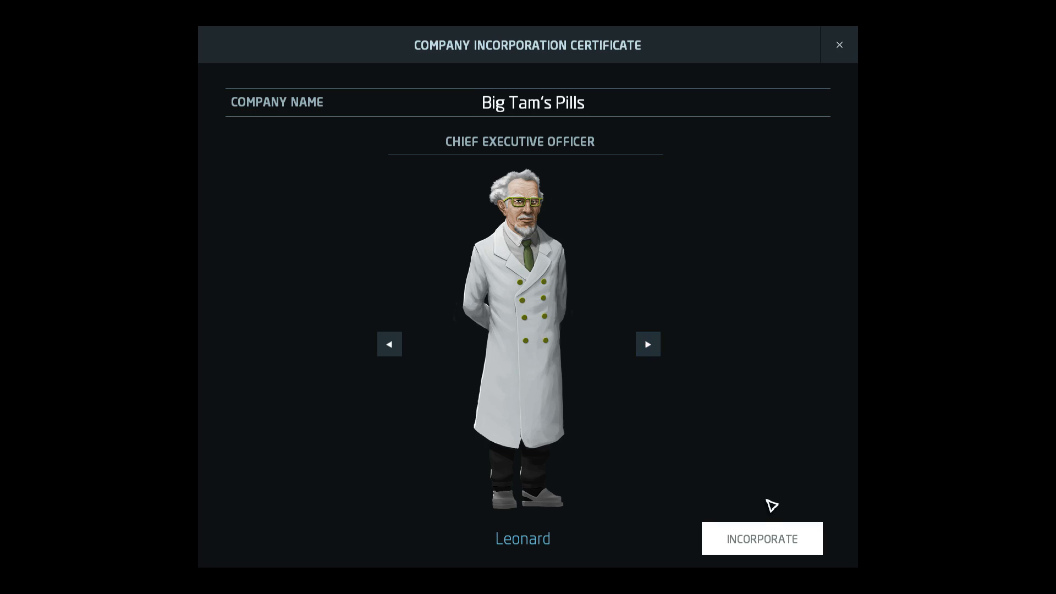
click(762, 539)
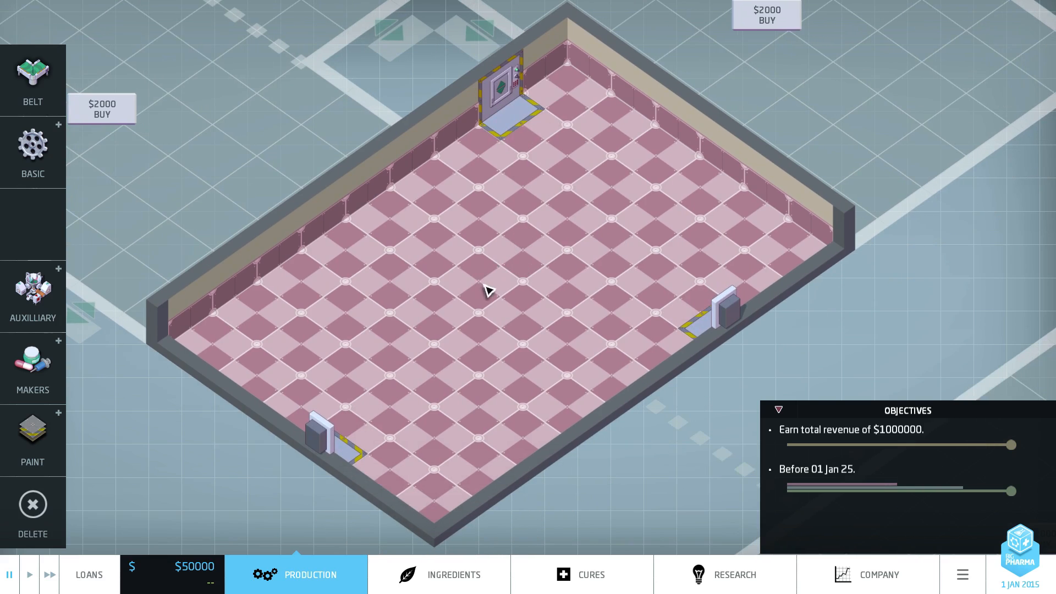
mouse_move(484, 149)
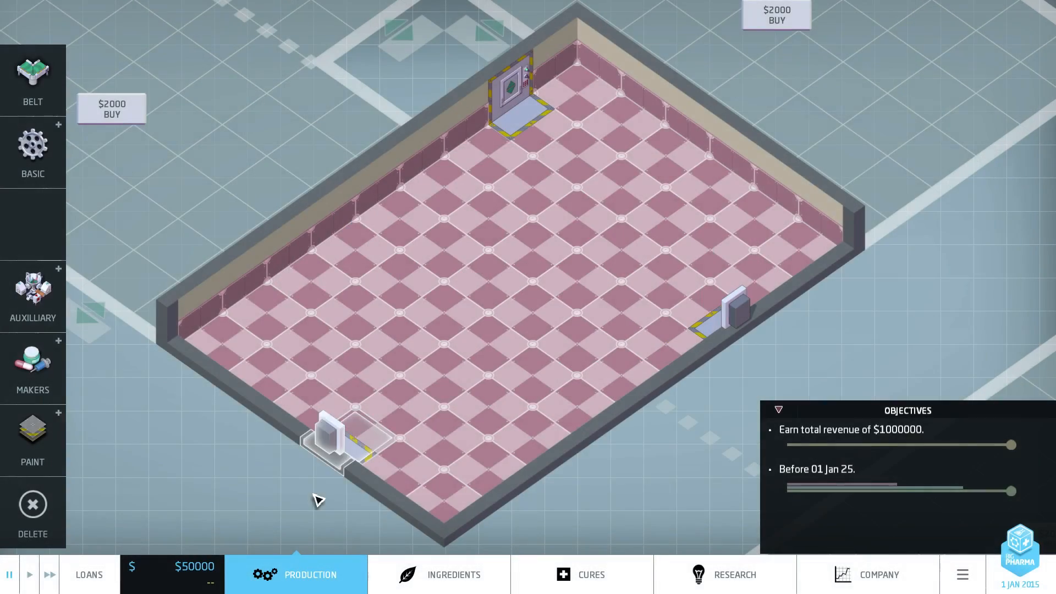
Step: Review loan offers without borrowing, then view Aromatic and Salty Ferrixyanide ingredients
click(89, 574)
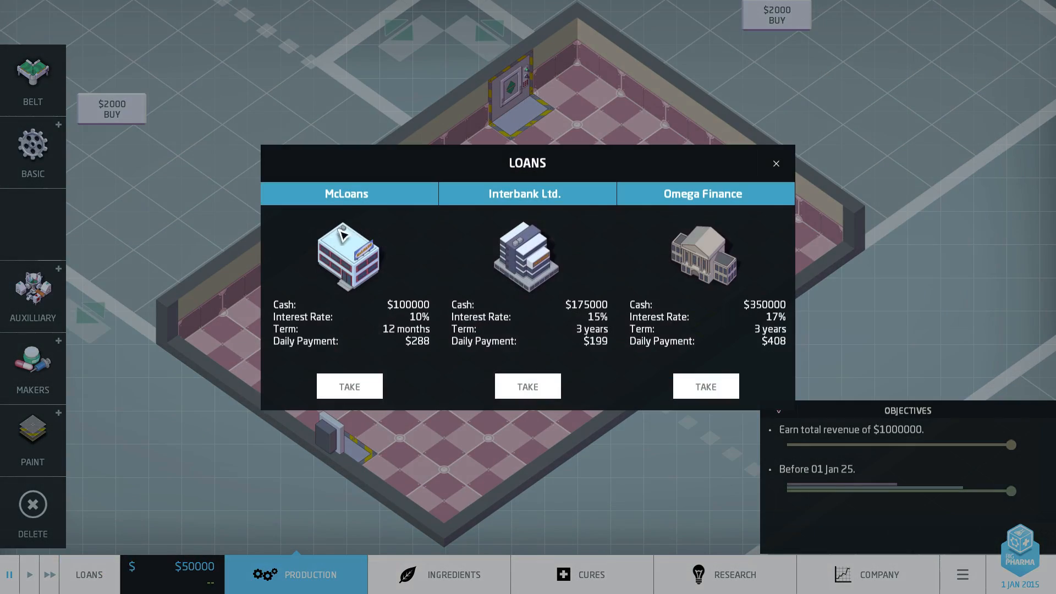
click(776, 164)
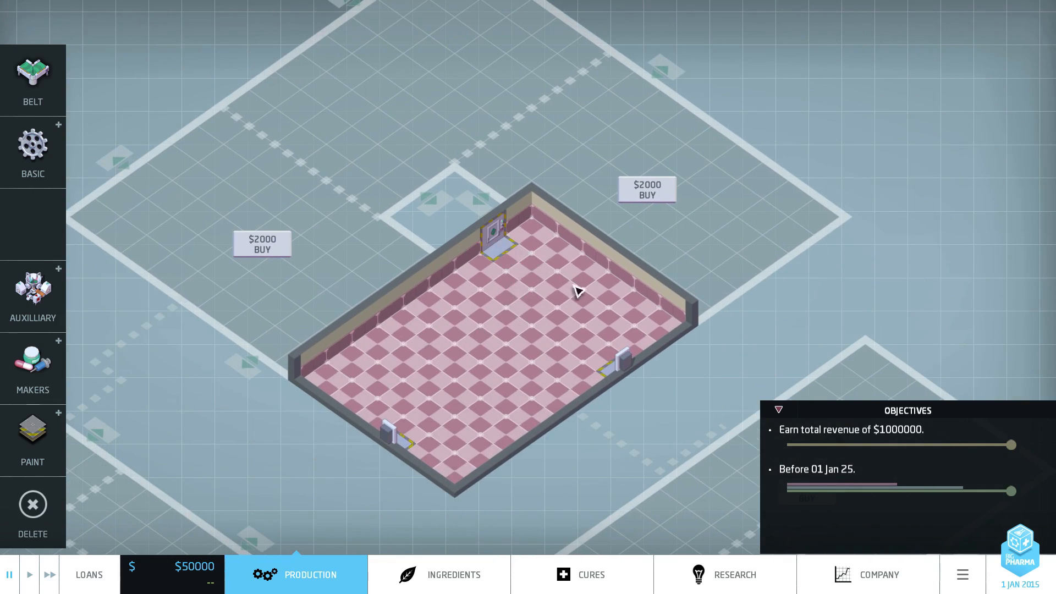
click(453, 574)
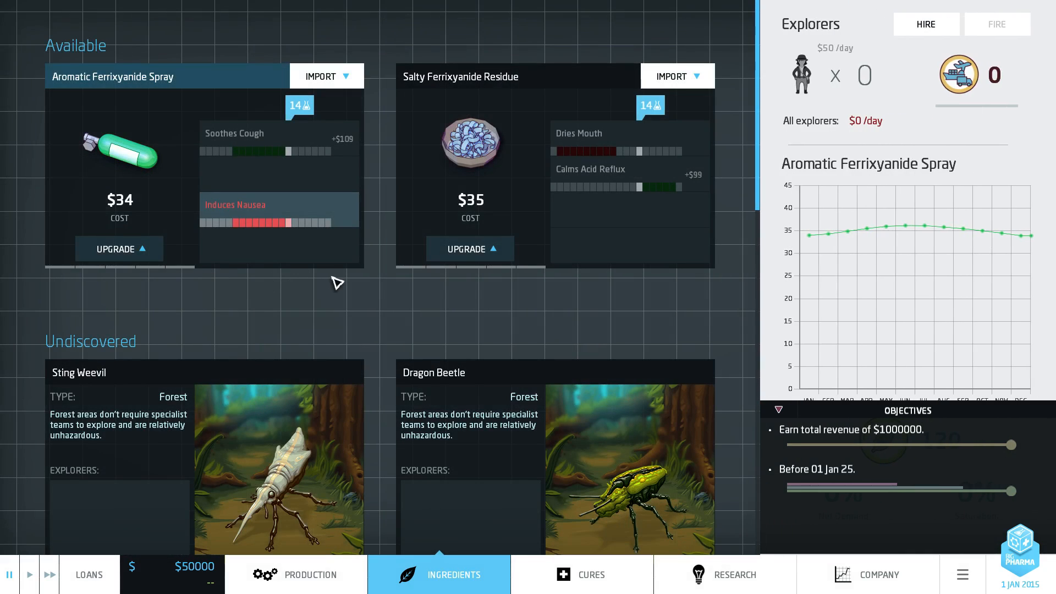
mouse_move(406, 88)
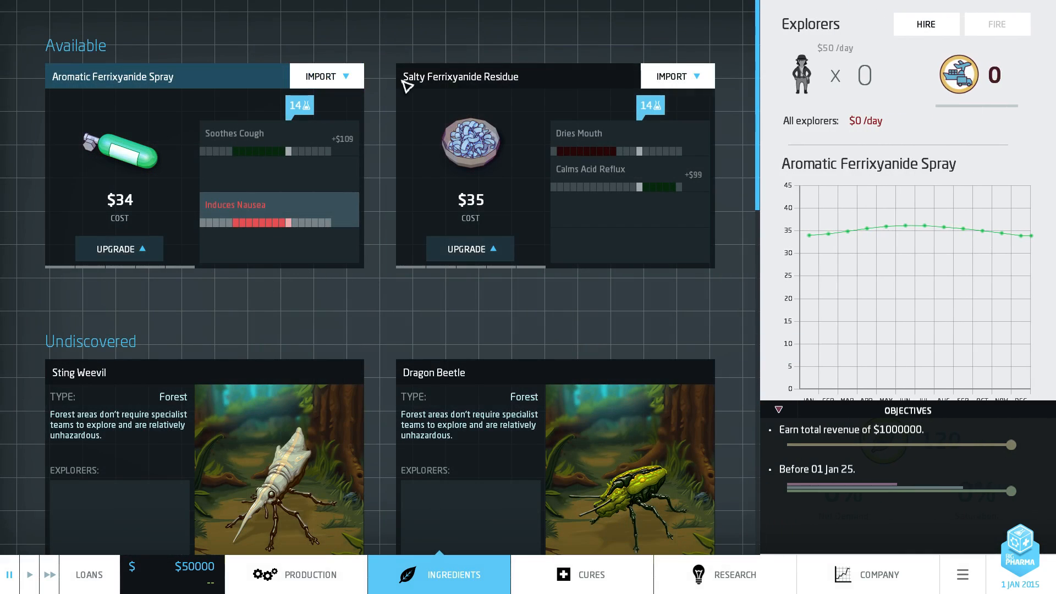
mouse_move(87, 104)
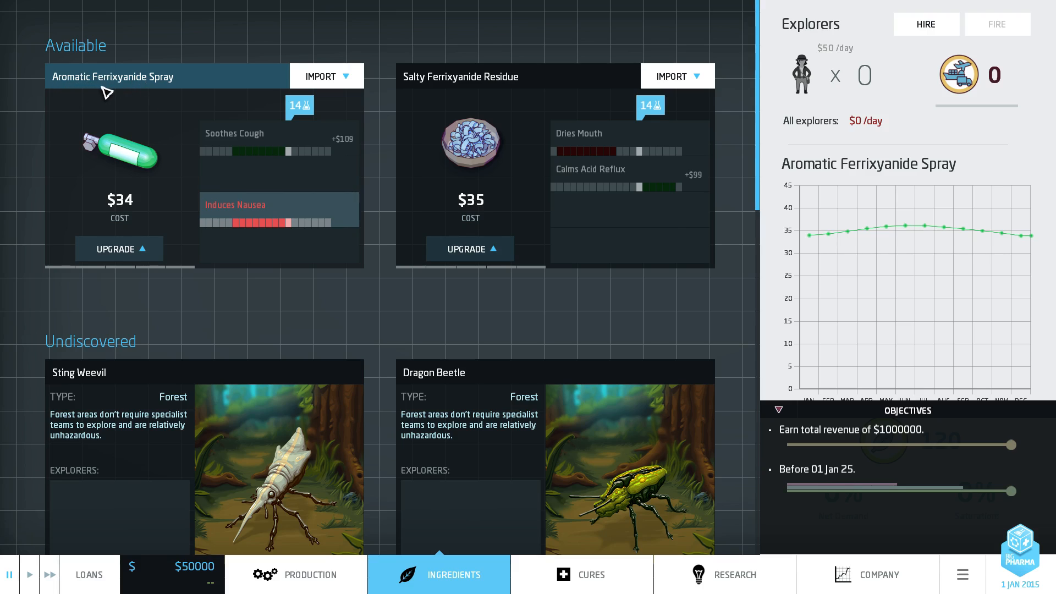
mouse_move(144, 99)
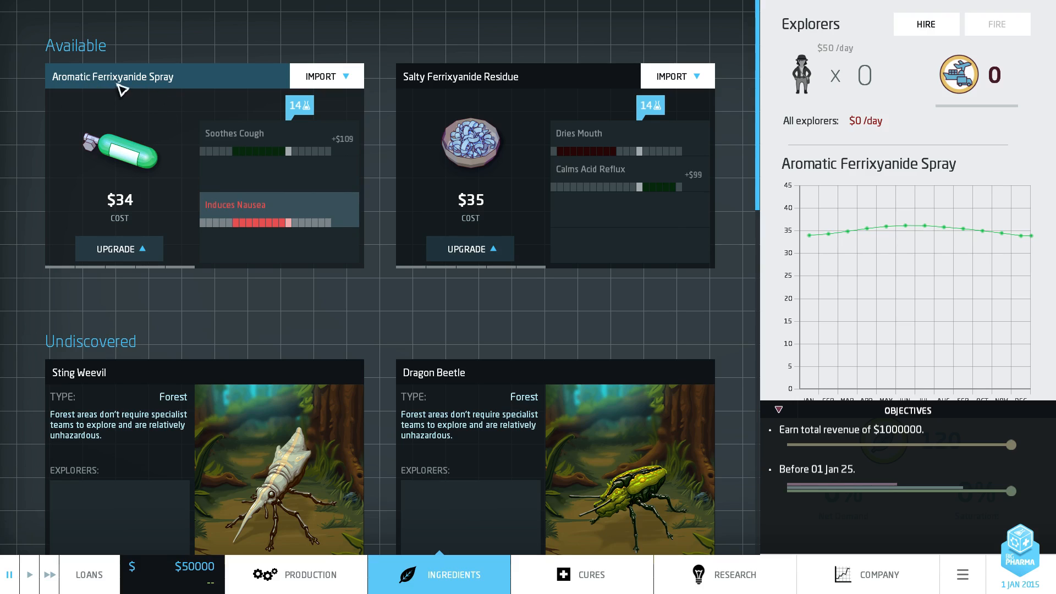
mouse_move(192, 99)
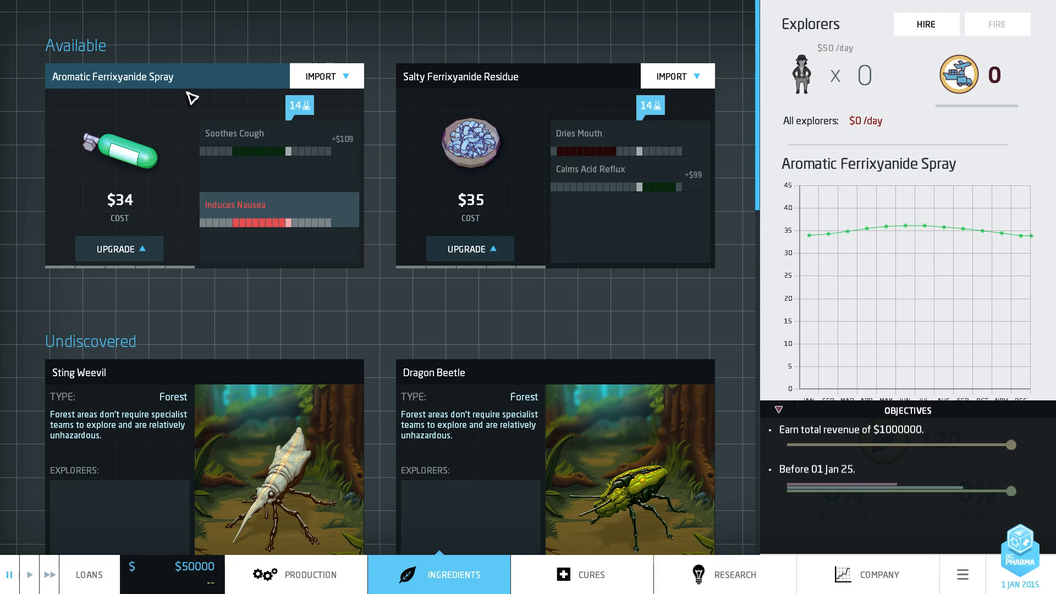
mouse_move(329, 112)
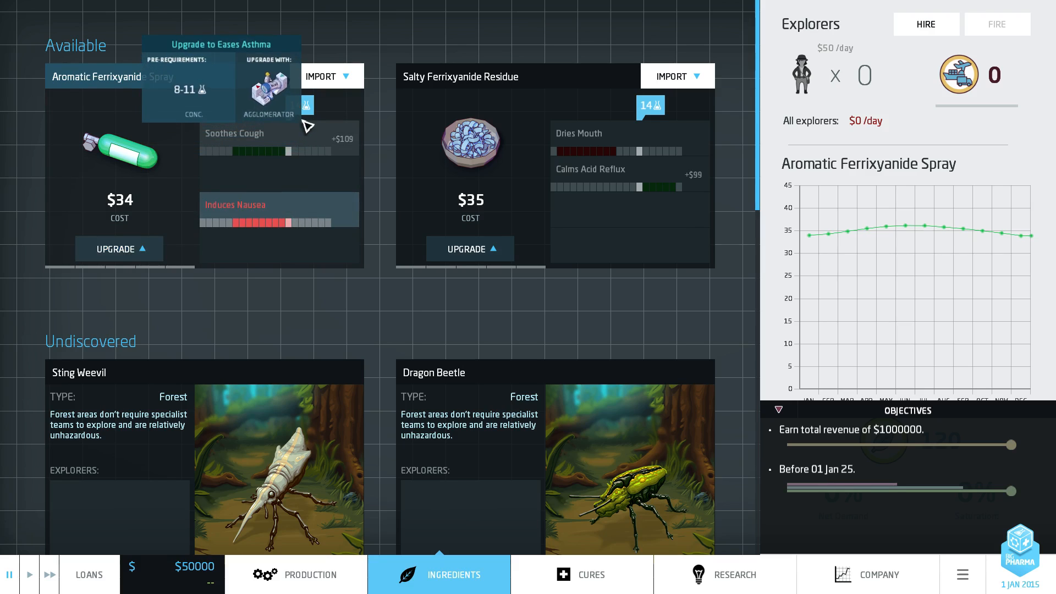
mouse_move(5, 187)
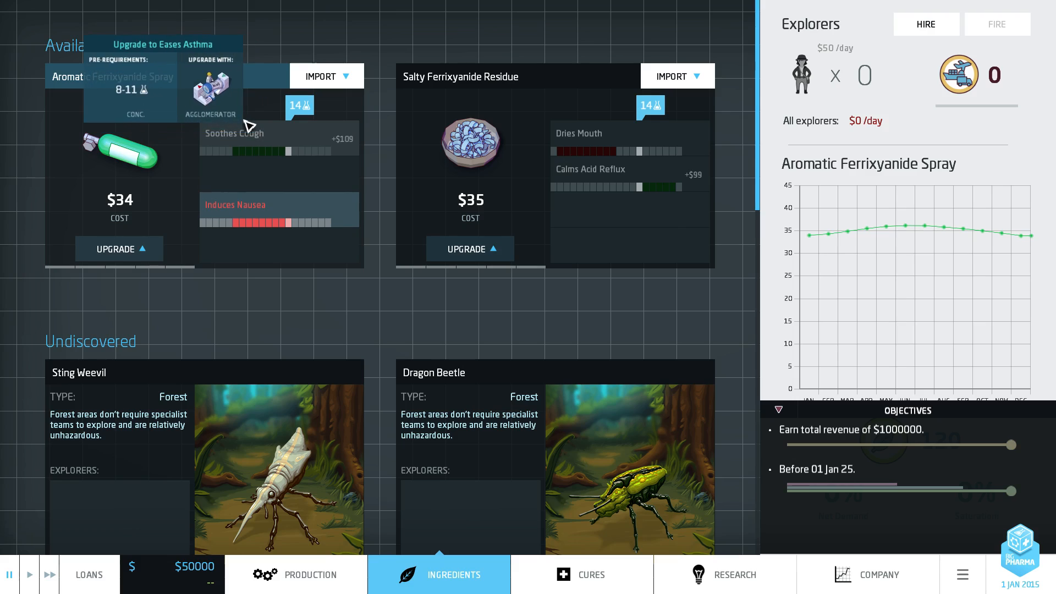
mouse_move(256, 189)
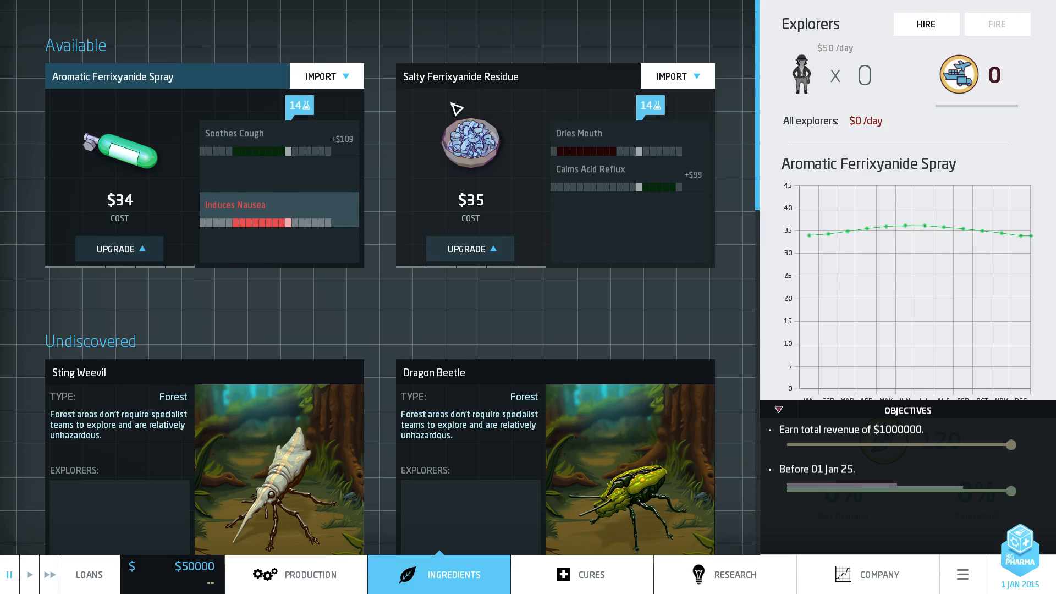
mouse_move(467, 93)
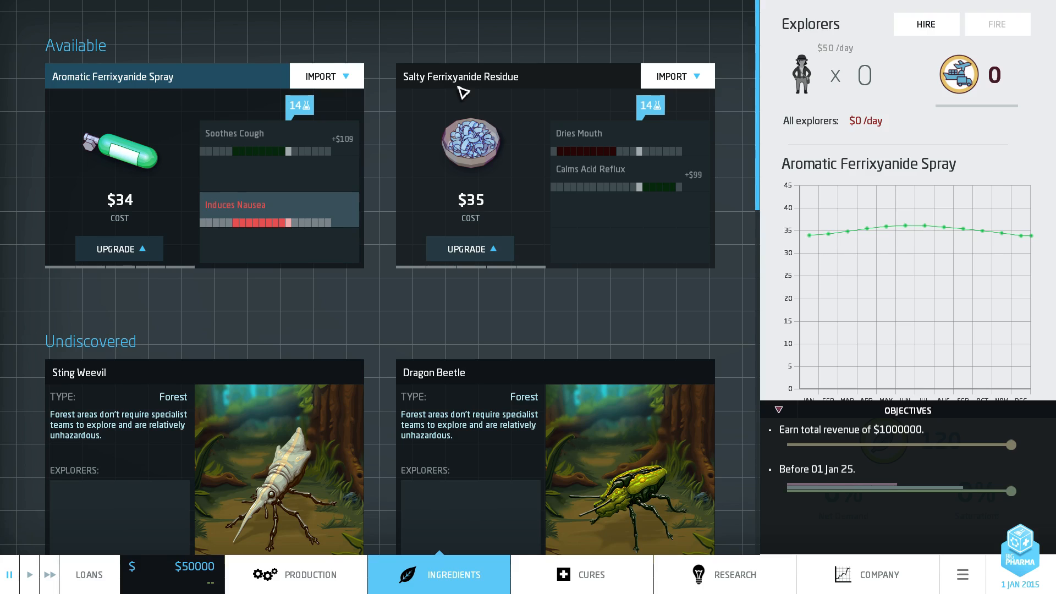
mouse_move(598, 142)
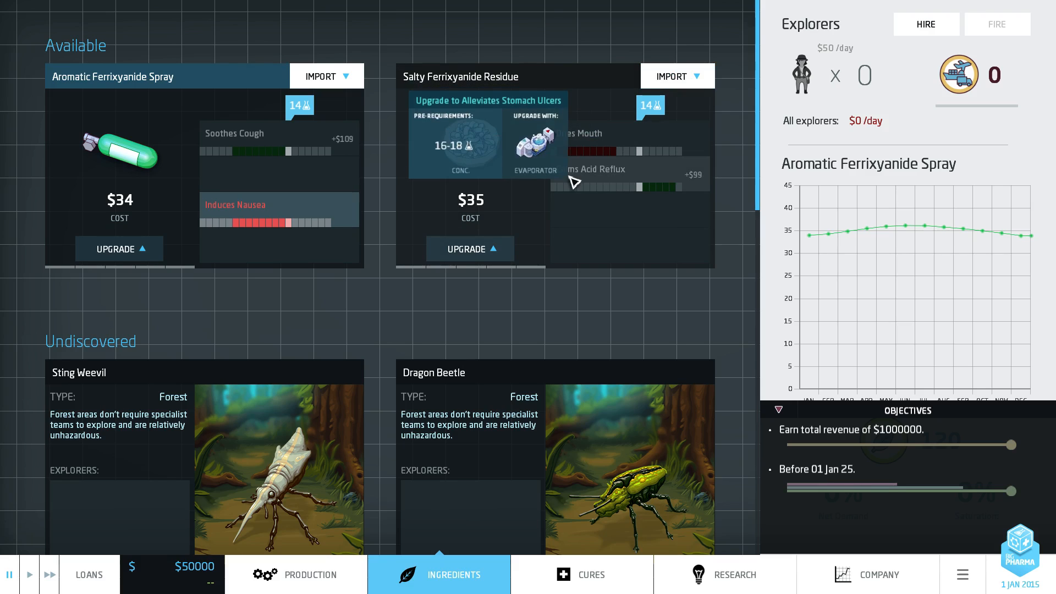
mouse_move(639, 189)
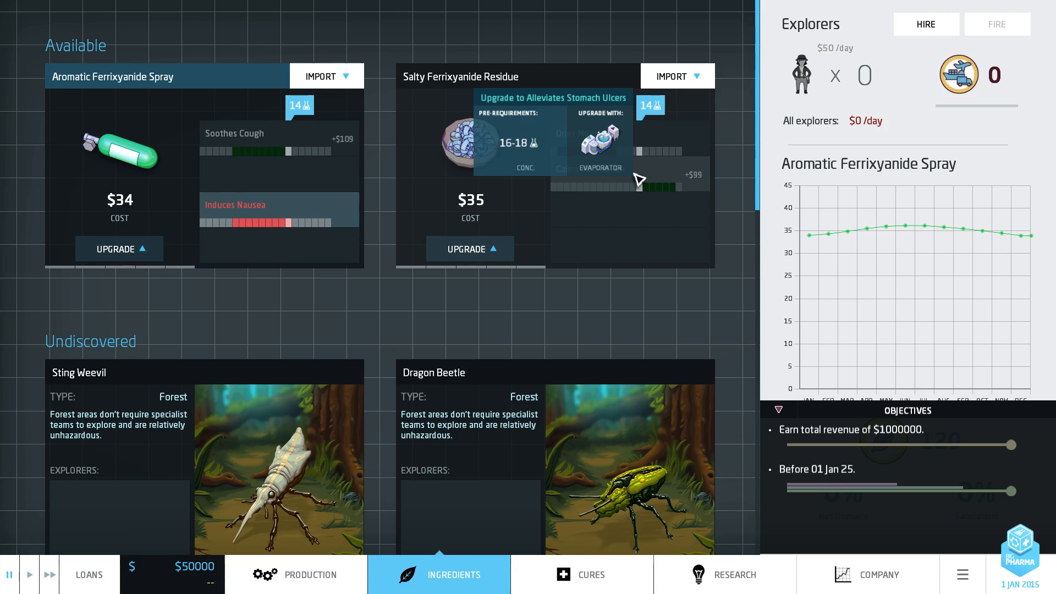
mouse_move(187, 99)
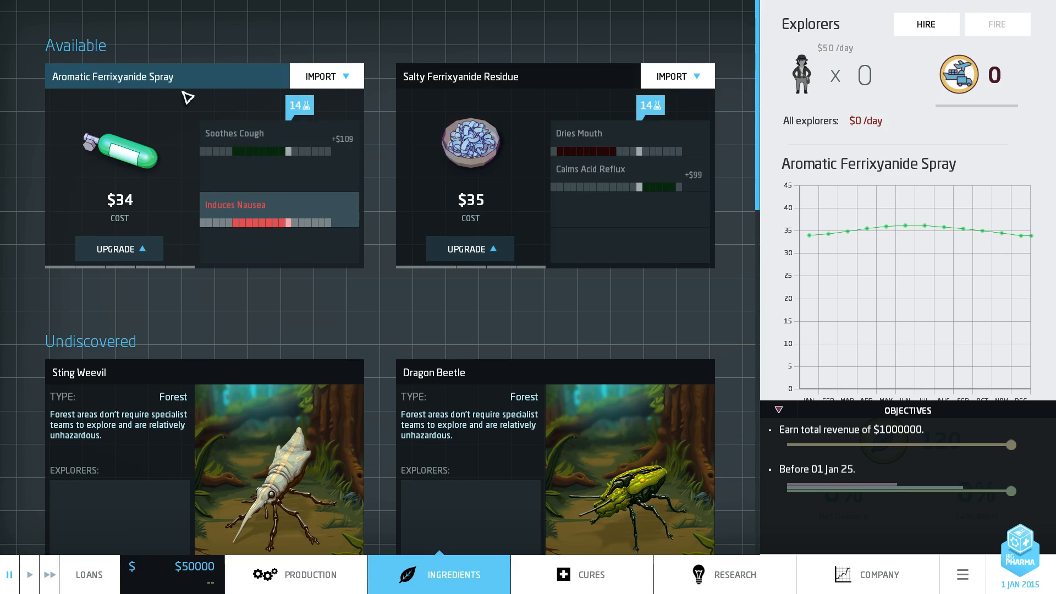
mouse_move(296, 154)
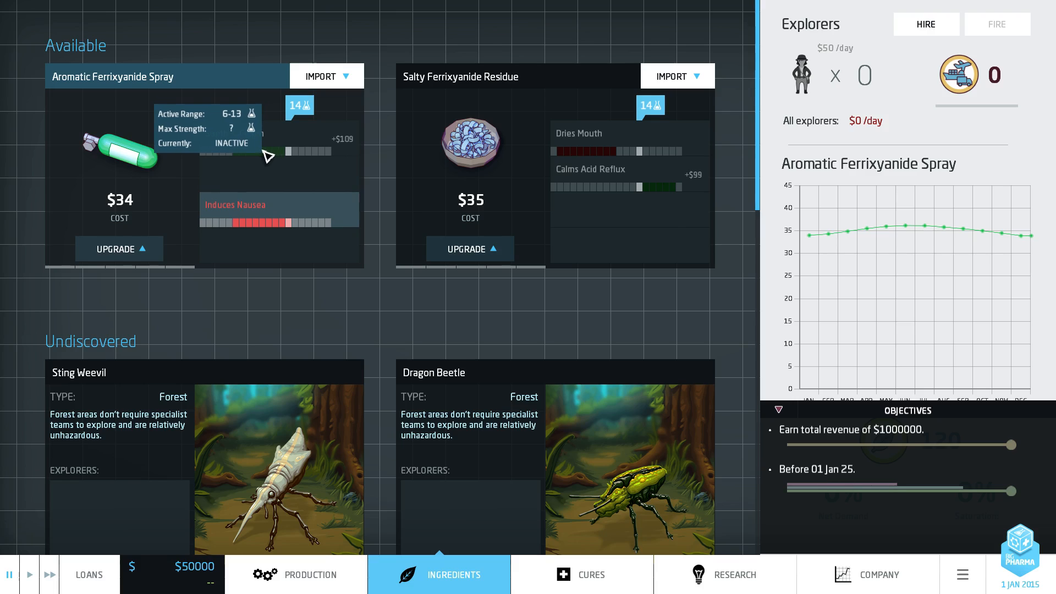
mouse_move(300, 141)
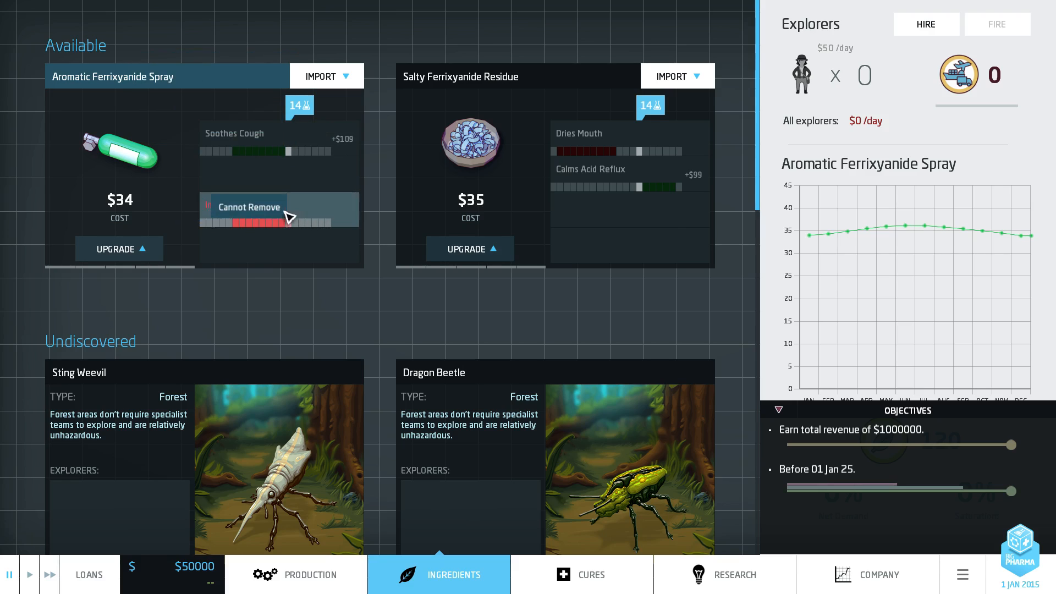
mouse_move(302, 229)
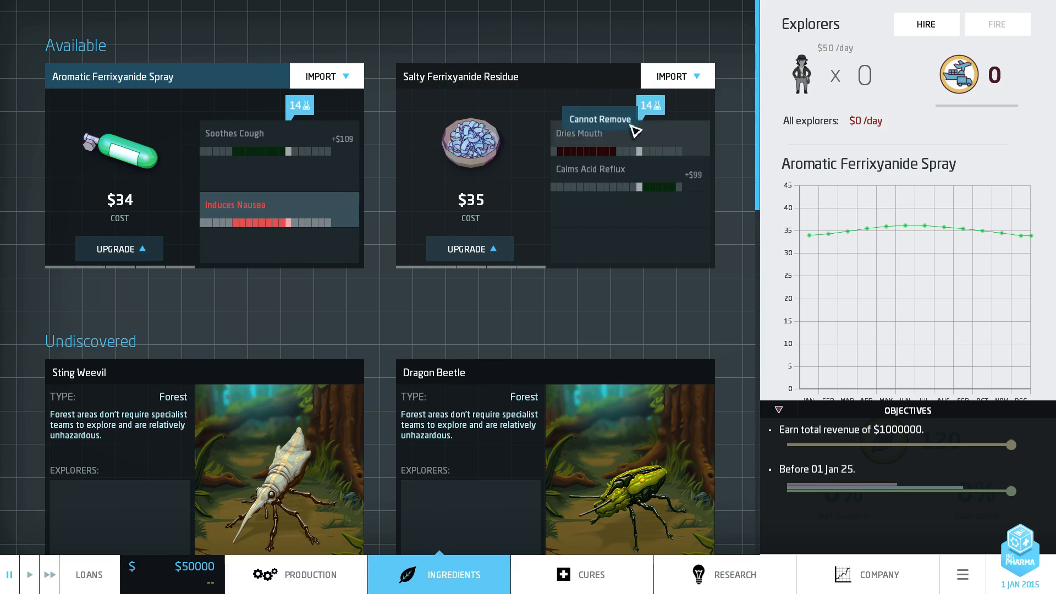
scroll(down, 3)
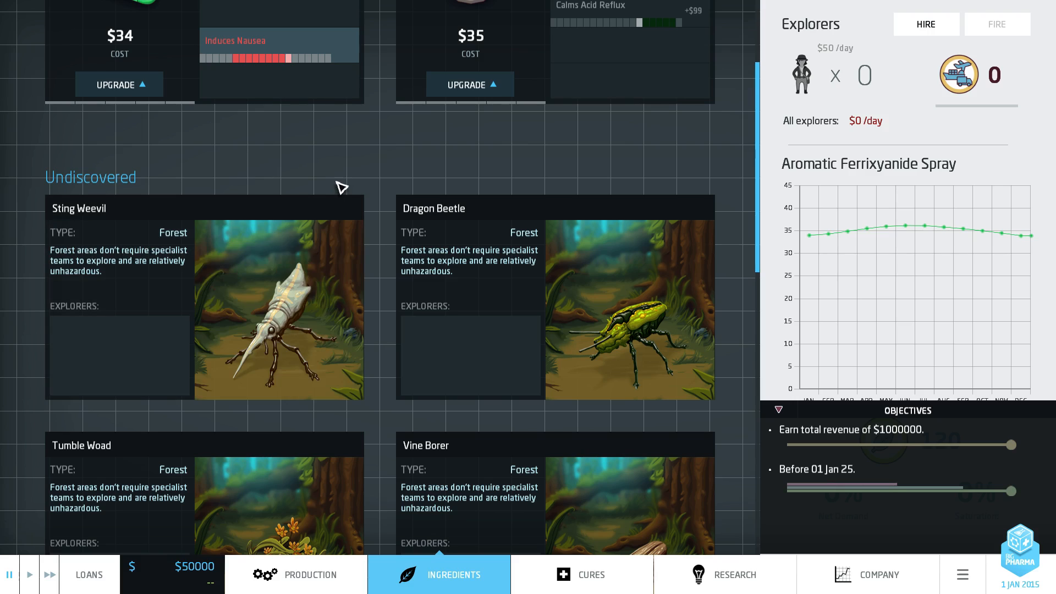
mouse_move(308, 298)
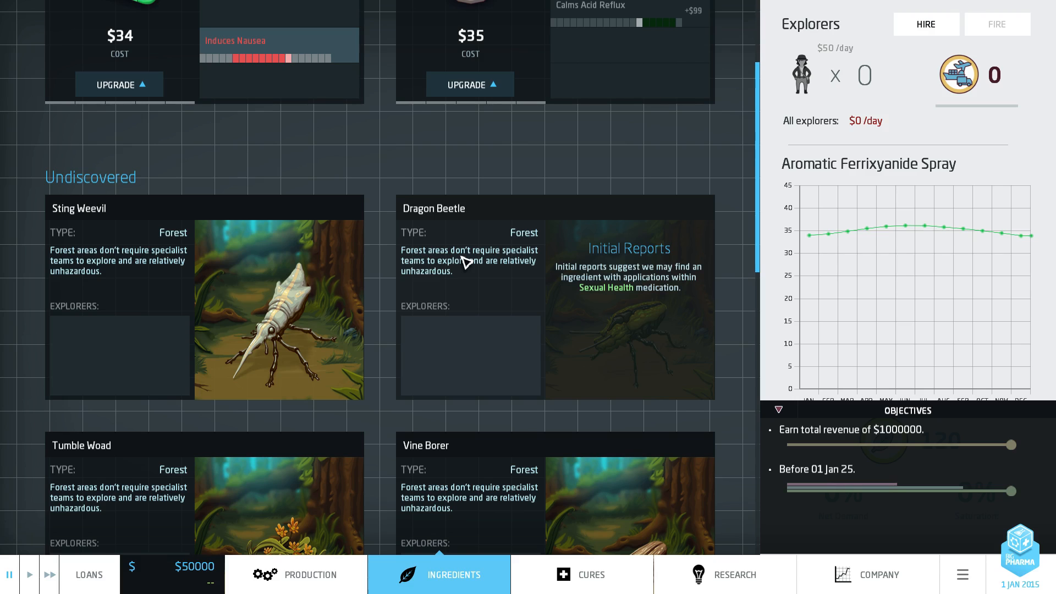
scroll(down, 3)
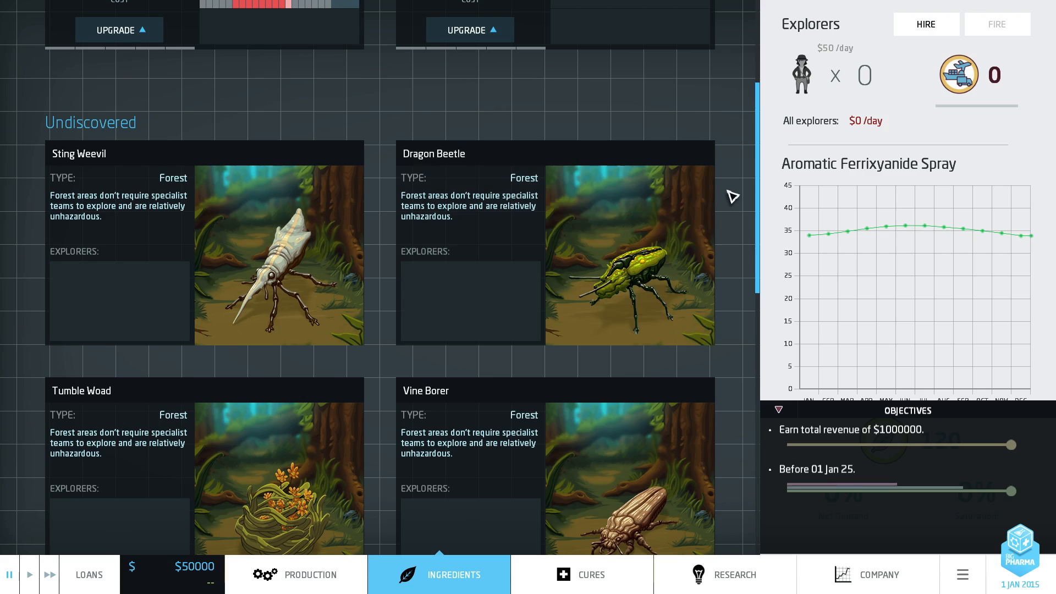
scroll(down, 3)
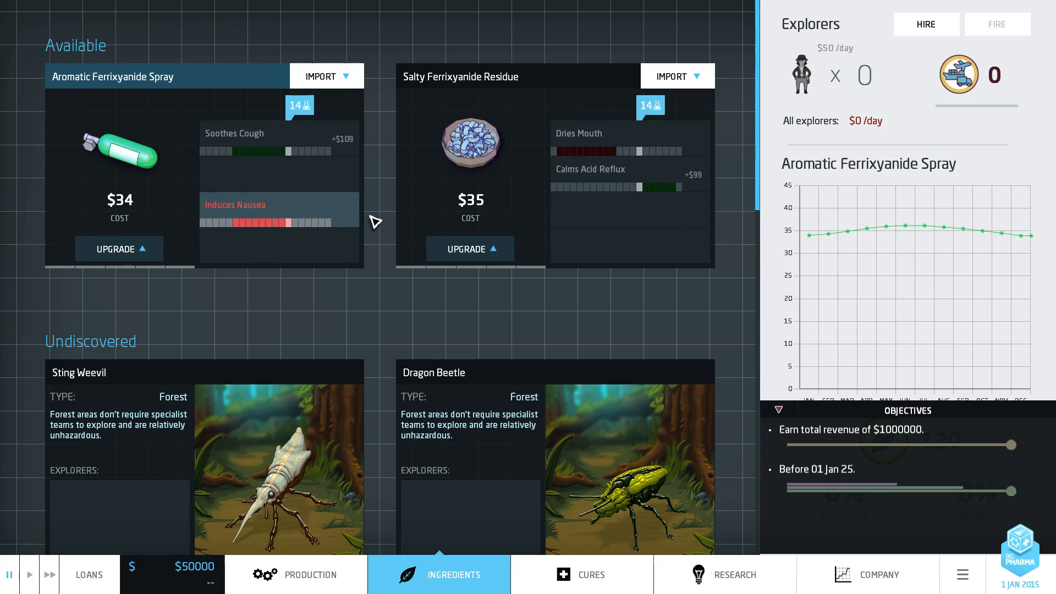
mouse_move(376, 211)
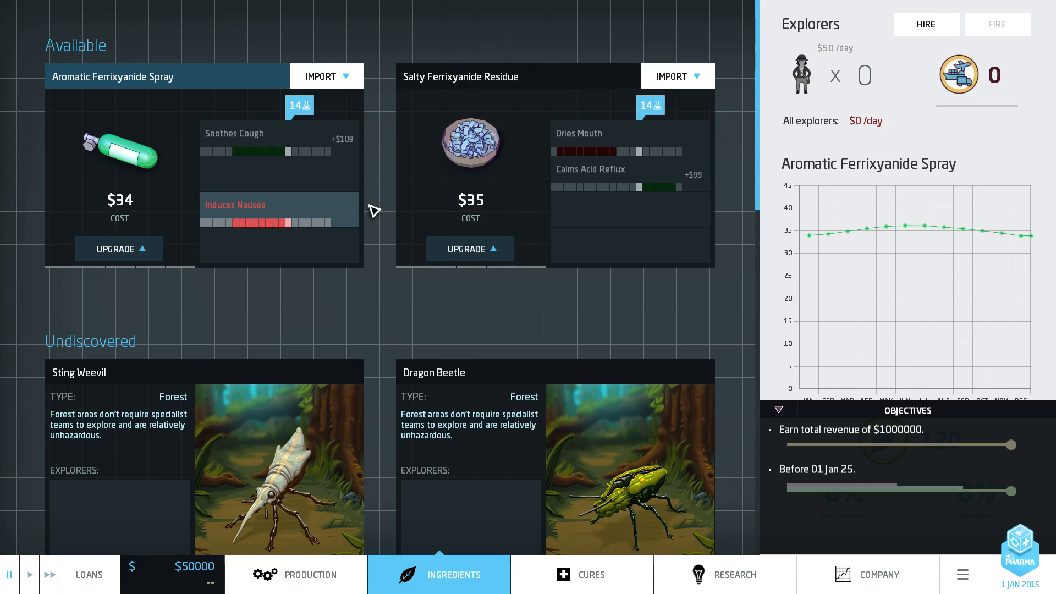
Step: Hire one explorer at $50 a day and assign them to the Sting Weevil
scroll(down, 3)
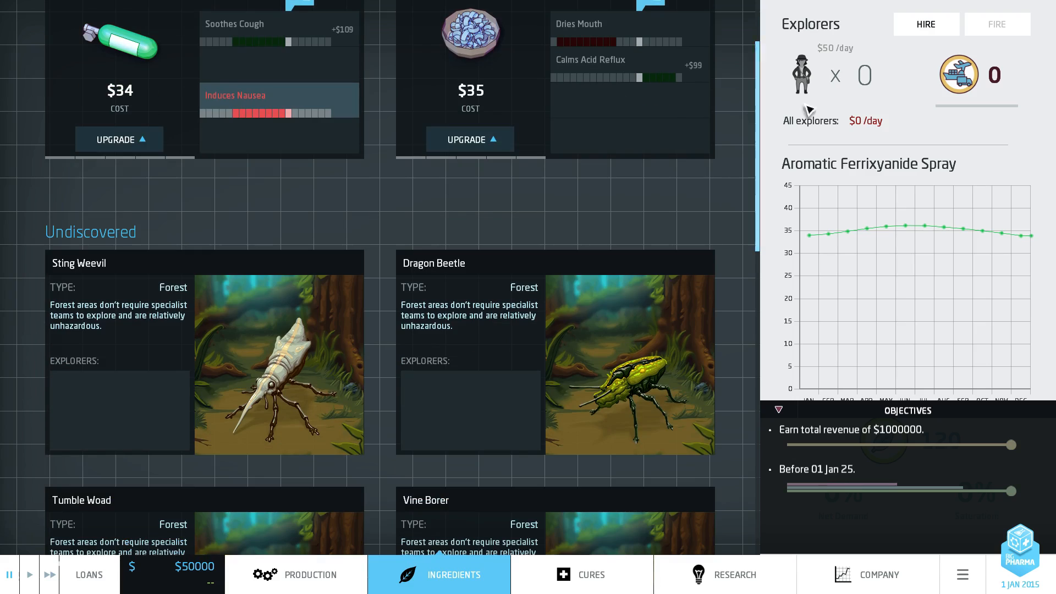
click(926, 25)
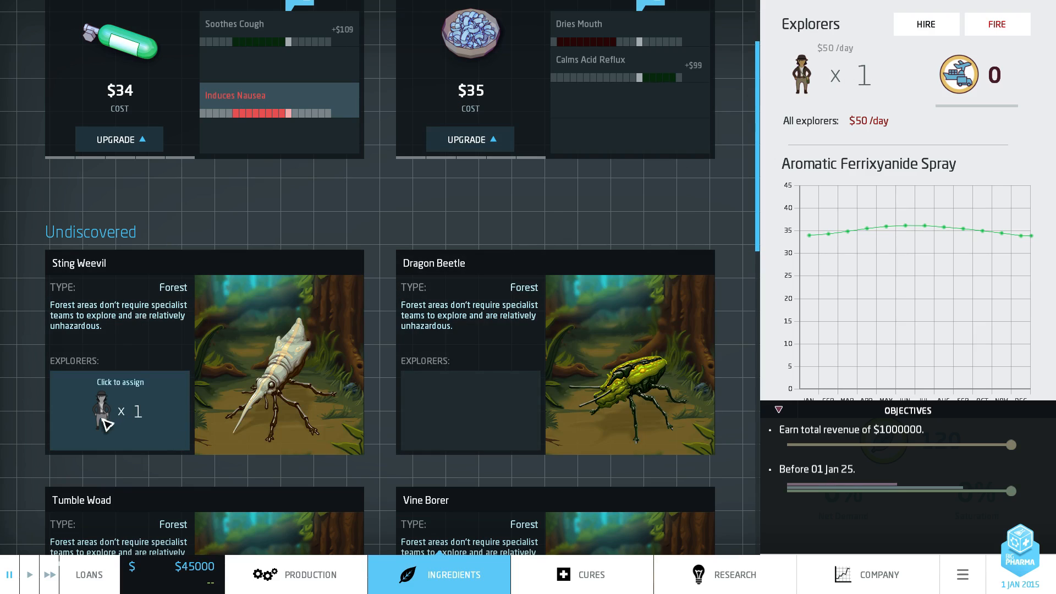
mouse_move(131, 415)
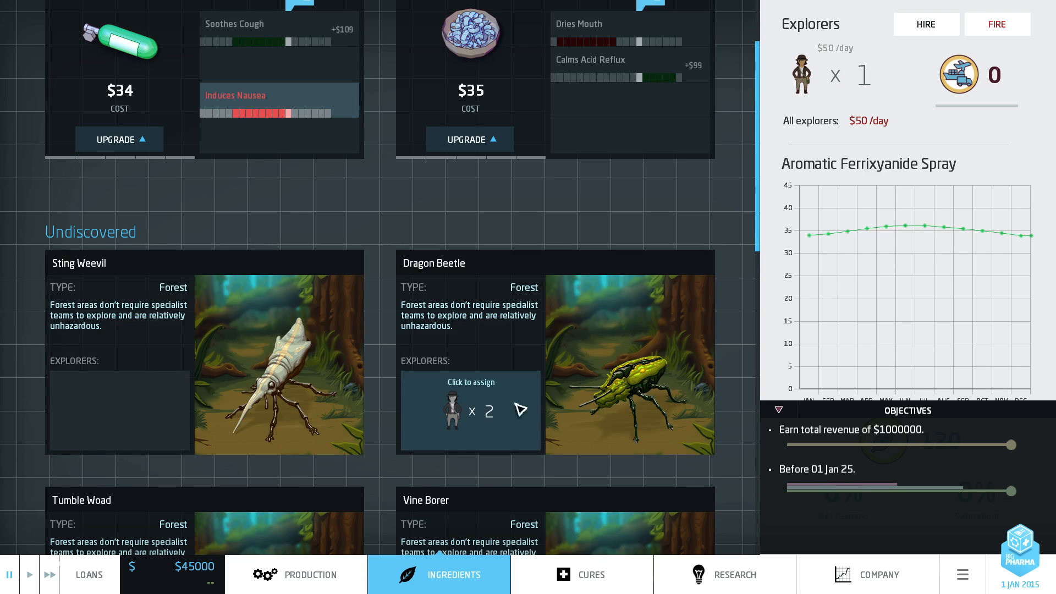
scroll(down, 3)
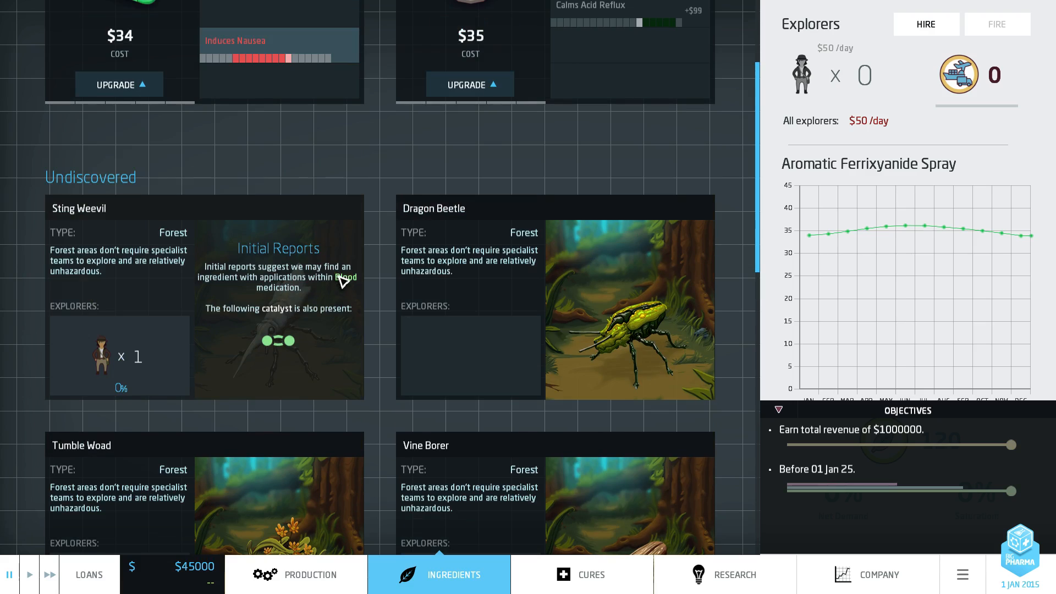
mouse_move(120, 393)
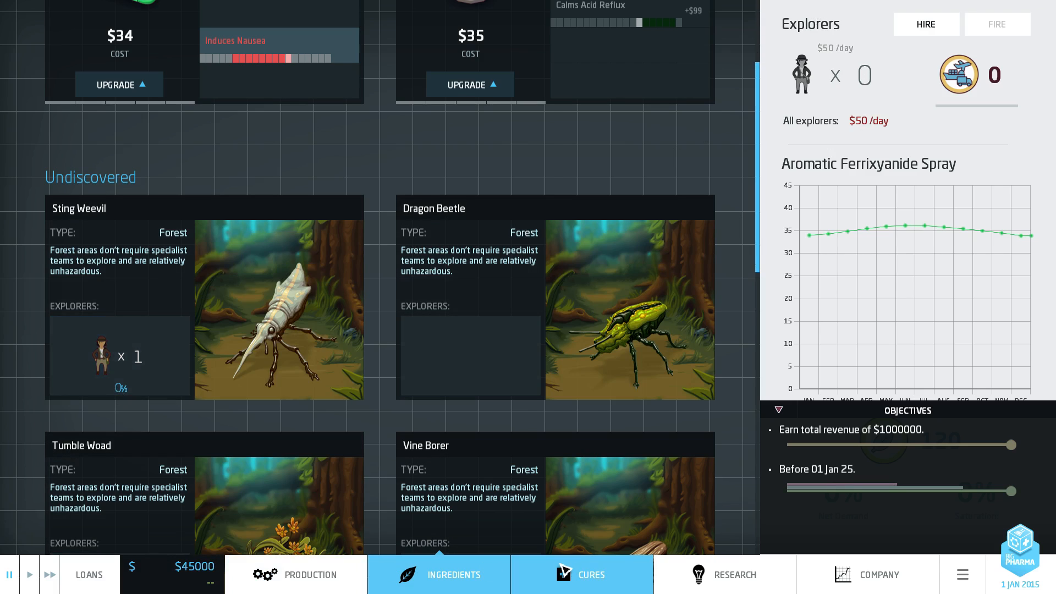
scroll(down, 3)
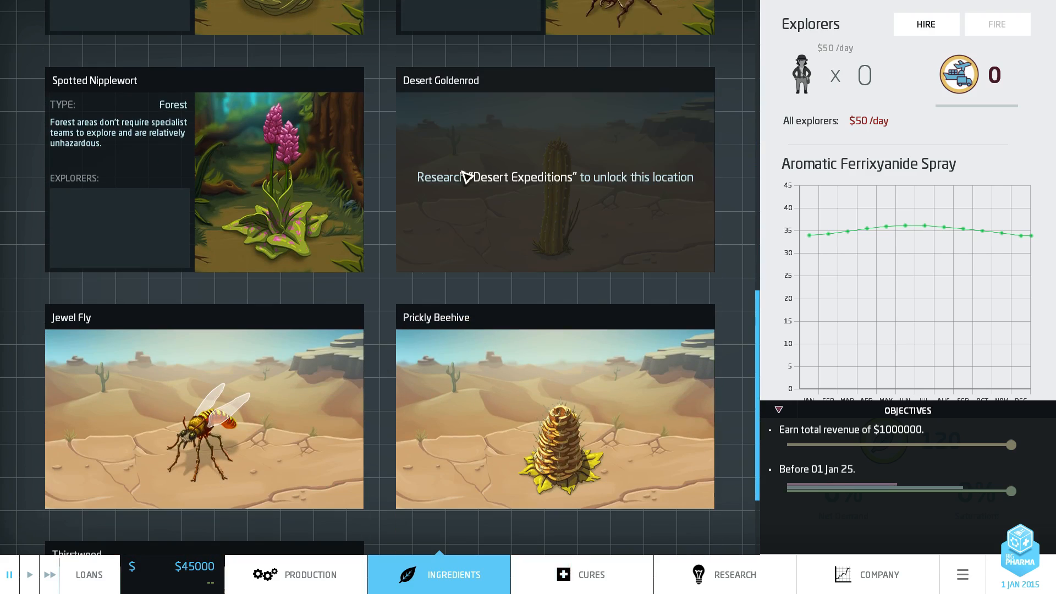
scroll(down, 3)
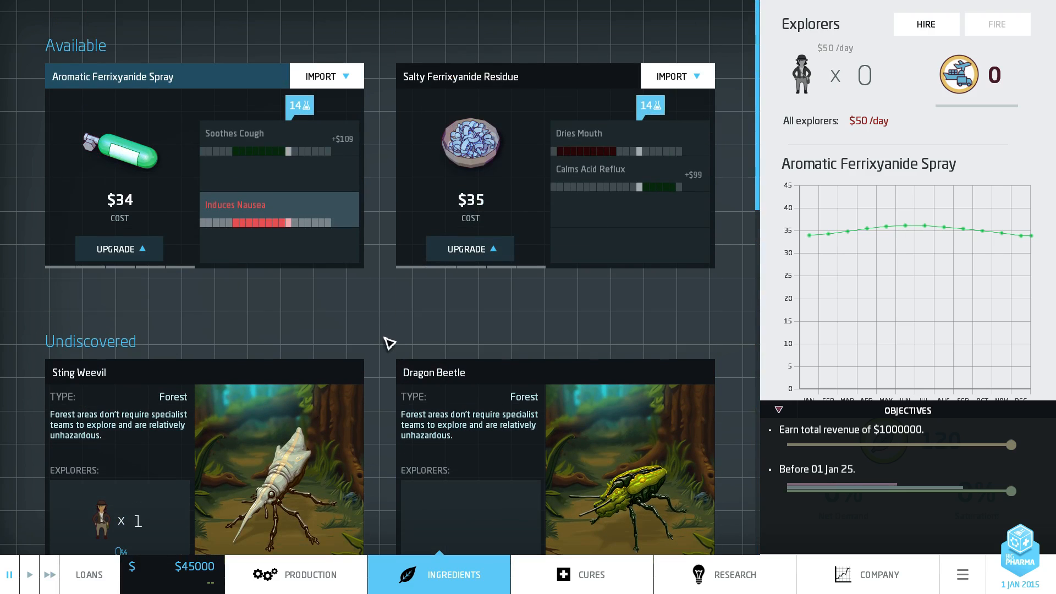
mouse_move(830, 225)
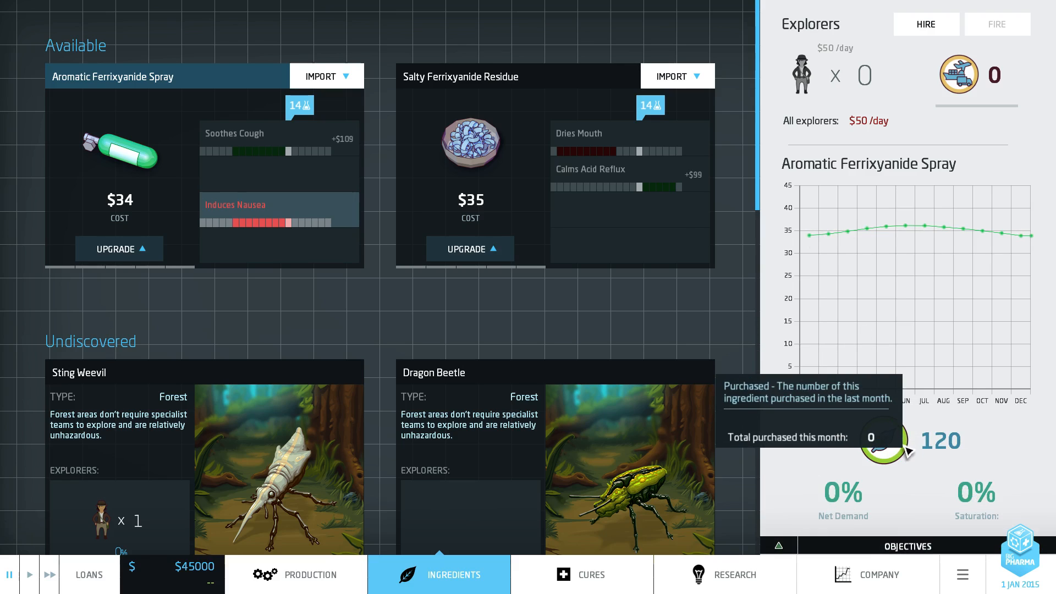
mouse_move(724, 317)
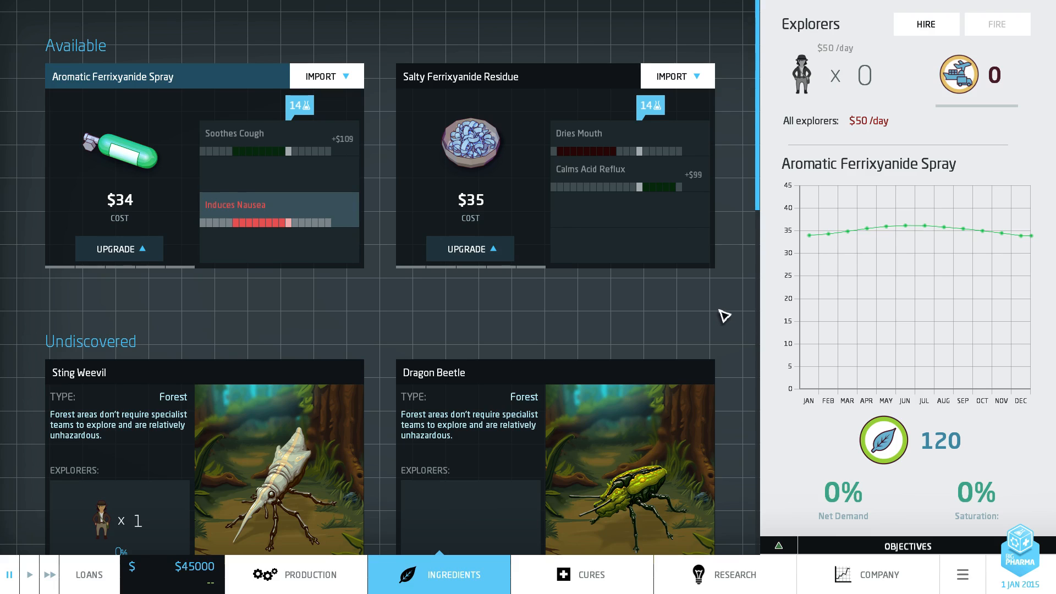
mouse_move(571, 588)
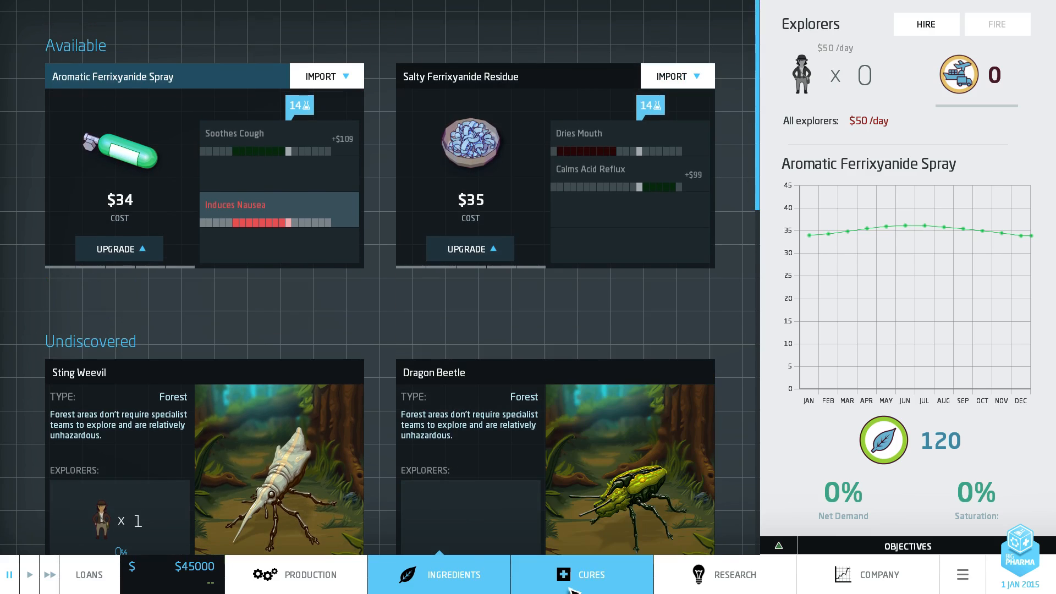
Step: Show the Cures overview, listing Calms Acid Reflux at $99 and Soothes Cough at $109
click(590, 574)
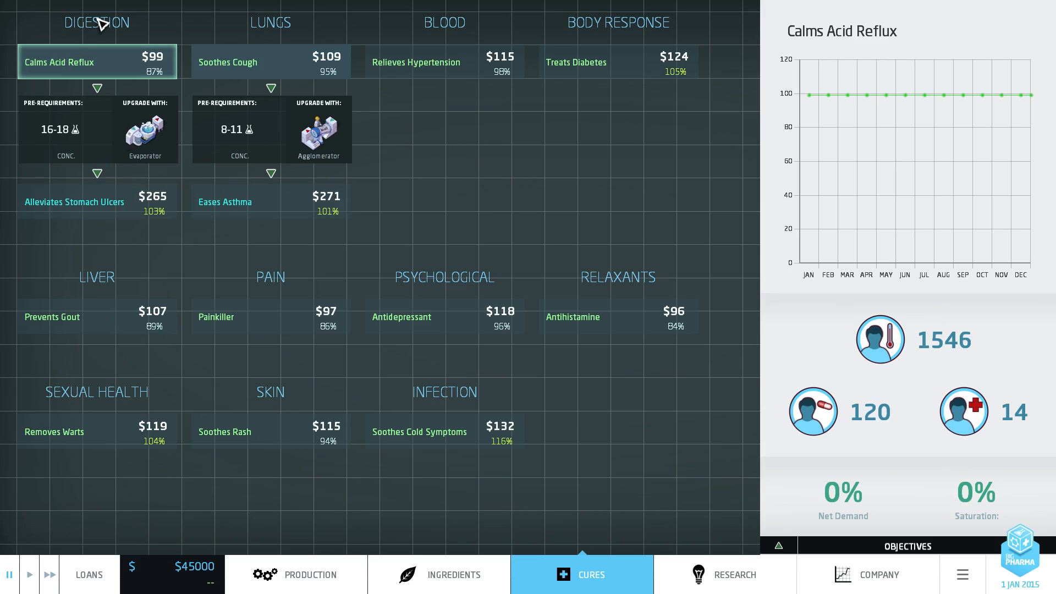
mouse_move(253, 66)
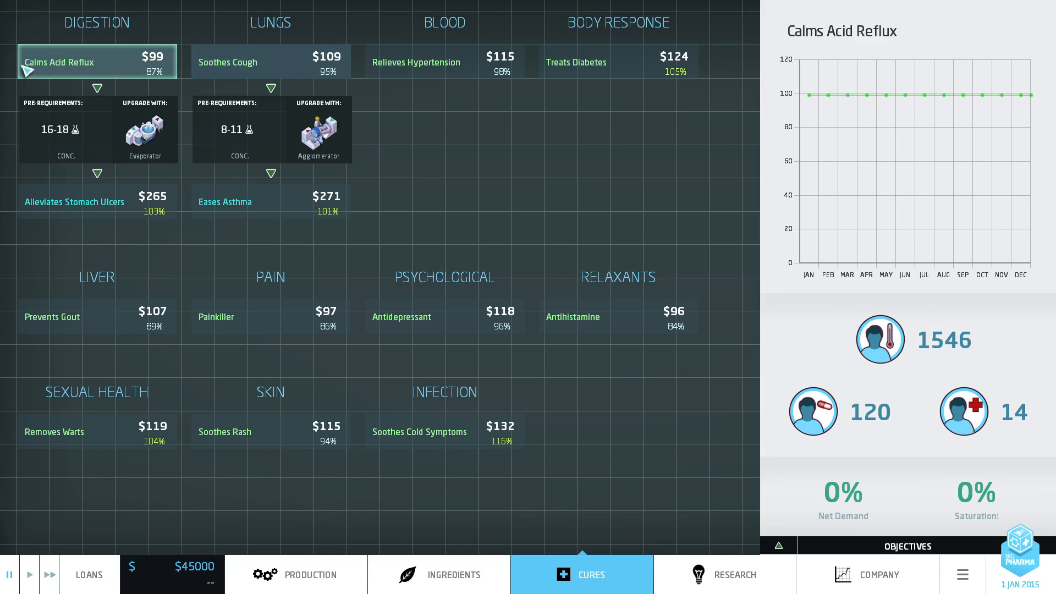
click(445, 575)
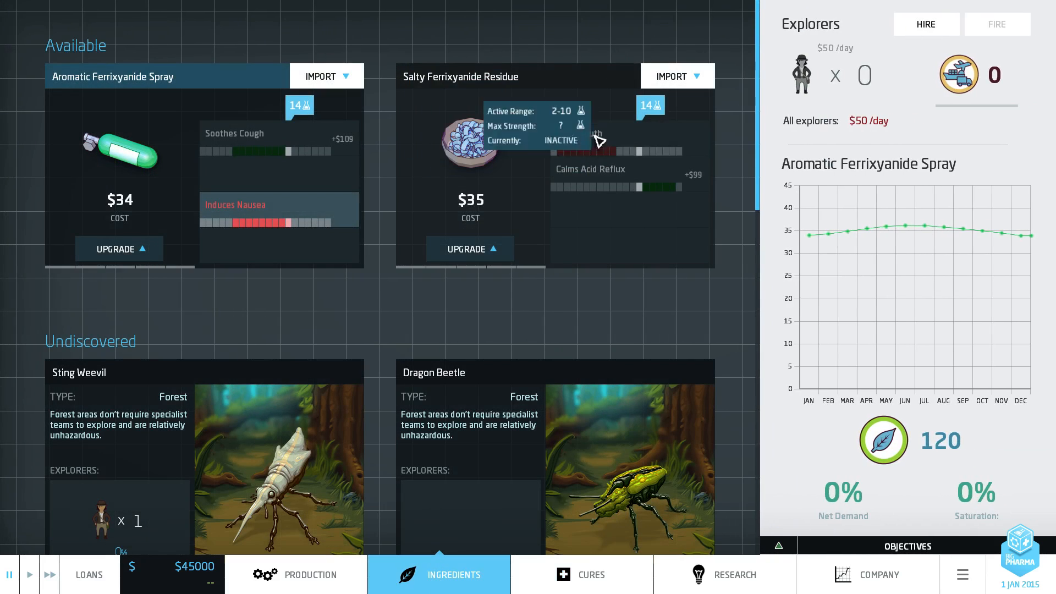
click(592, 574)
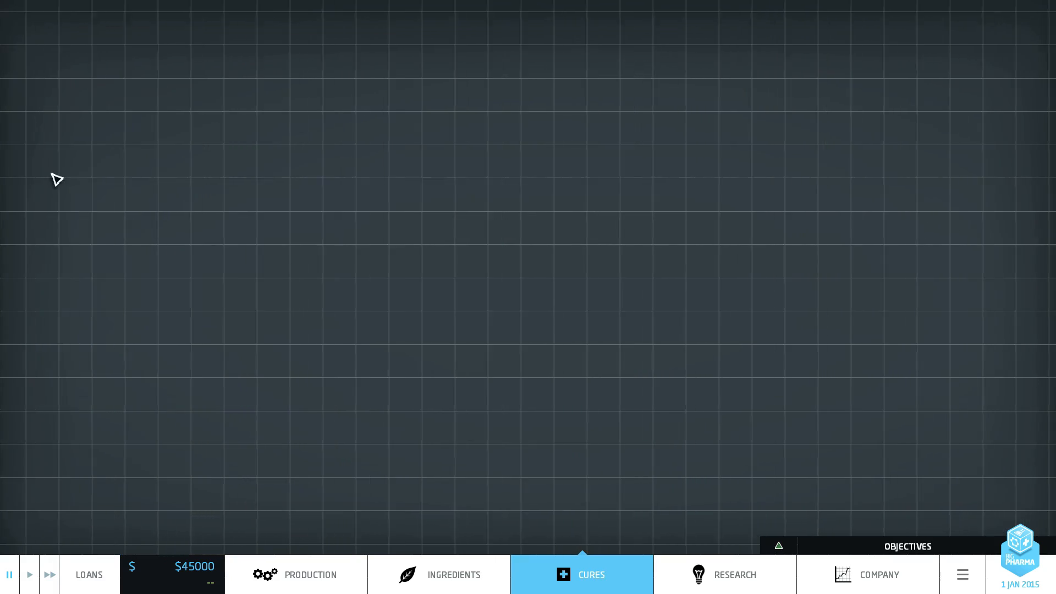
click(581, 574)
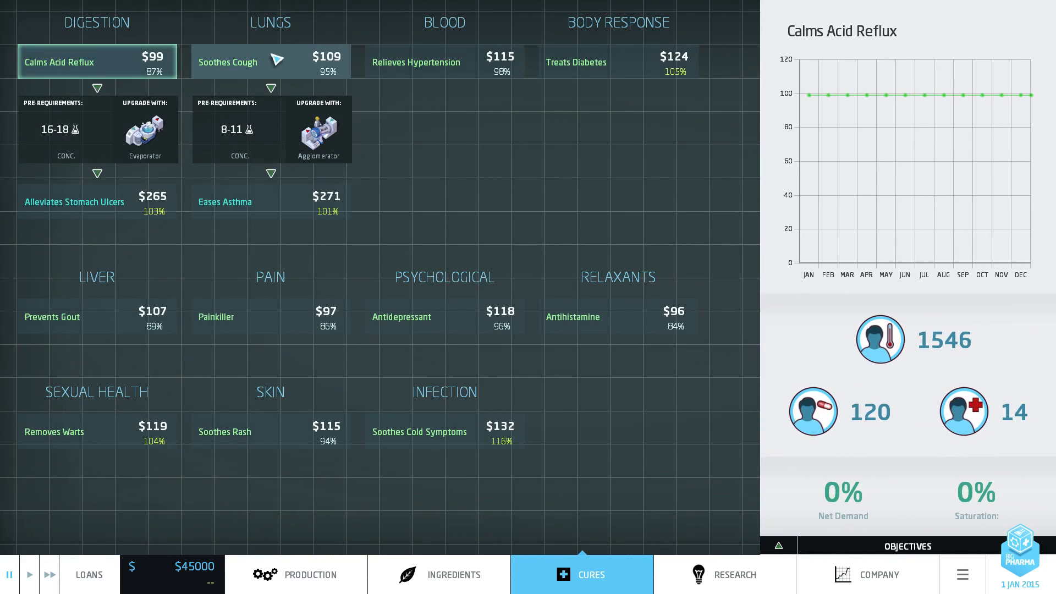
mouse_move(307, 61)
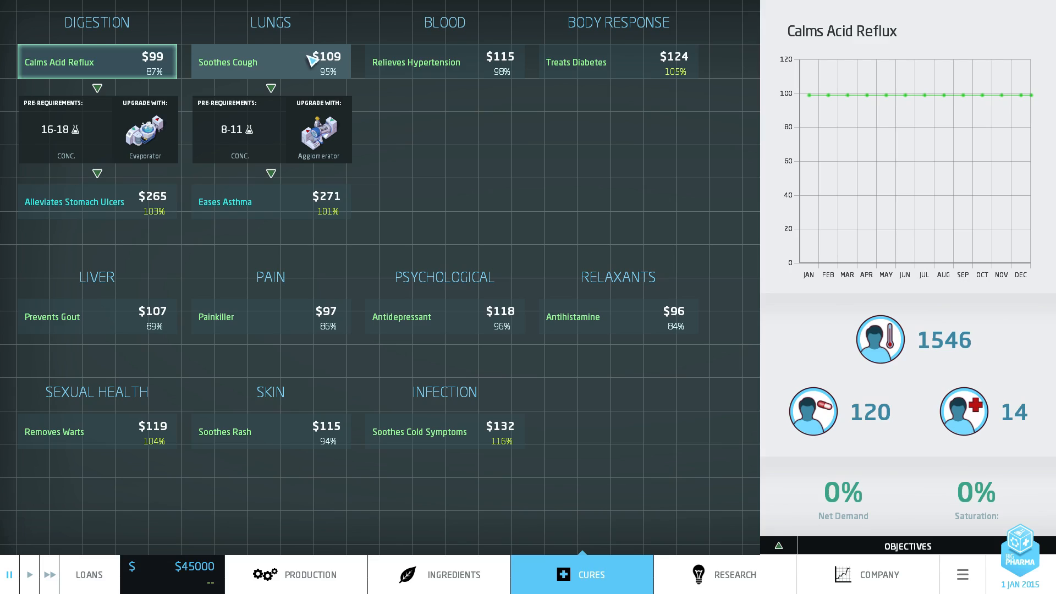
Step: Check Soothes Cough market details, then return to Calms Acid Reflux at 87% demand
click(258, 62)
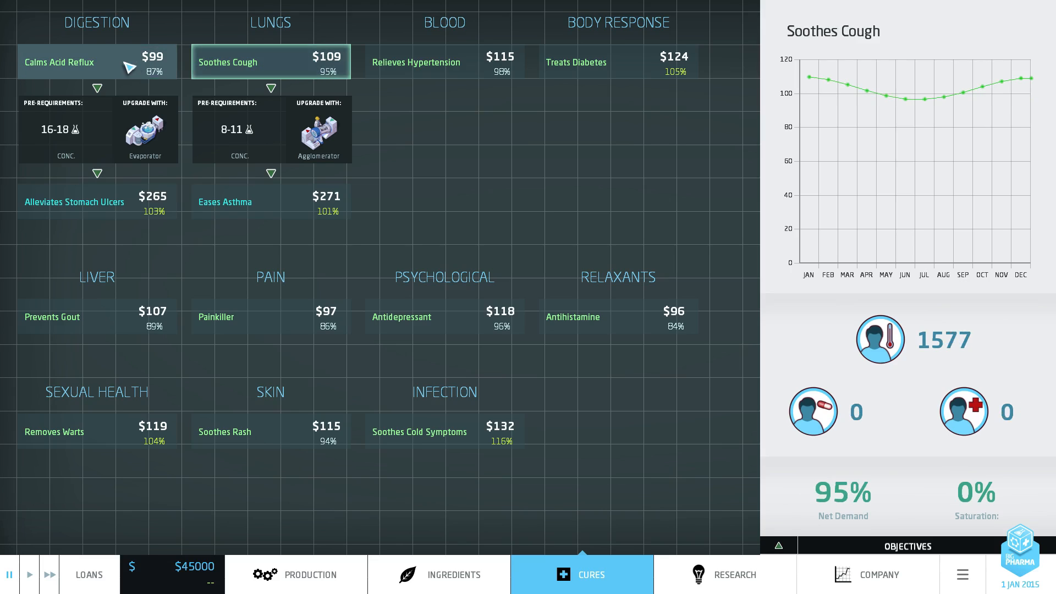
click(82, 62)
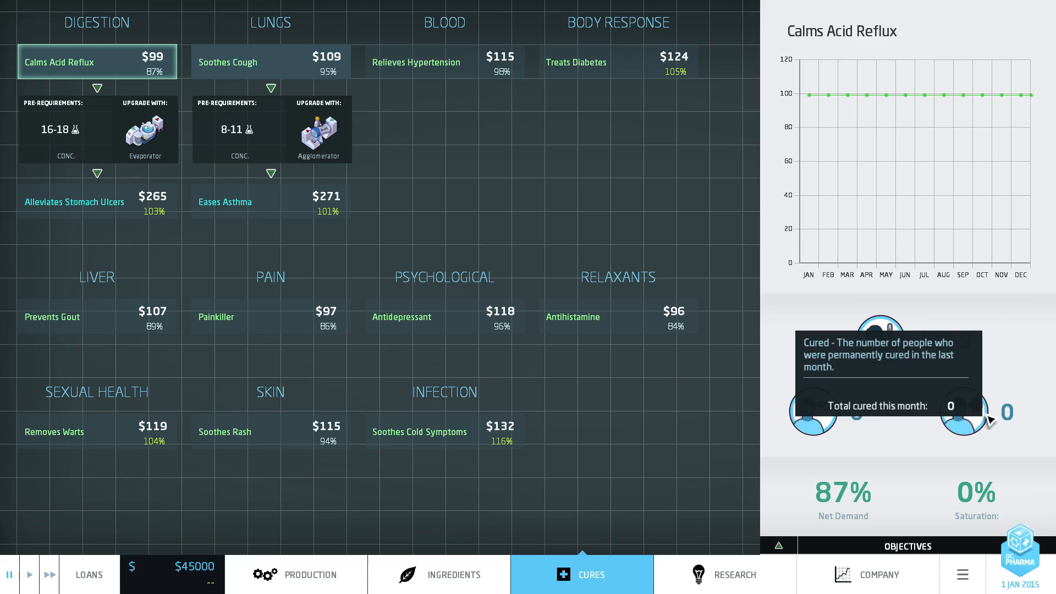
mouse_move(536, 310)
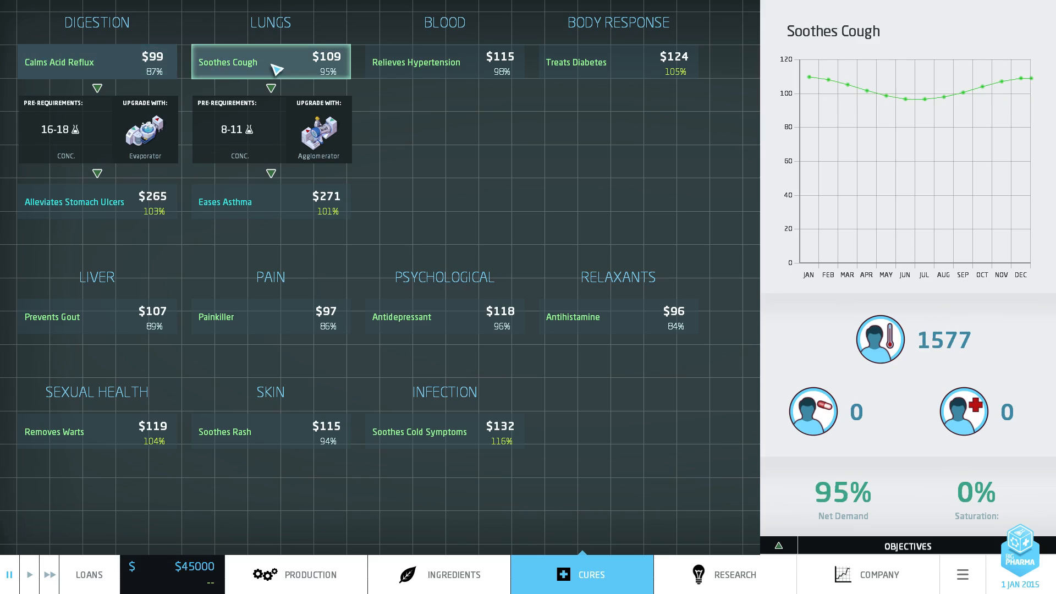
mouse_move(330, 62)
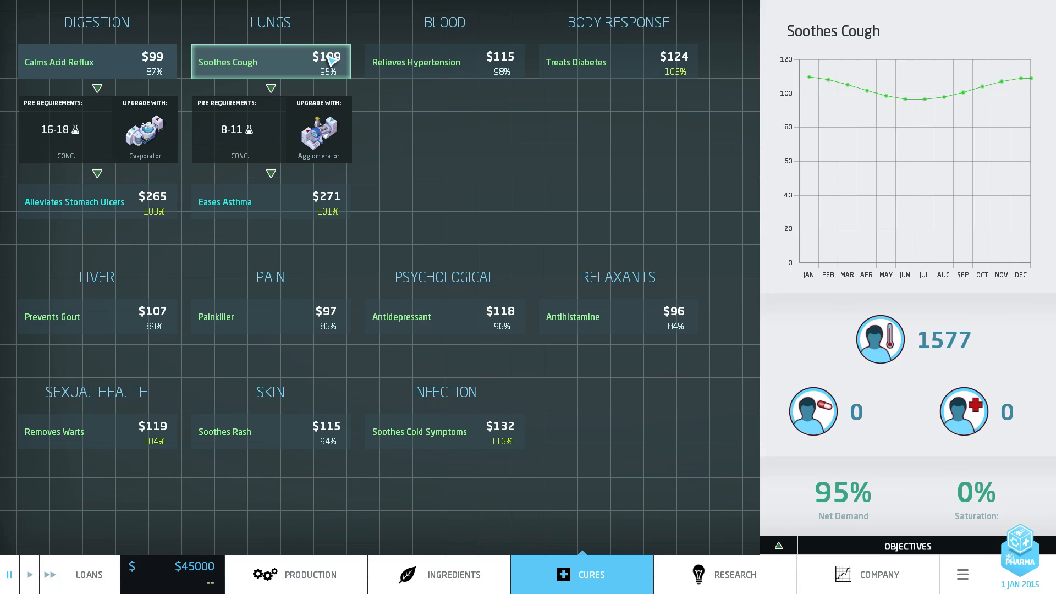
mouse_move(871, 480)
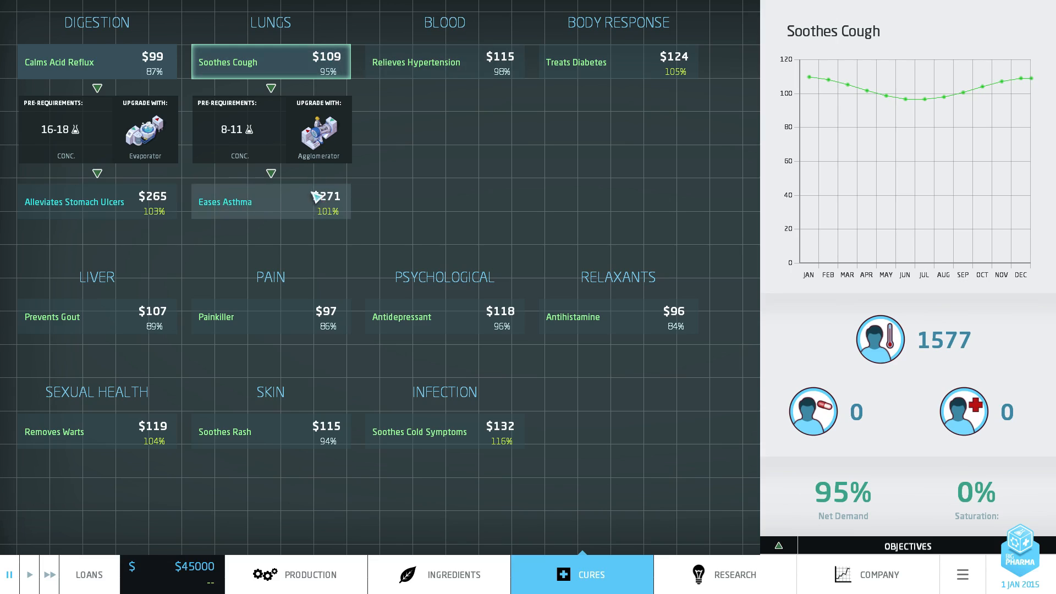
mouse_move(315, 72)
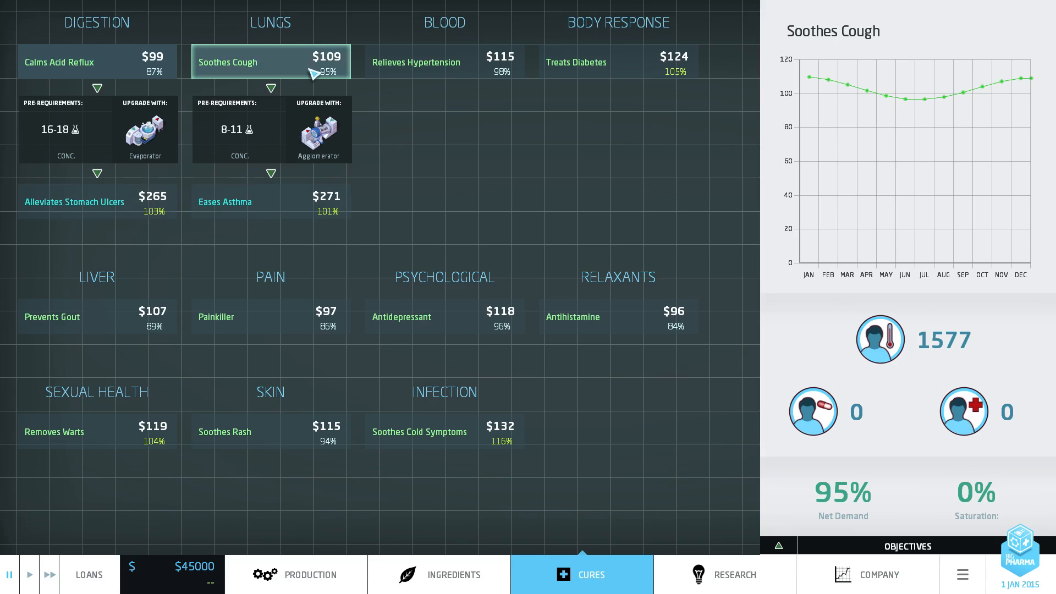
mouse_move(285, 99)
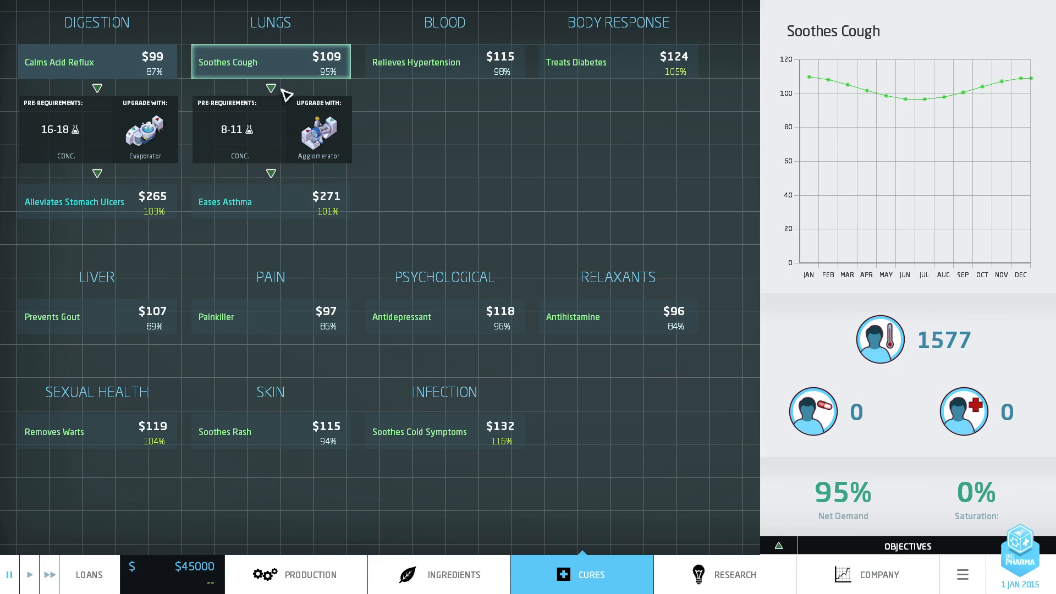
mouse_move(69, 66)
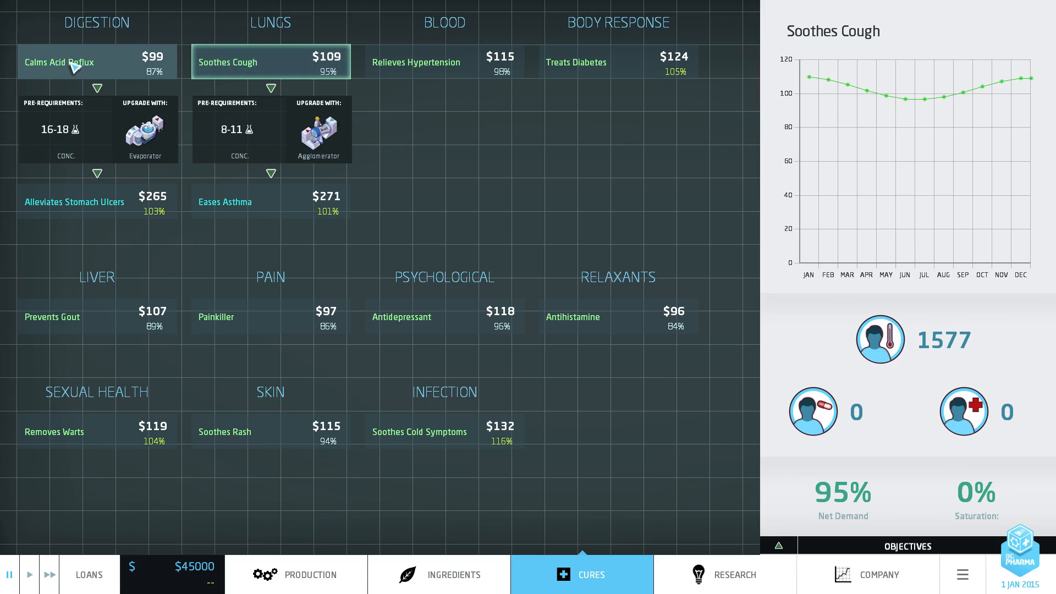
mouse_move(70, 210)
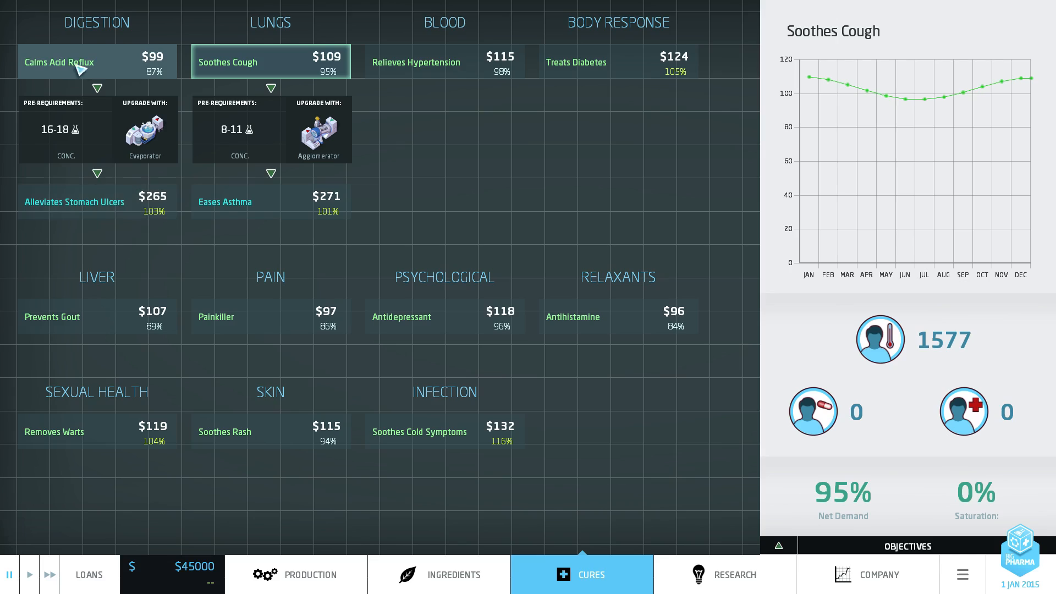
mouse_move(102, 206)
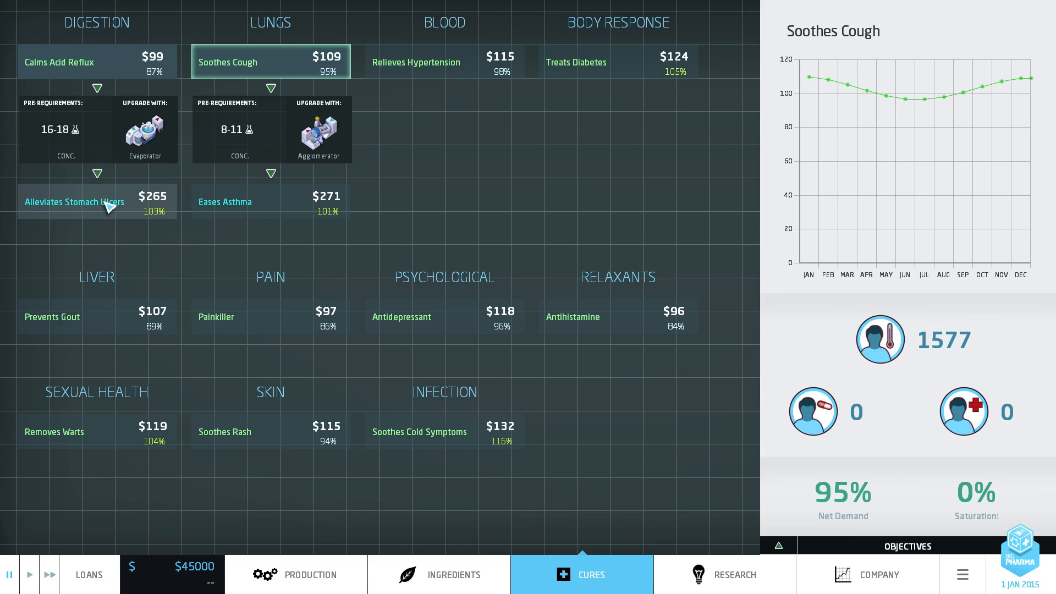
mouse_move(274, 210)
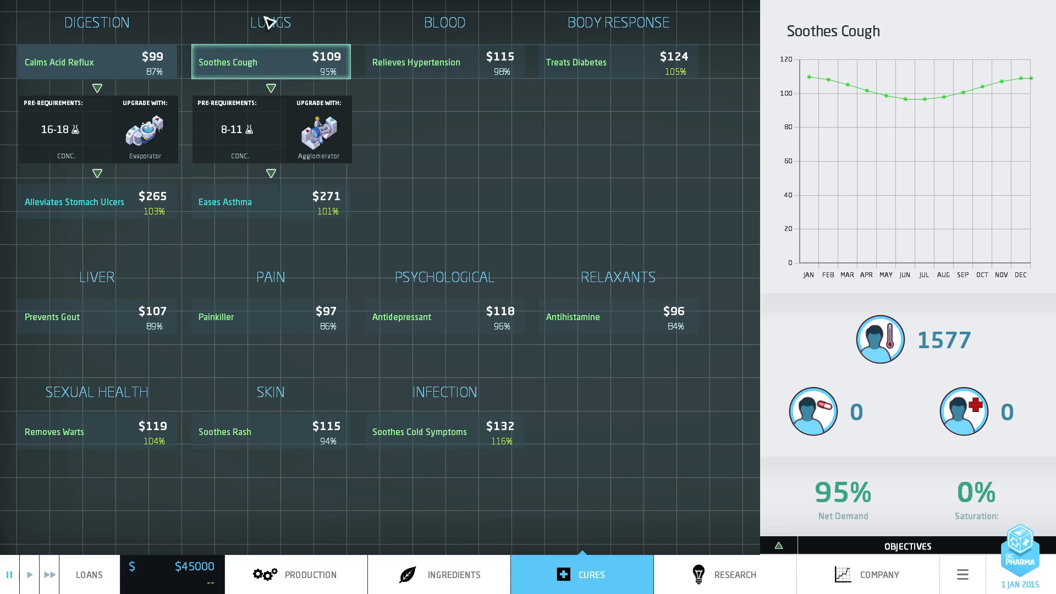
mouse_move(521, 397)
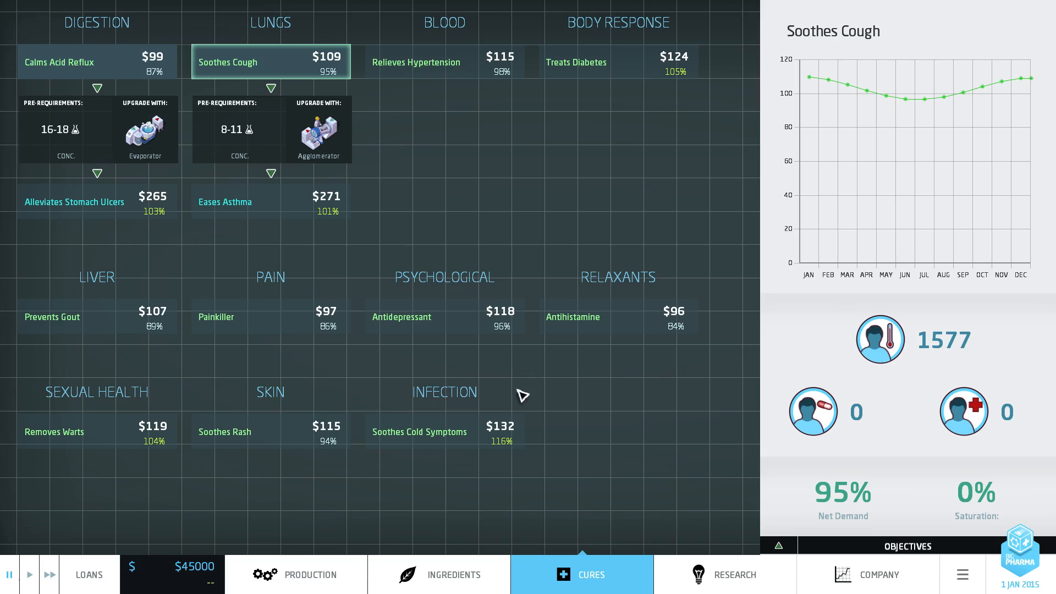
Step: Hire one scientist at $30 a day, browse the tech tree, and view the company overview
click(730, 589)
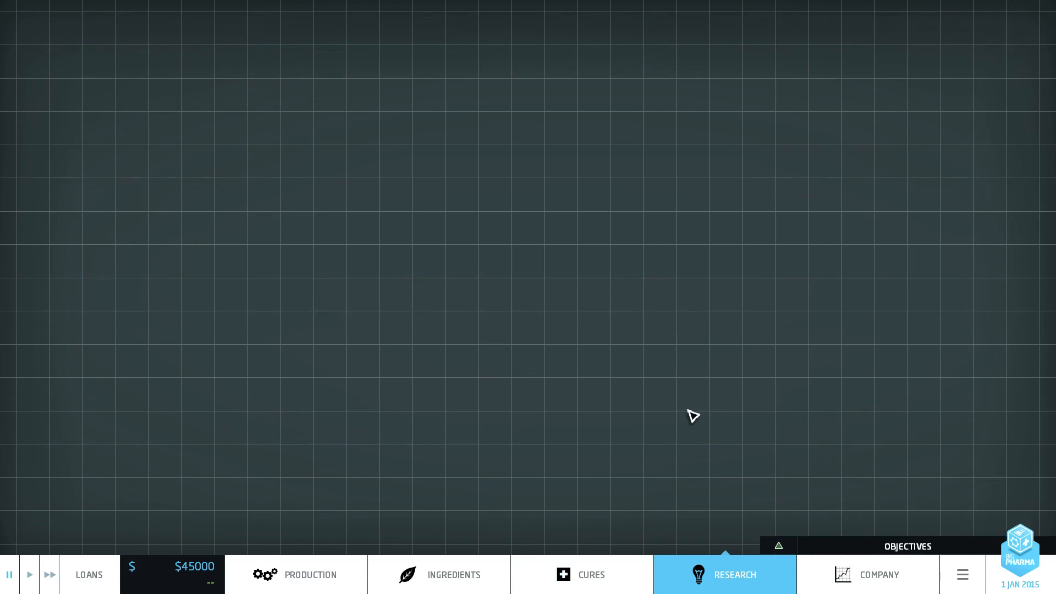
click(725, 574)
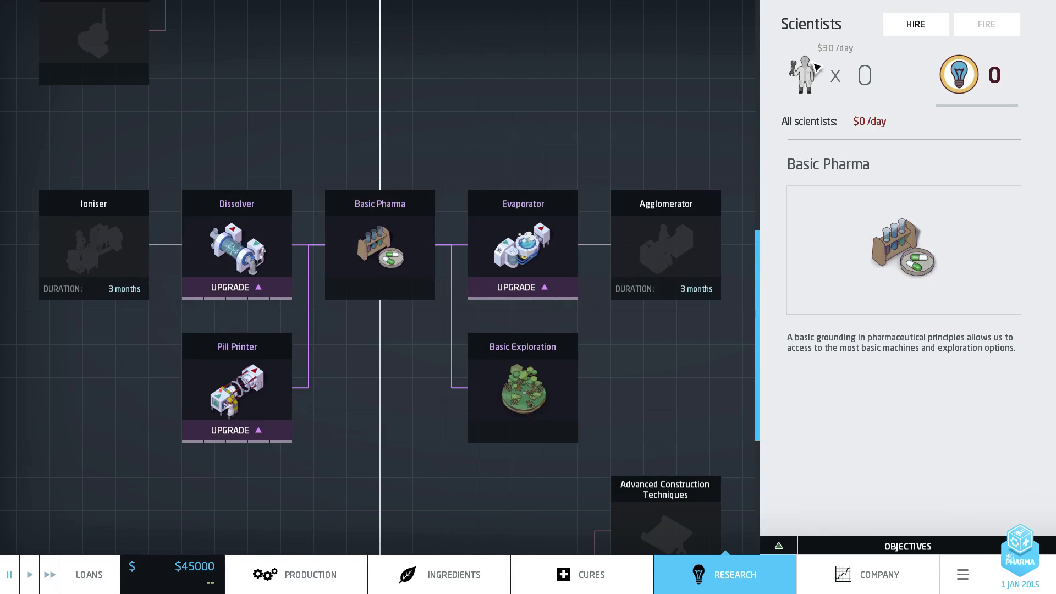
click(523, 247)
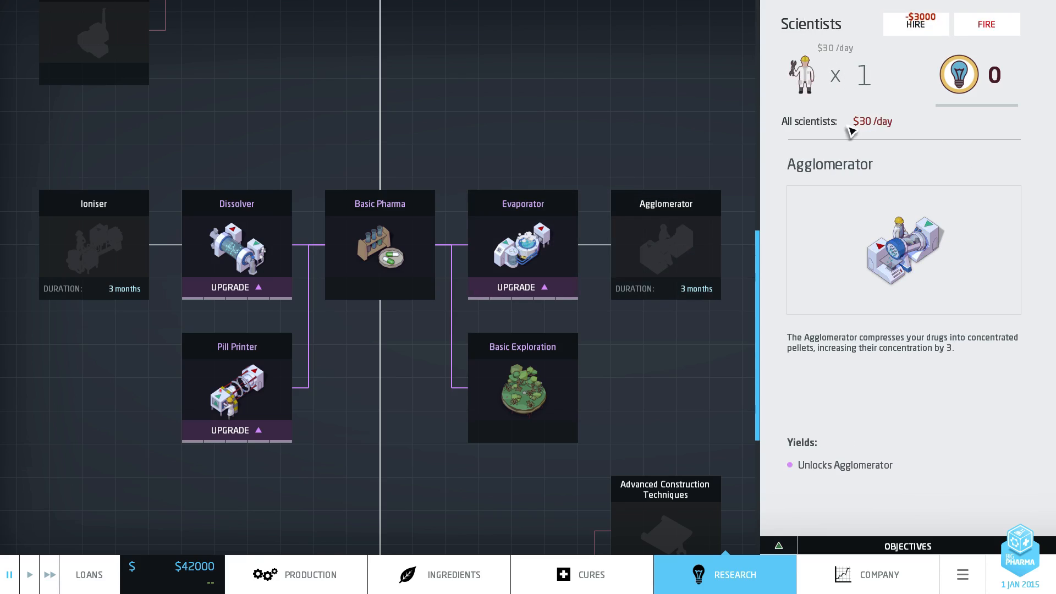
click(379, 255)
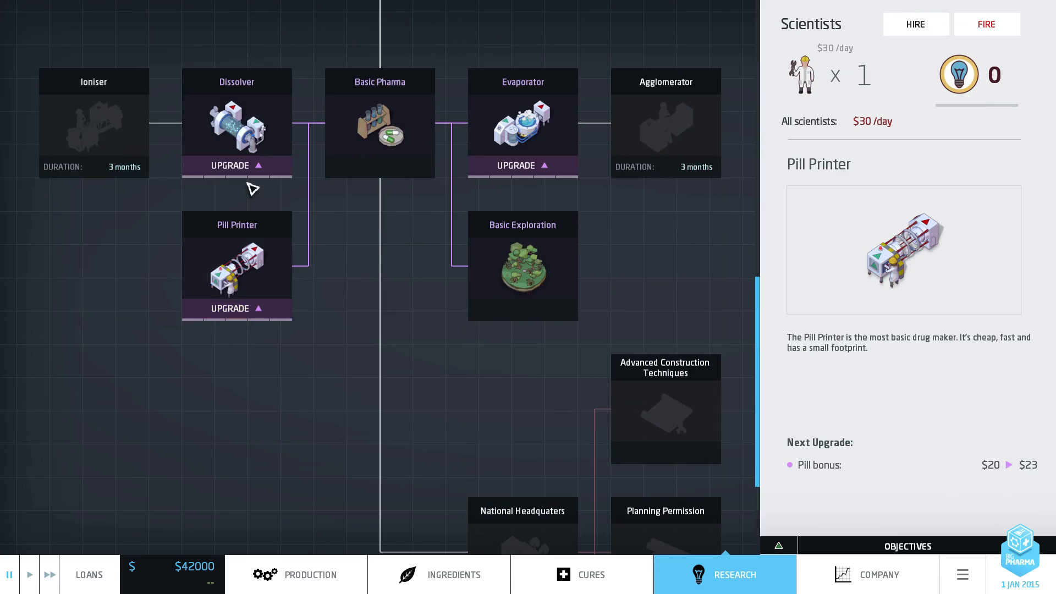
mouse_move(233, 311)
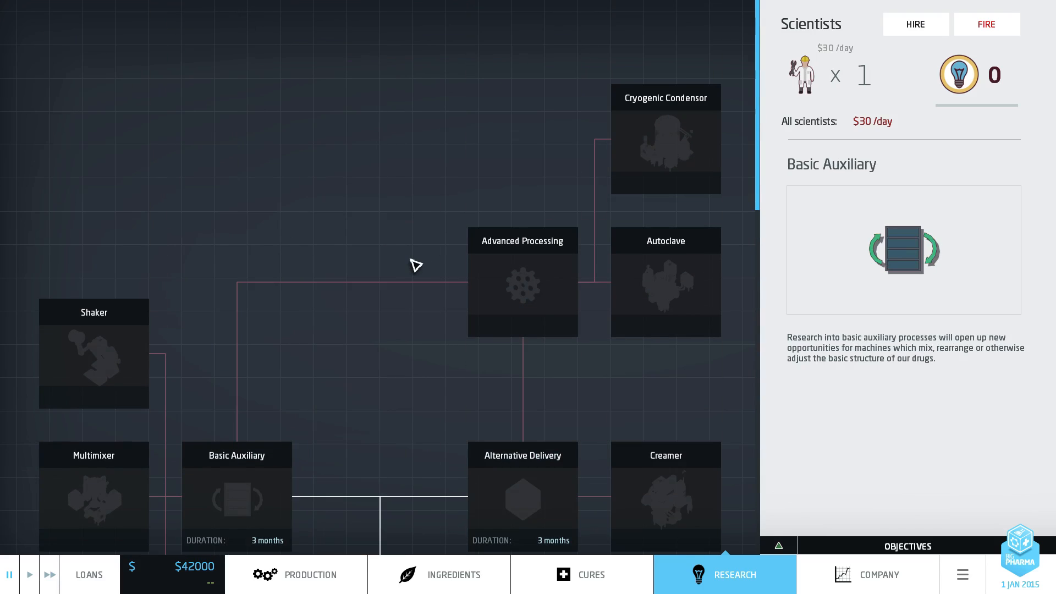
click(666, 140)
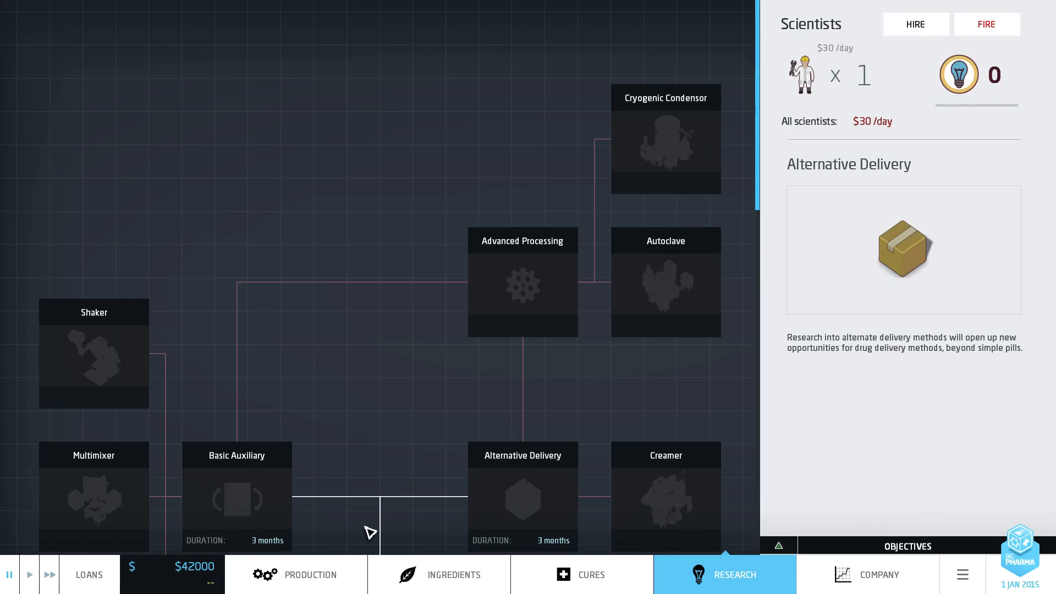
mouse_move(725, 566)
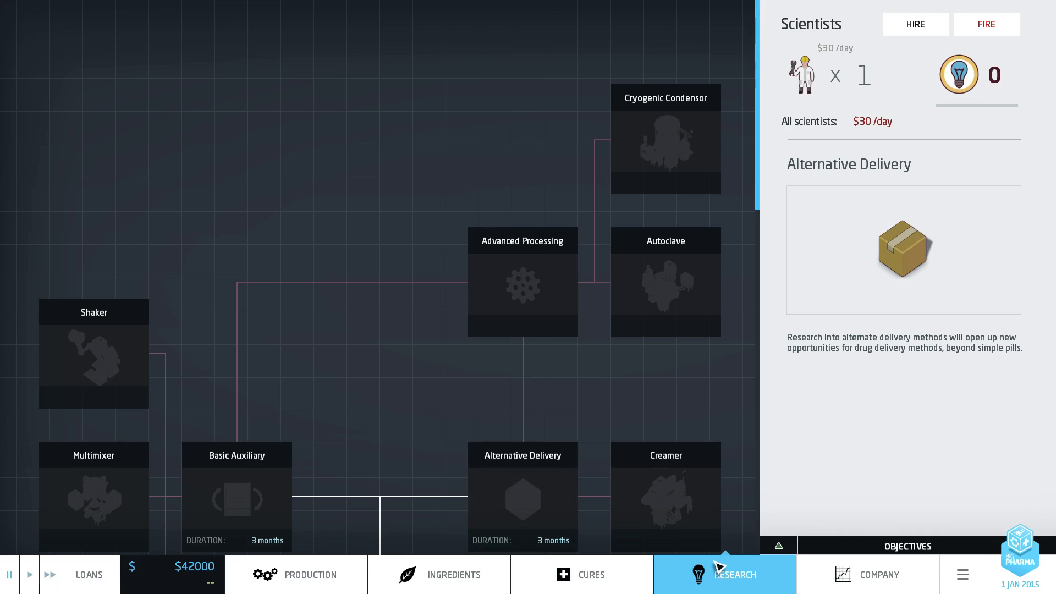
click(877, 577)
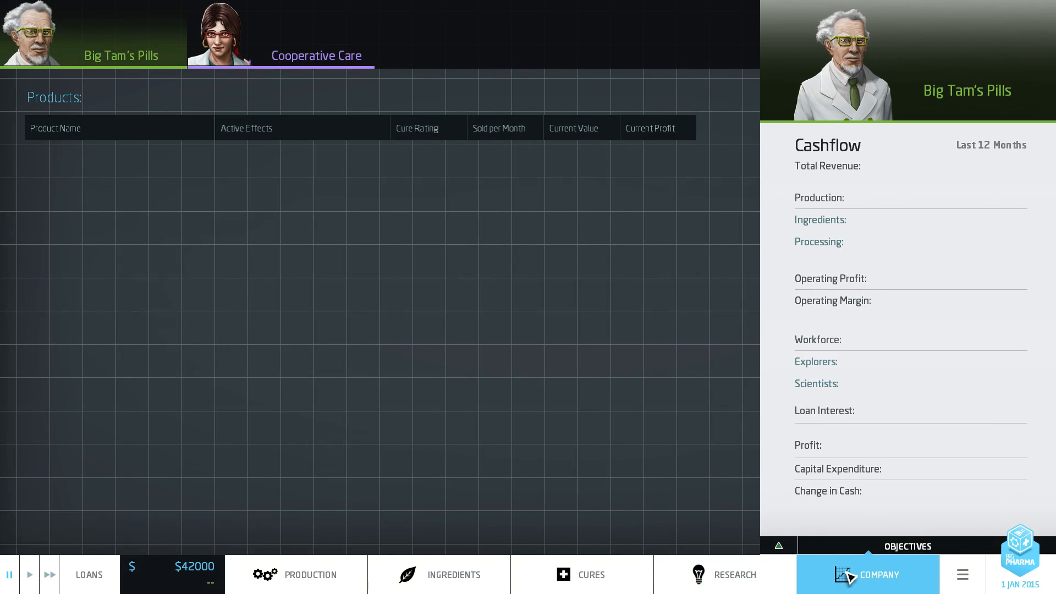
mouse_move(614, 243)
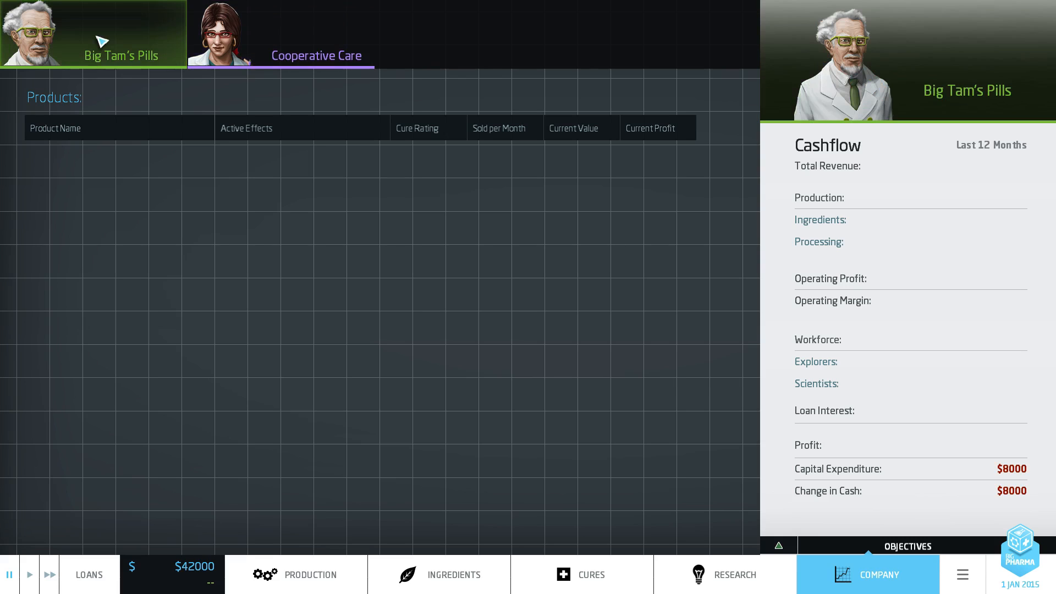
mouse_move(303, 304)
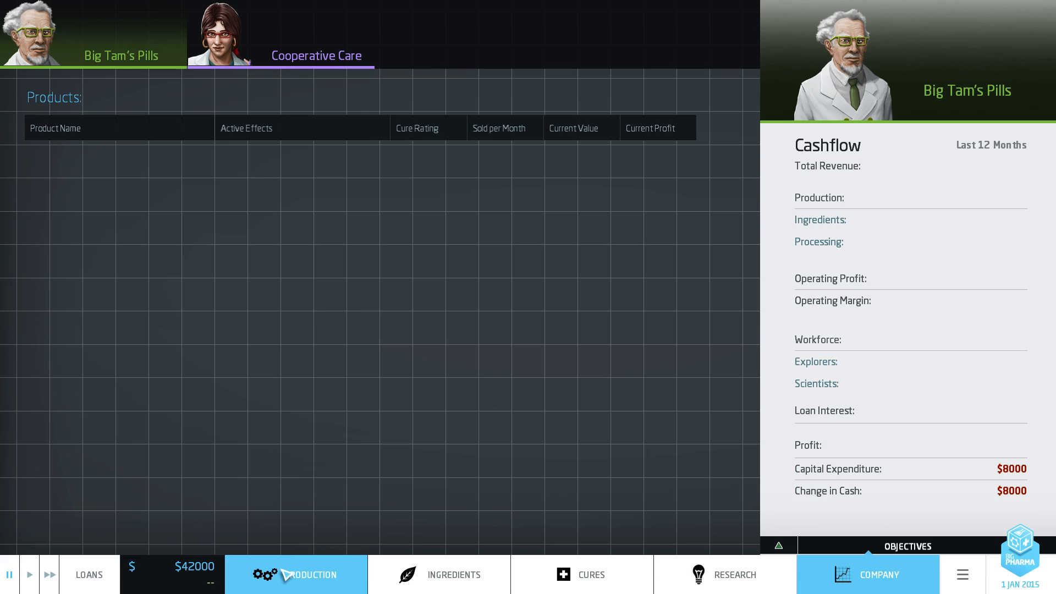
Step: Set up an import of Aromatic Ferrixyanide Spray, funds staying at $42,000
click(307, 574)
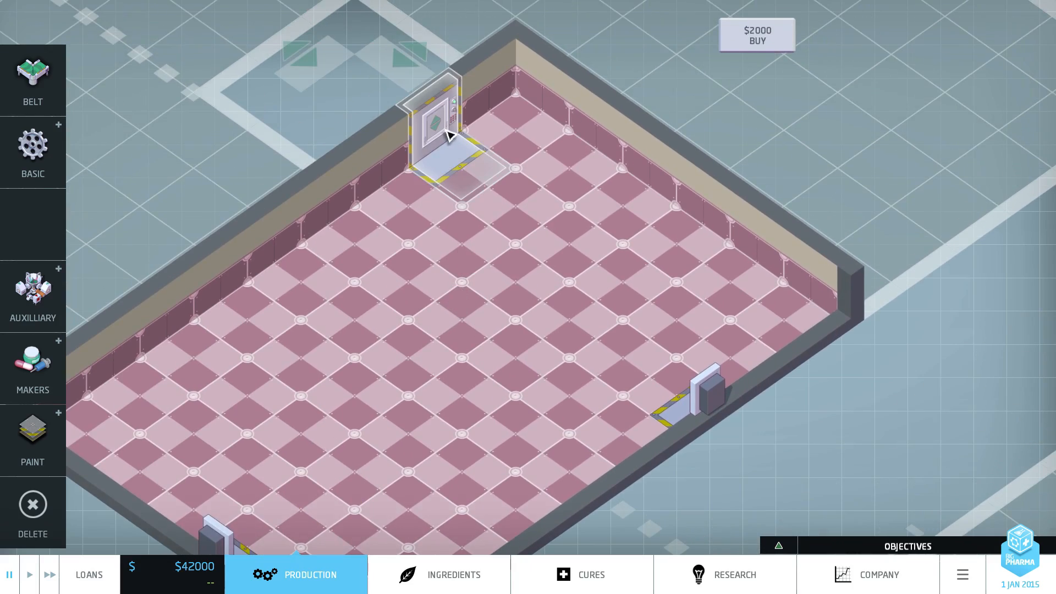
click(454, 574)
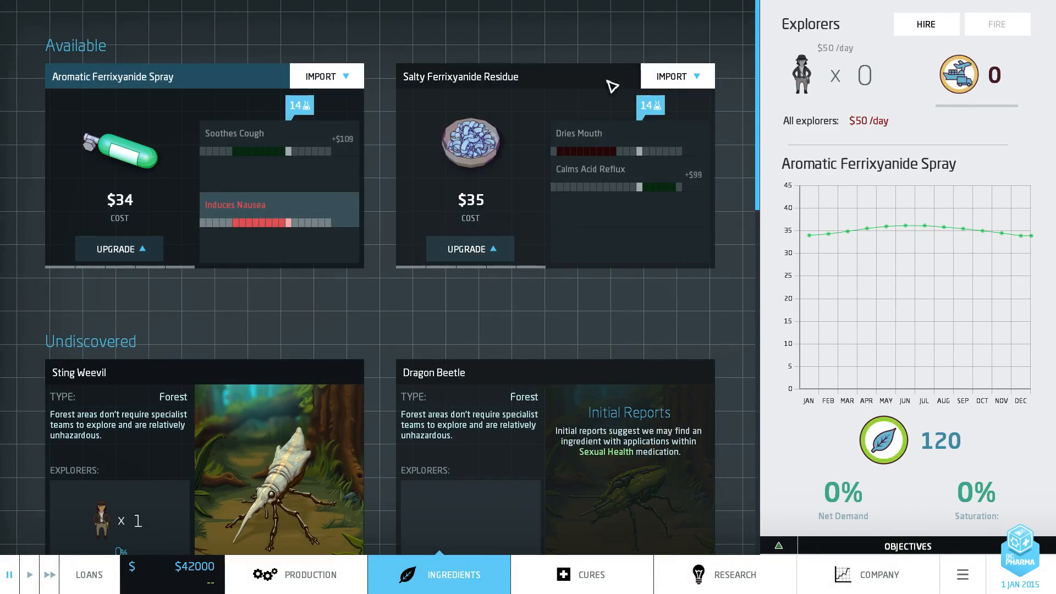
mouse_move(310, 296)
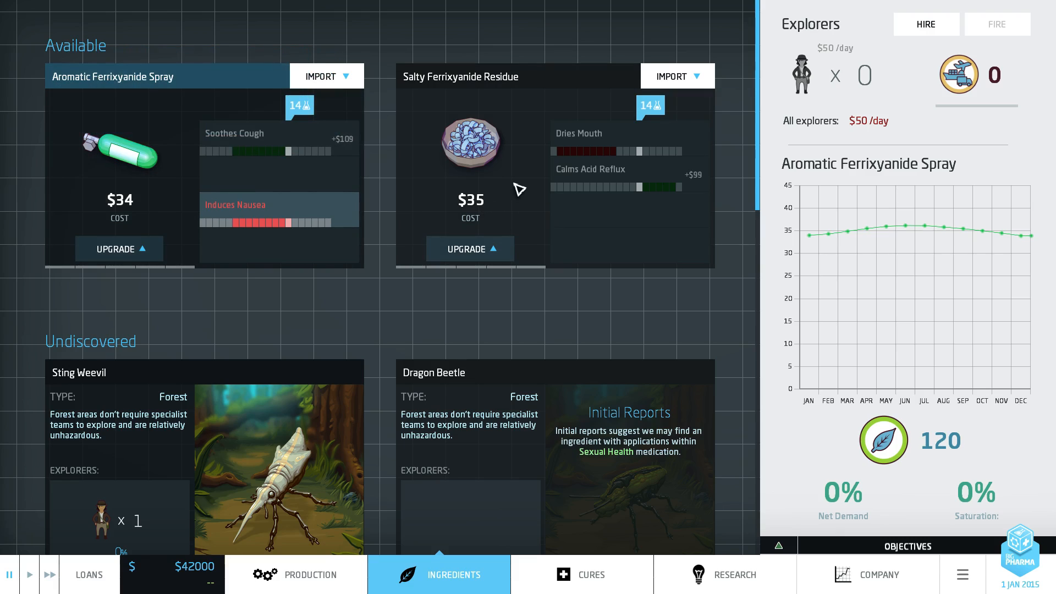
mouse_move(578, 81)
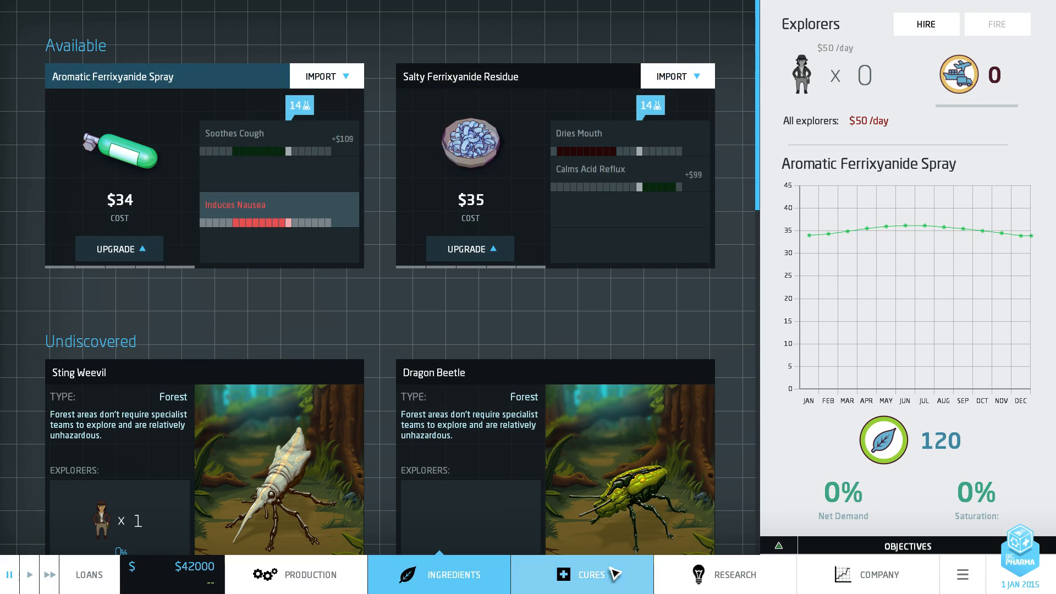
click(591, 574)
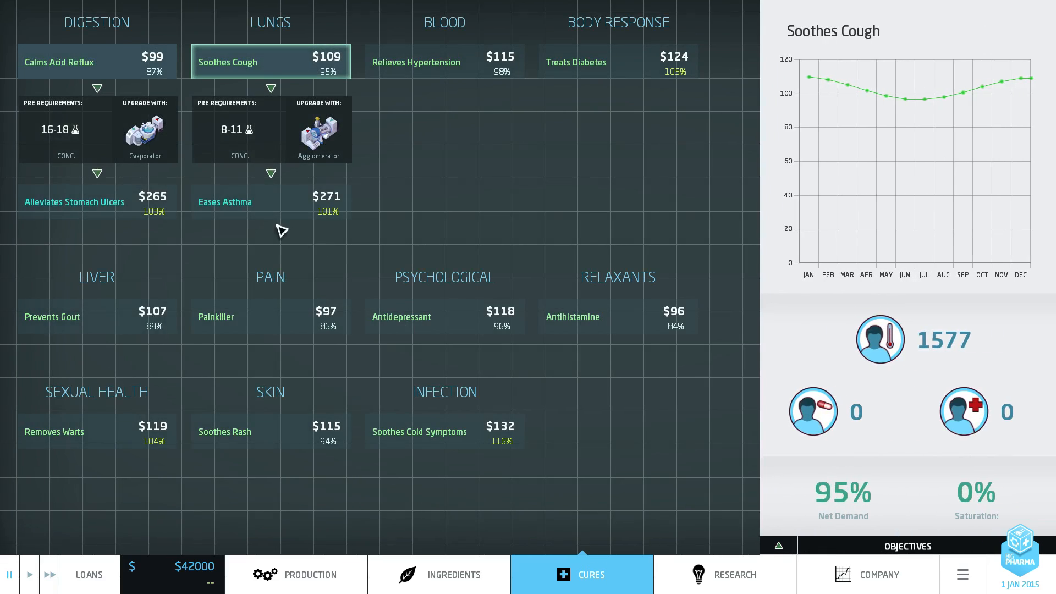
mouse_move(277, 66)
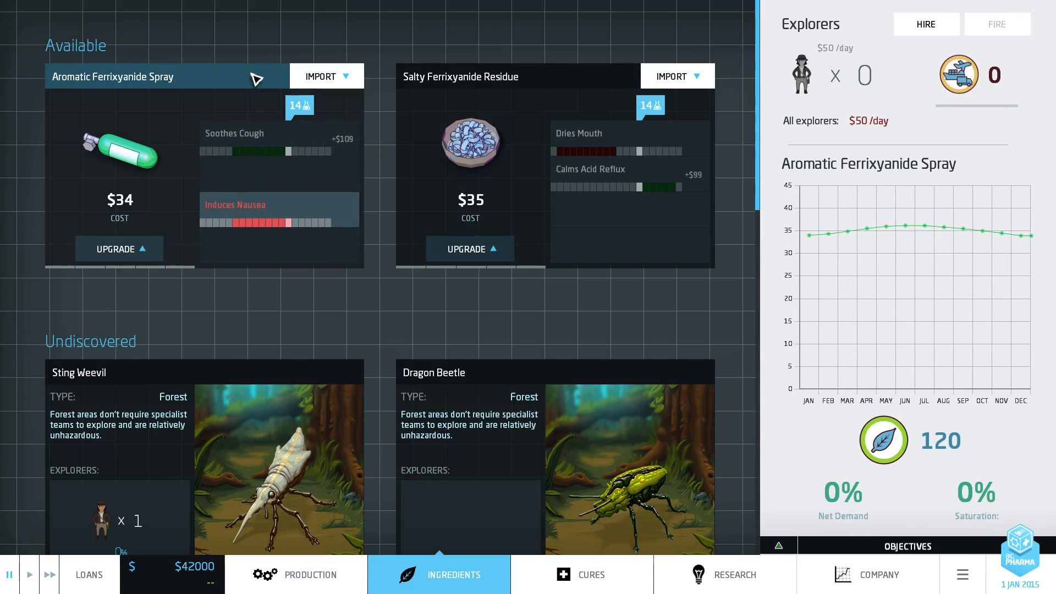
mouse_move(337, 76)
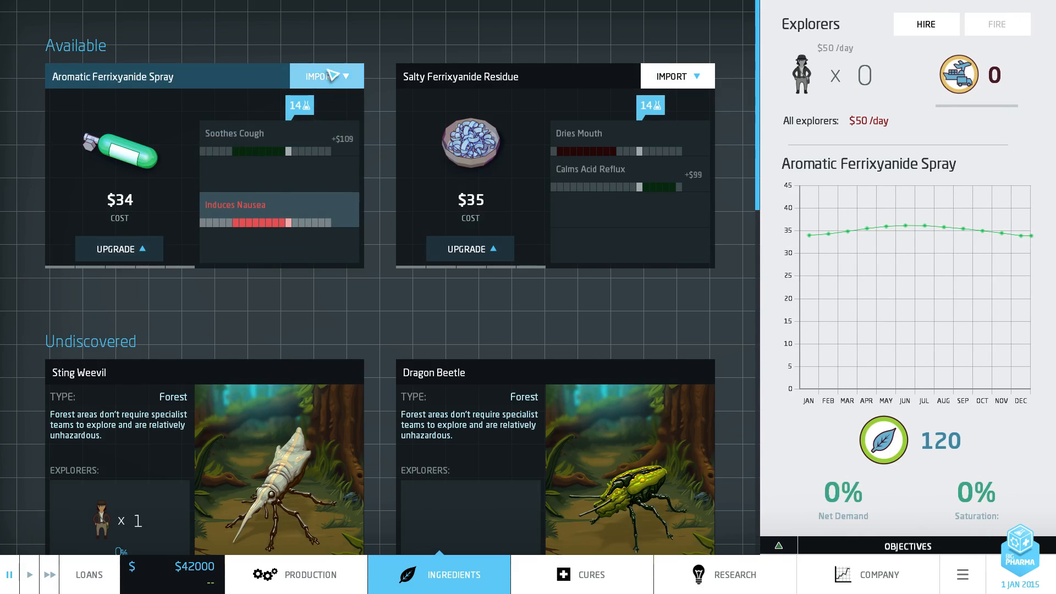
click(307, 575)
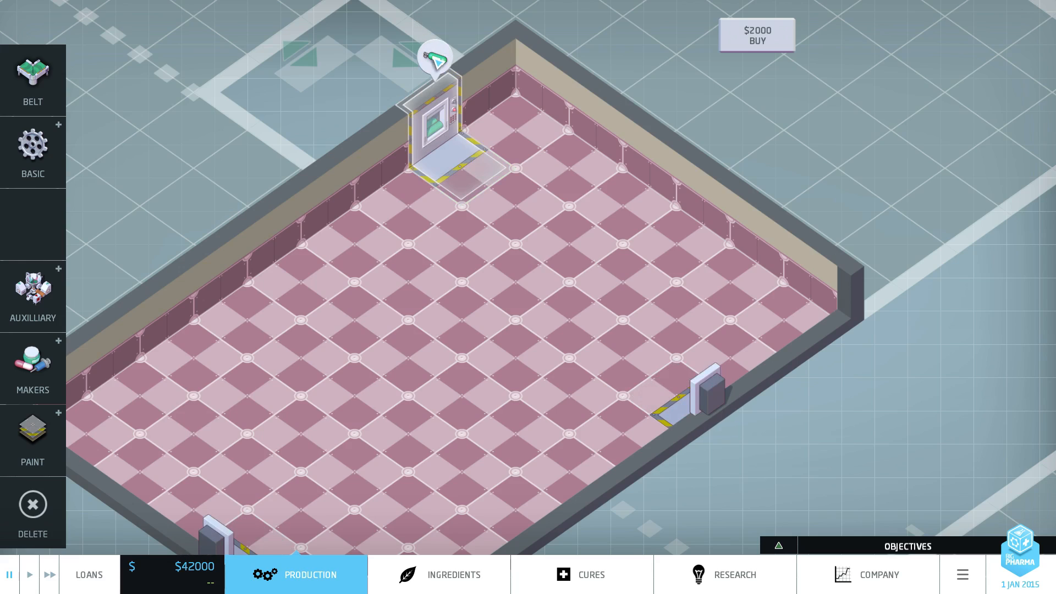
Step: Route the Aromatic Ferrixyanide Spray import to the top-wall dock
click(436, 124)
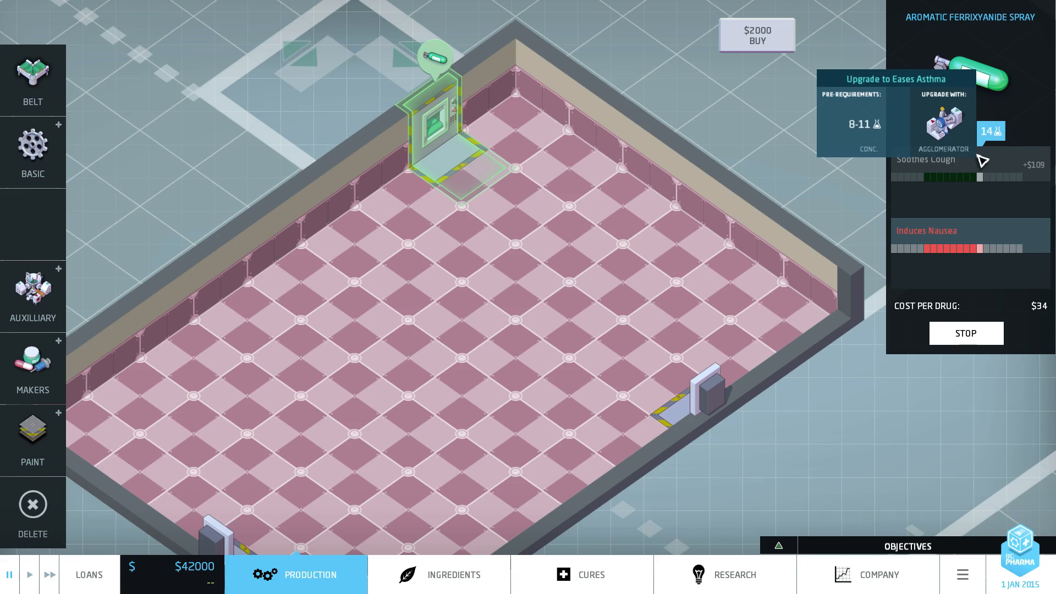
mouse_move(985, 163)
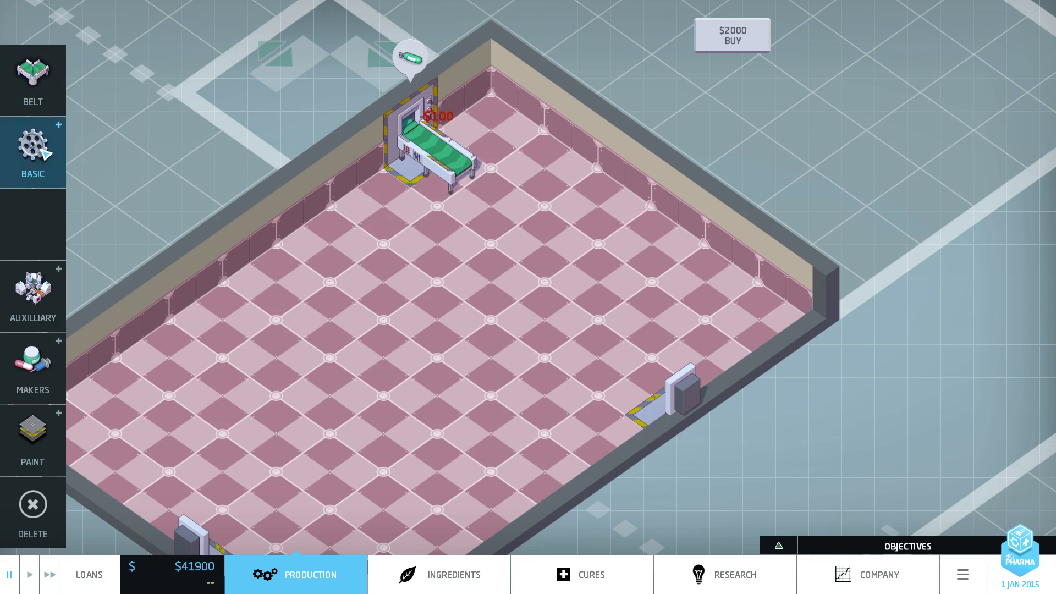
click(32, 148)
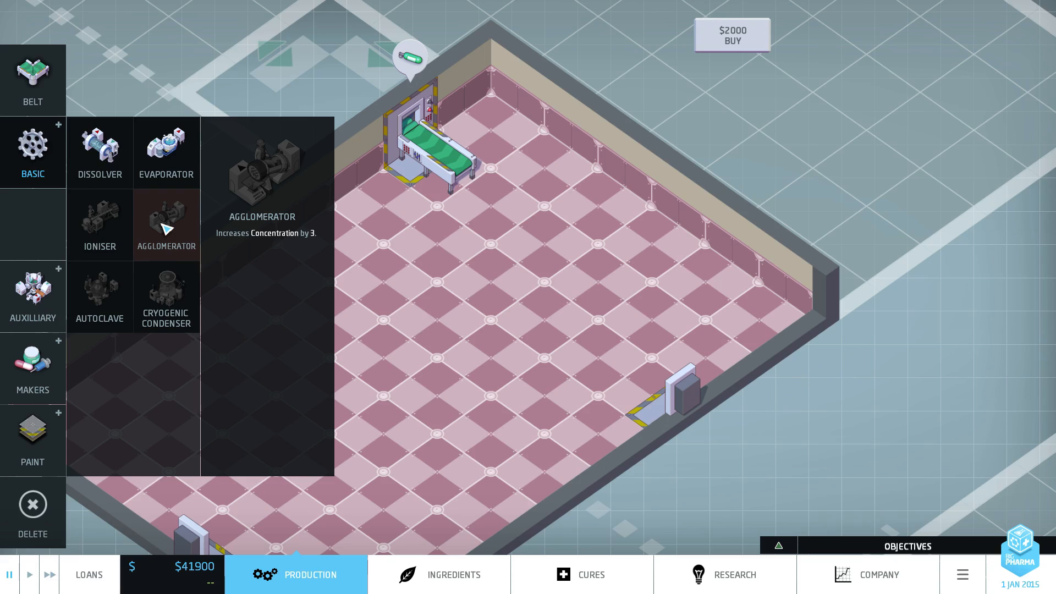
click(166, 153)
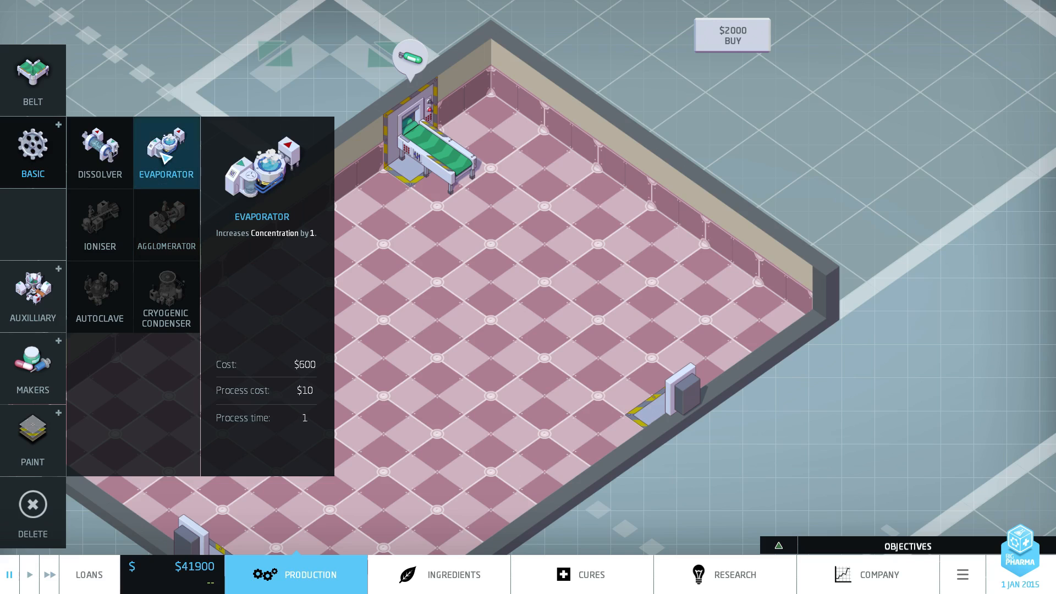
click(166, 153)
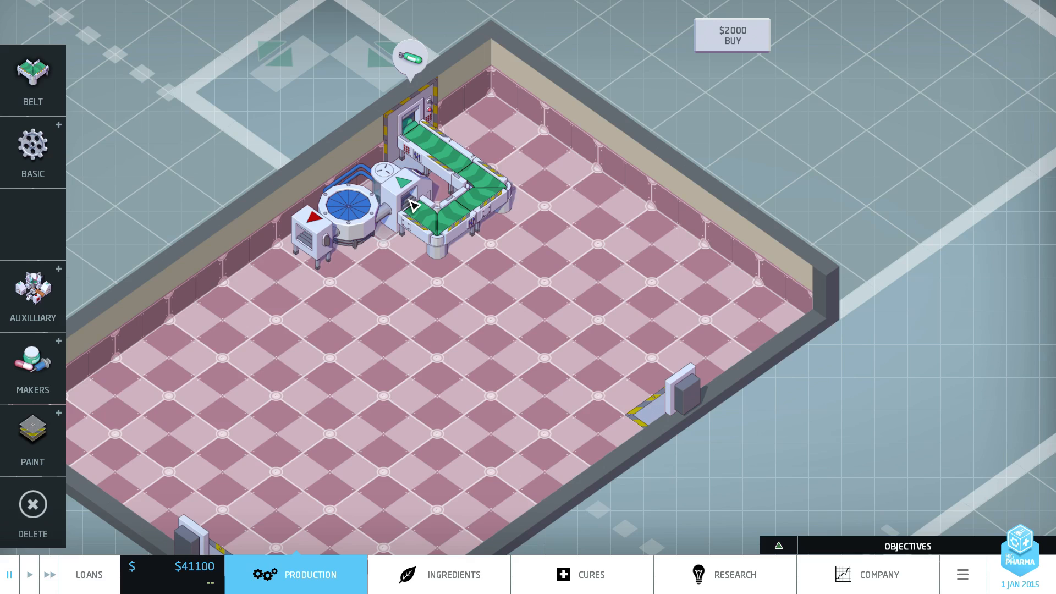
click(33, 149)
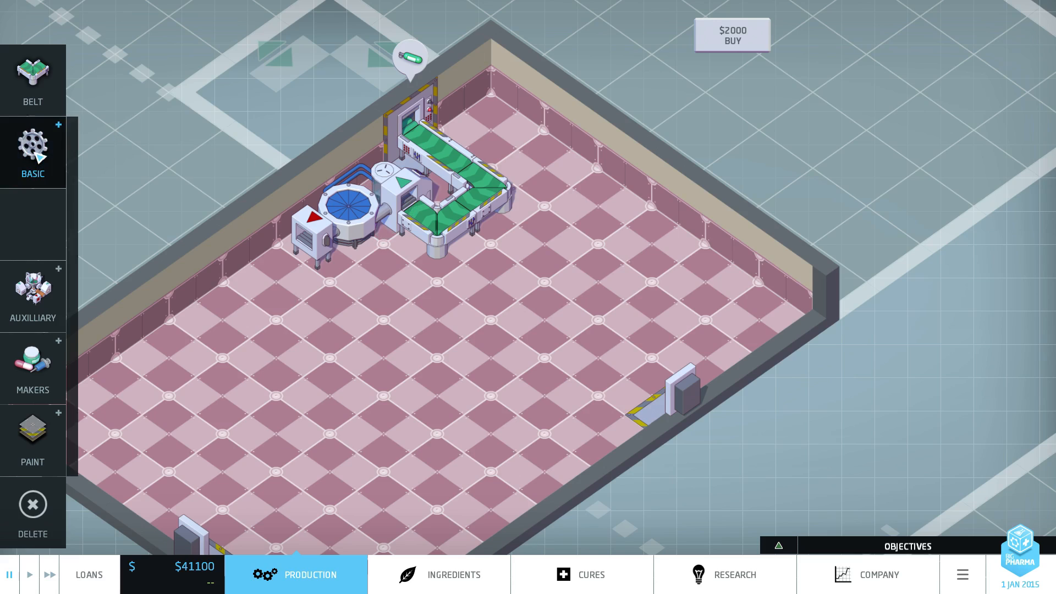
click(32, 149)
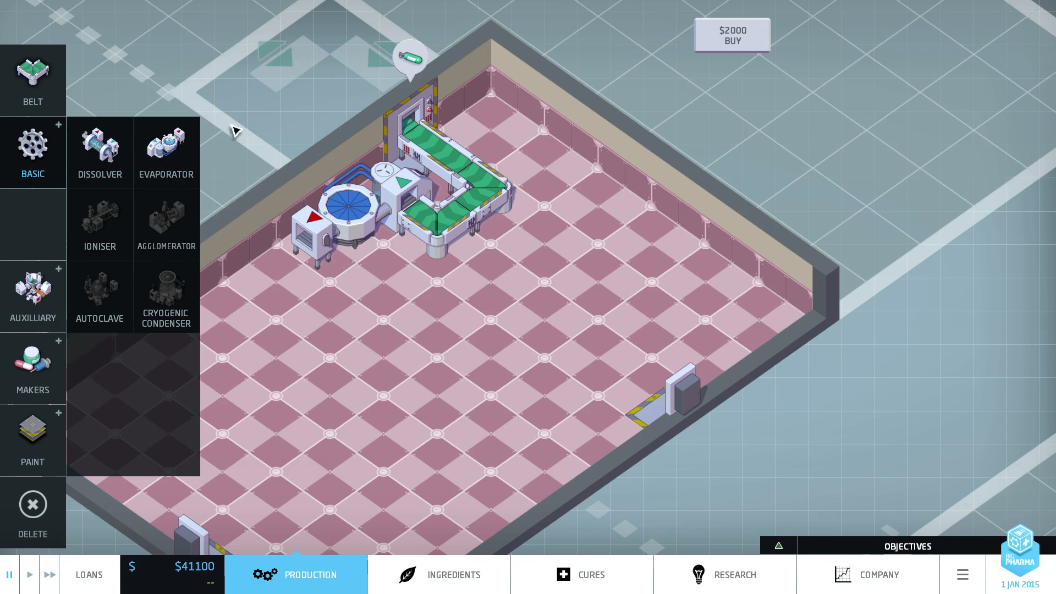
click(33, 152)
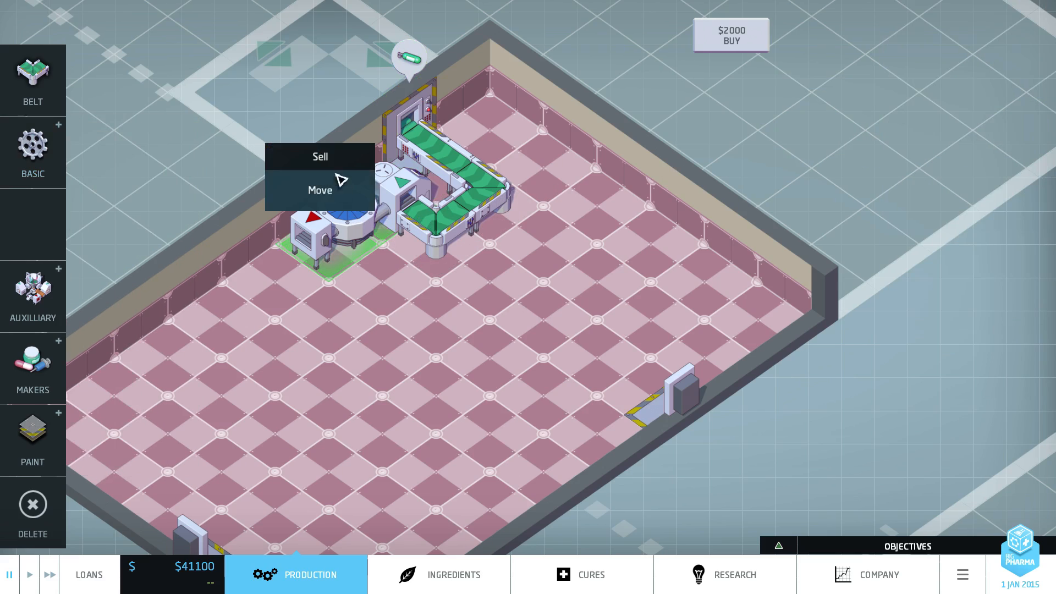
click(318, 156)
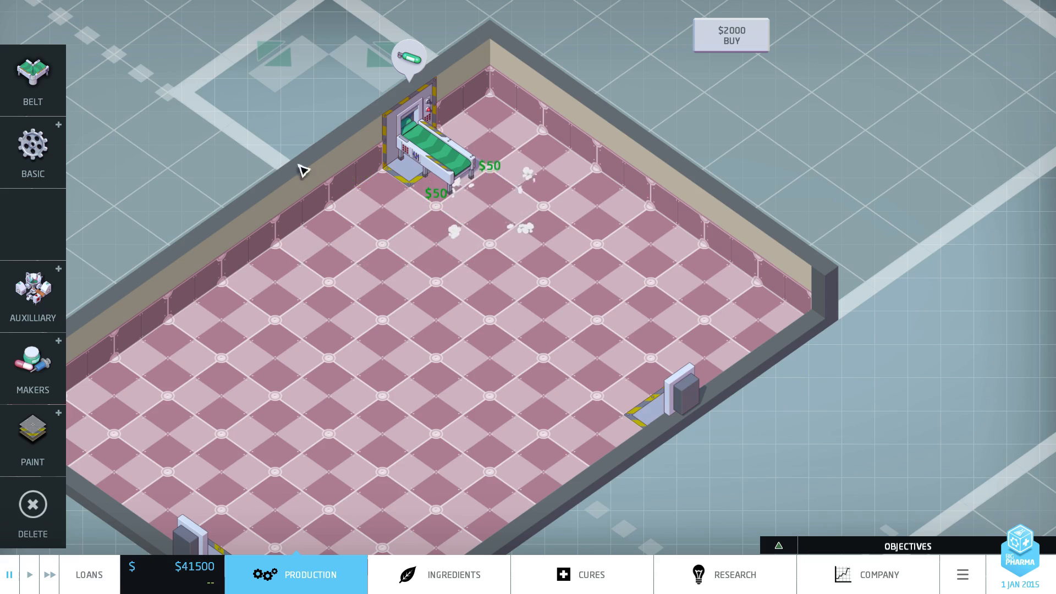
Step: Place dissolvers from the Basic machines along the belt line to reach concentration 11
click(33, 152)
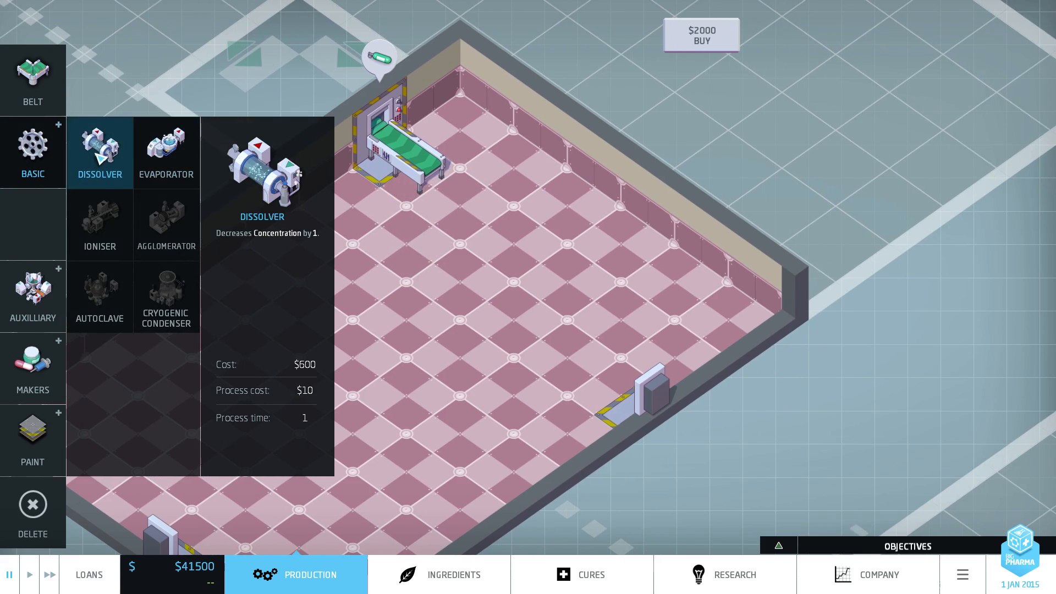
click(100, 153)
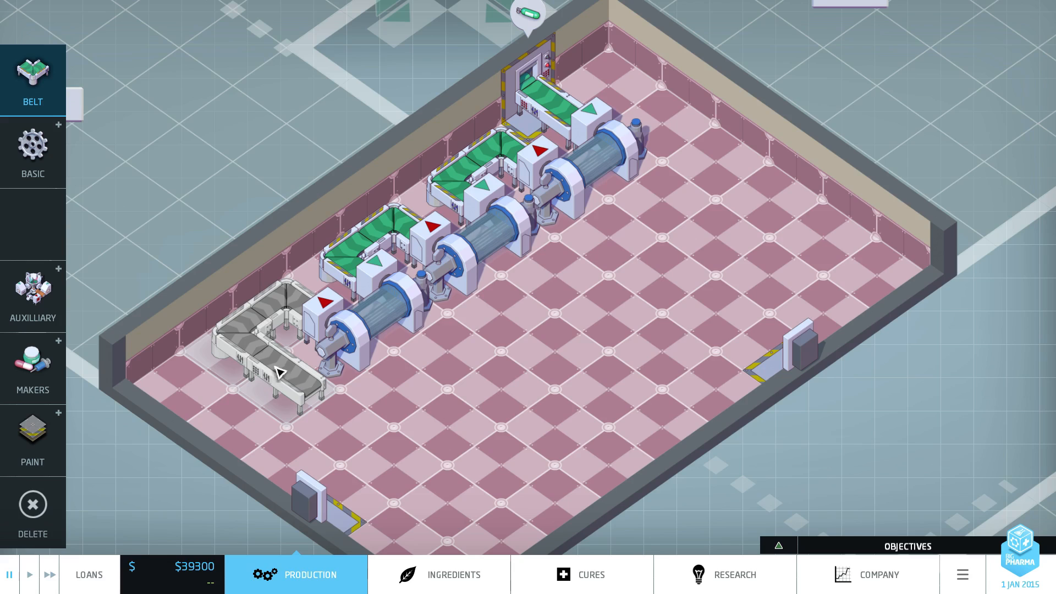
click(280, 369)
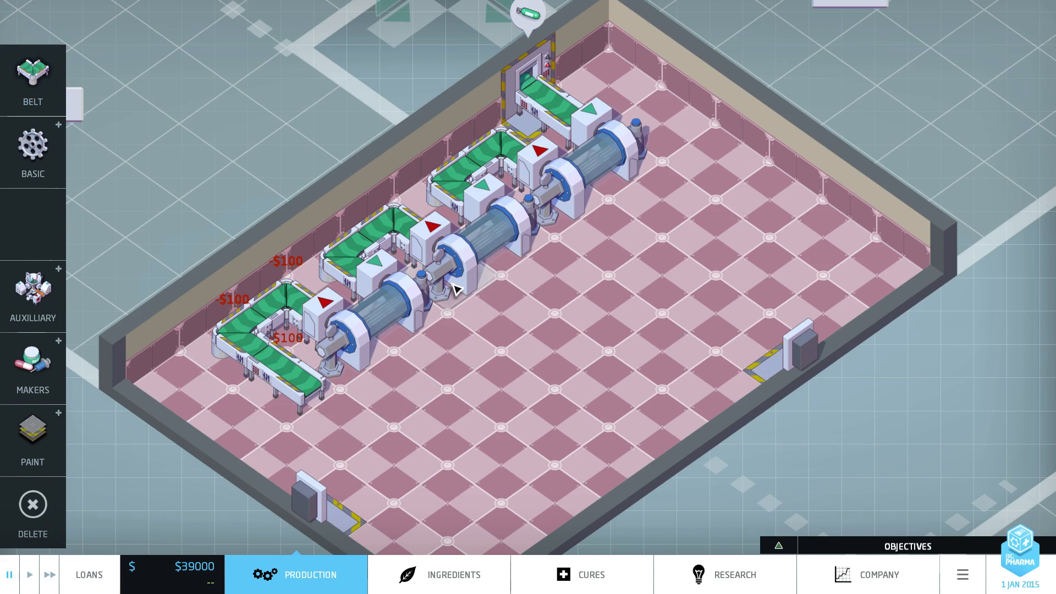
click(30, 573)
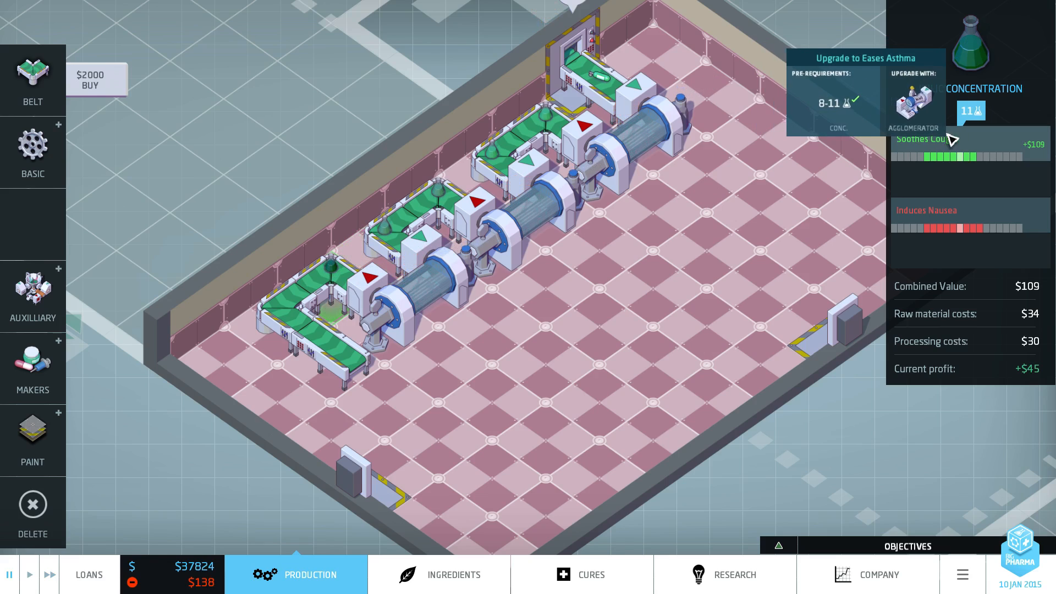
mouse_move(341, 267)
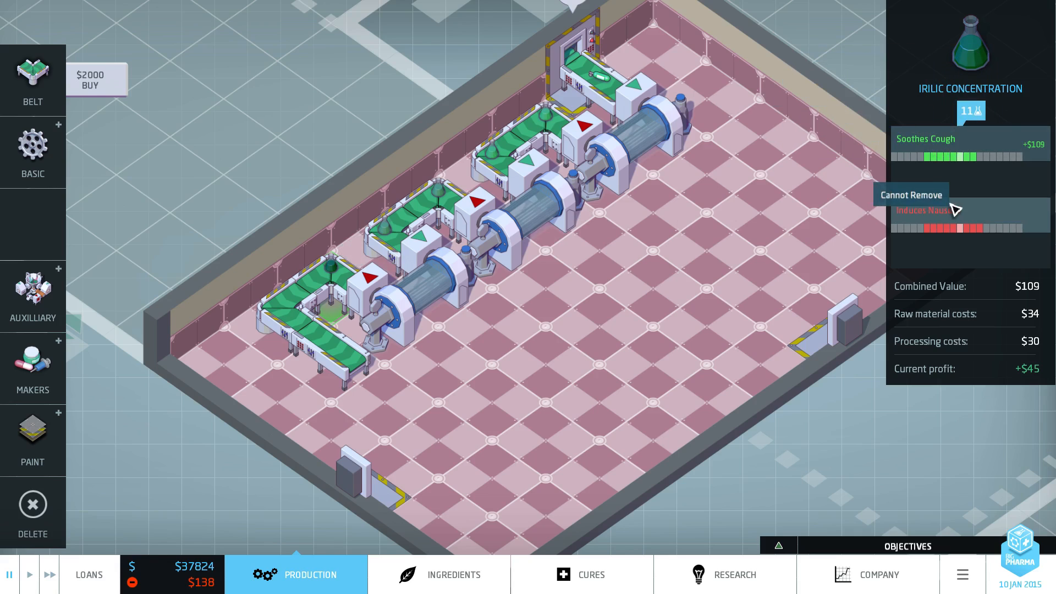
mouse_move(961, 144)
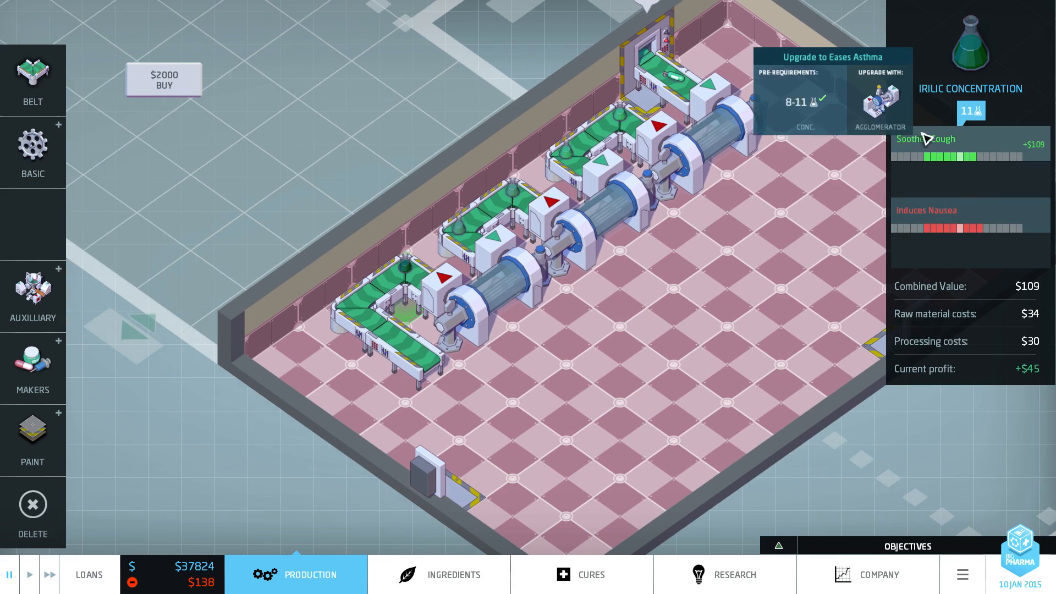
Step: Check the Soothes Cough market details, then return to the factory floor
click(590, 574)
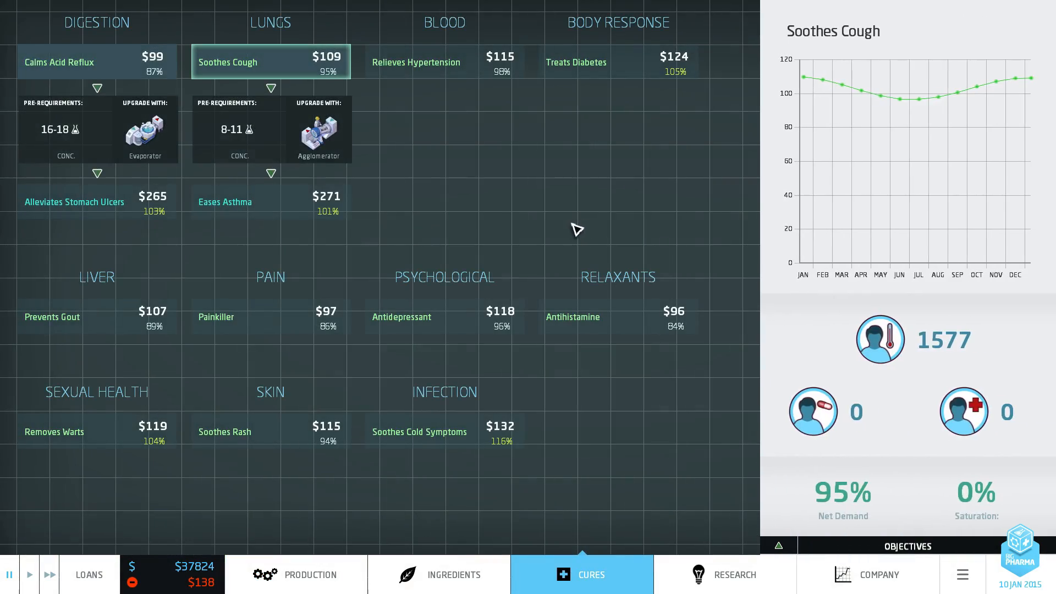
mouse_move(446, 309)
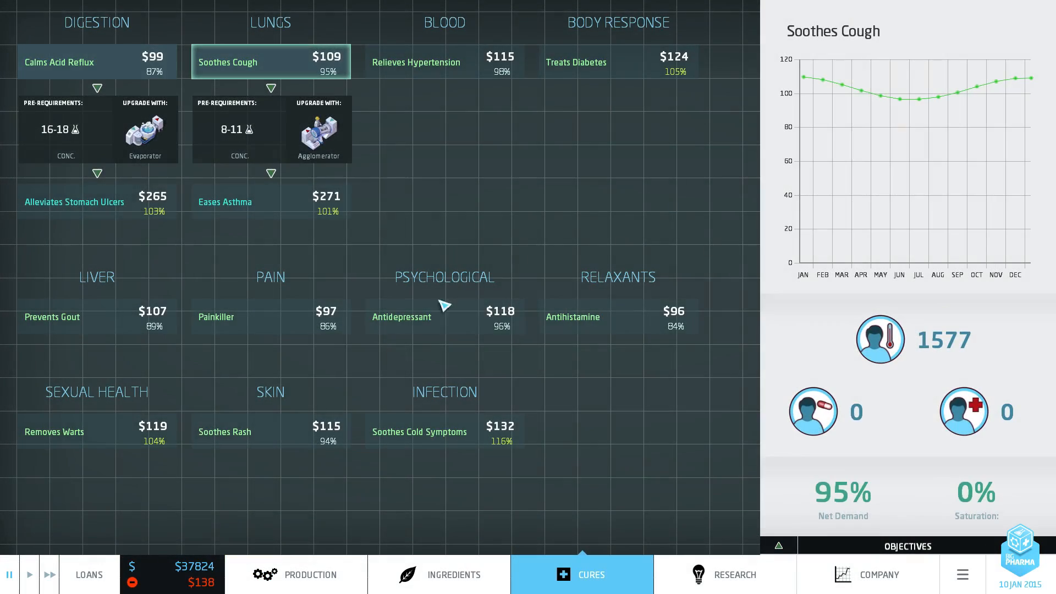
click(313, 590)
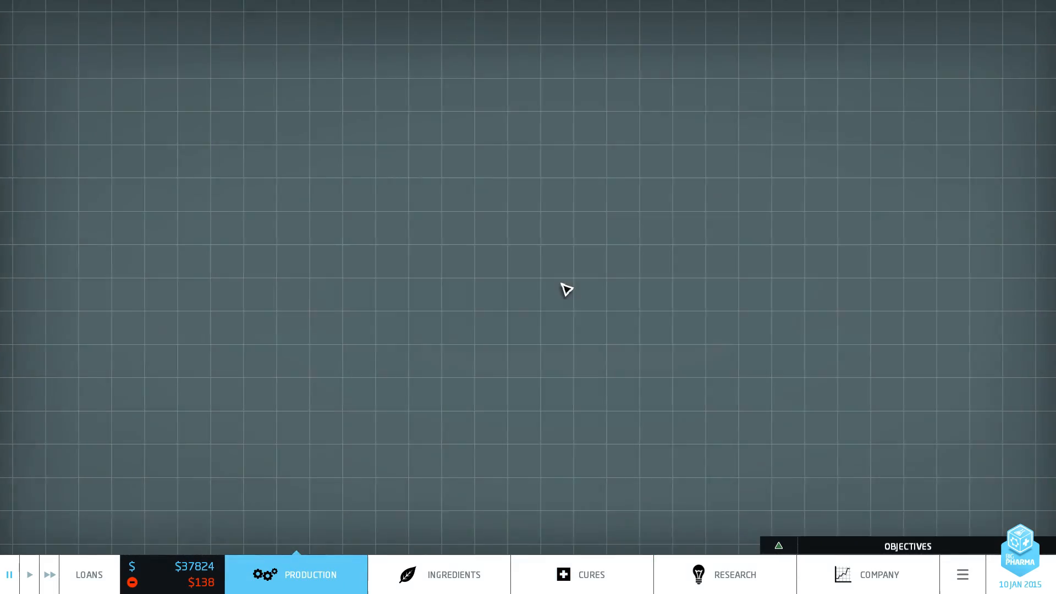
click(309, 574)
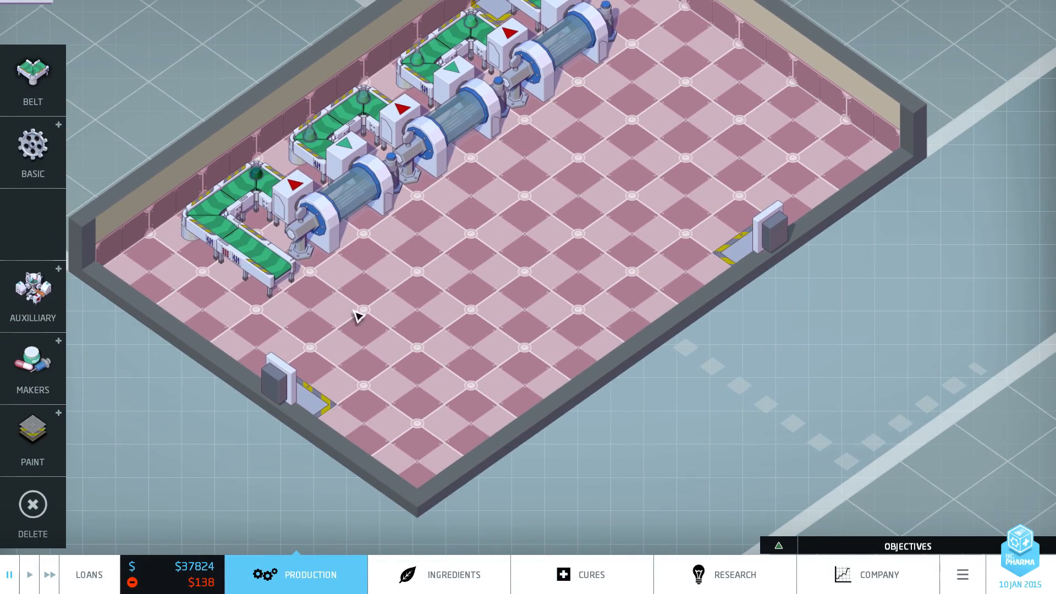
Step: Place a Pill Printer near the bottom exit and belt the dissolver line through it
click(32, 296)
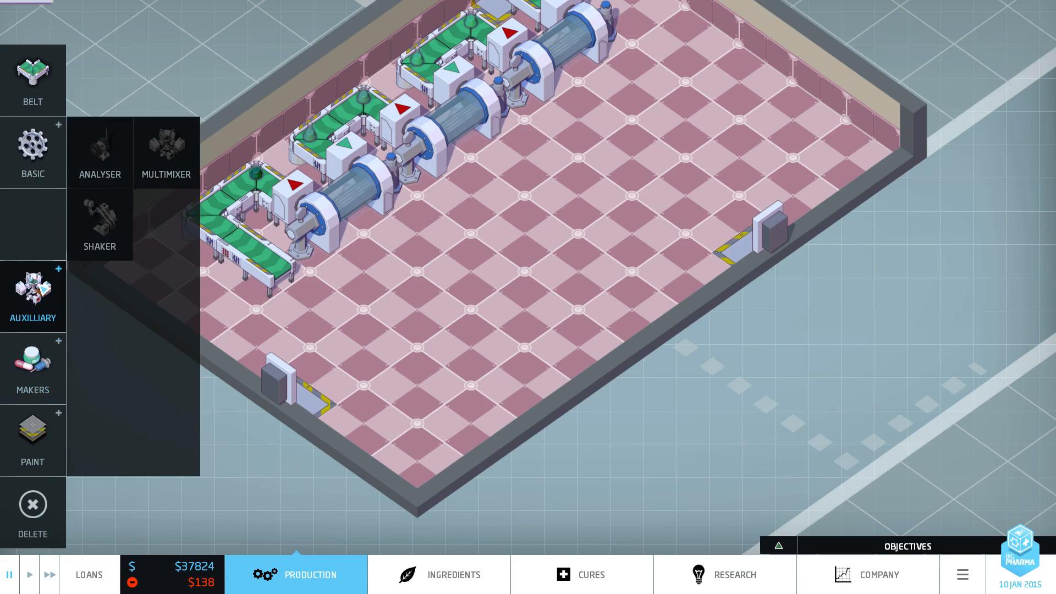
click(32, 369)
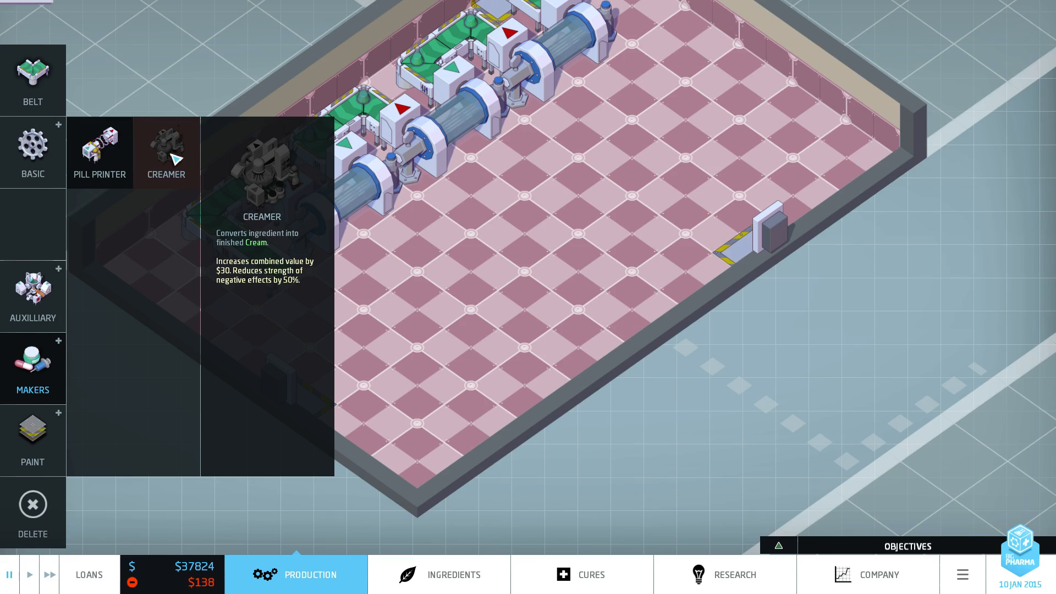
click(99, 152)
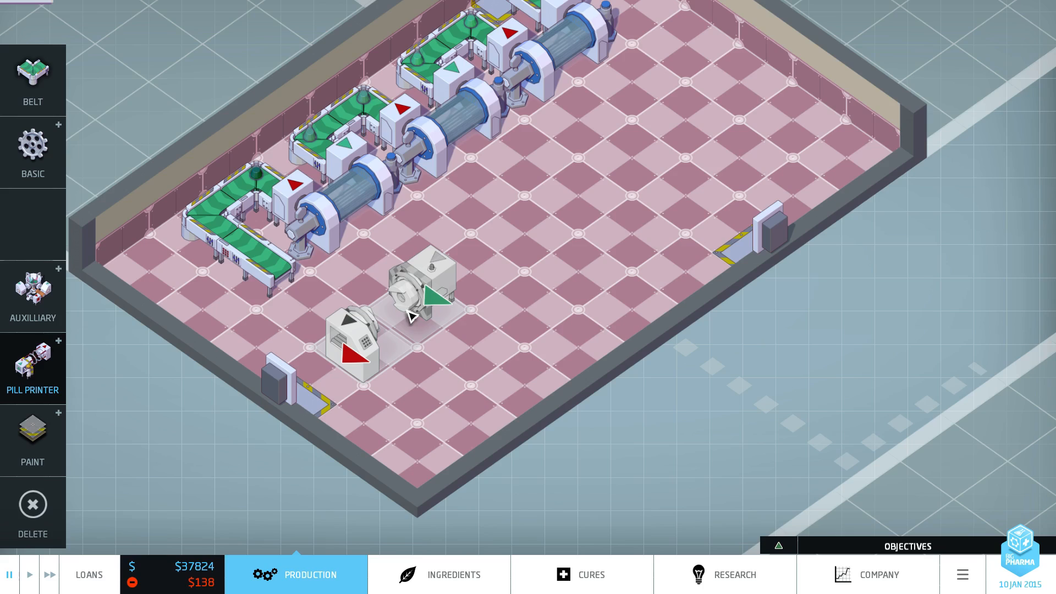
mouse_move(393, 301)
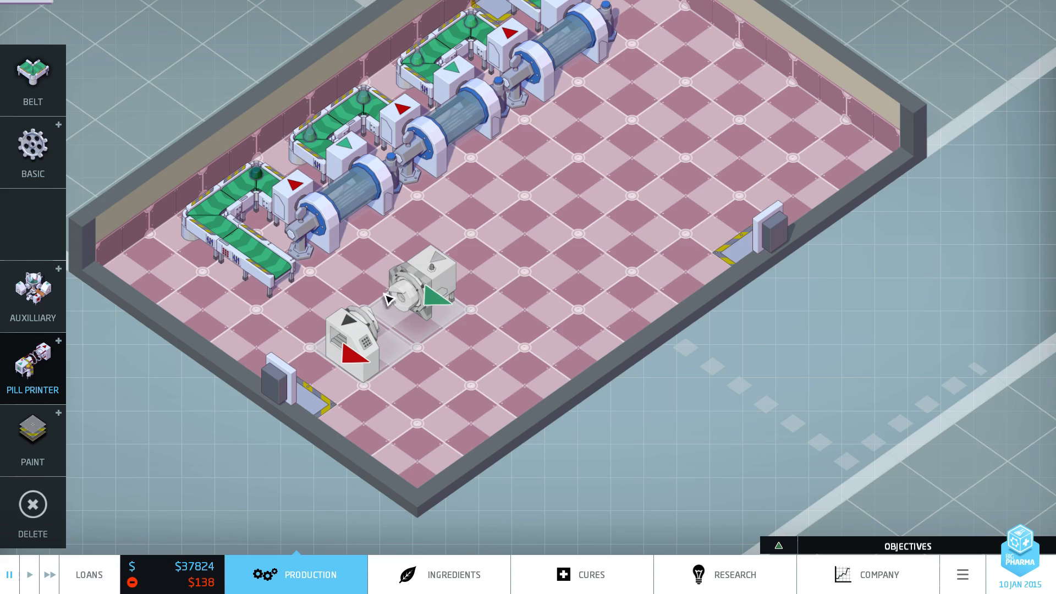
click(418, 301)
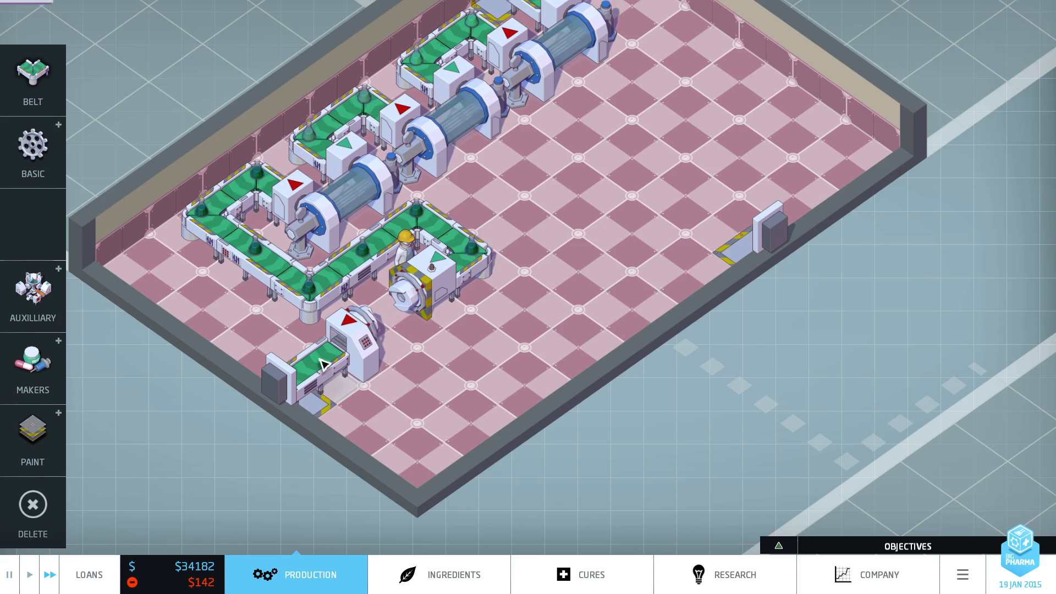
click(414, 291)
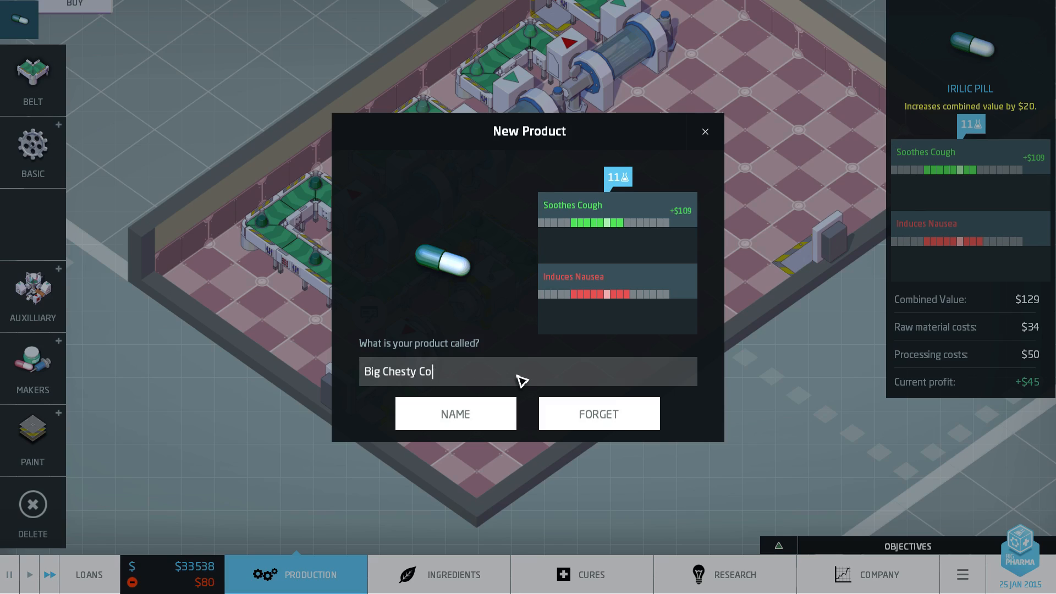
Step: Enter 'Tam Special' to complete the product name 'Big Chesty Tam Special' and confirm
text(Tam Special)
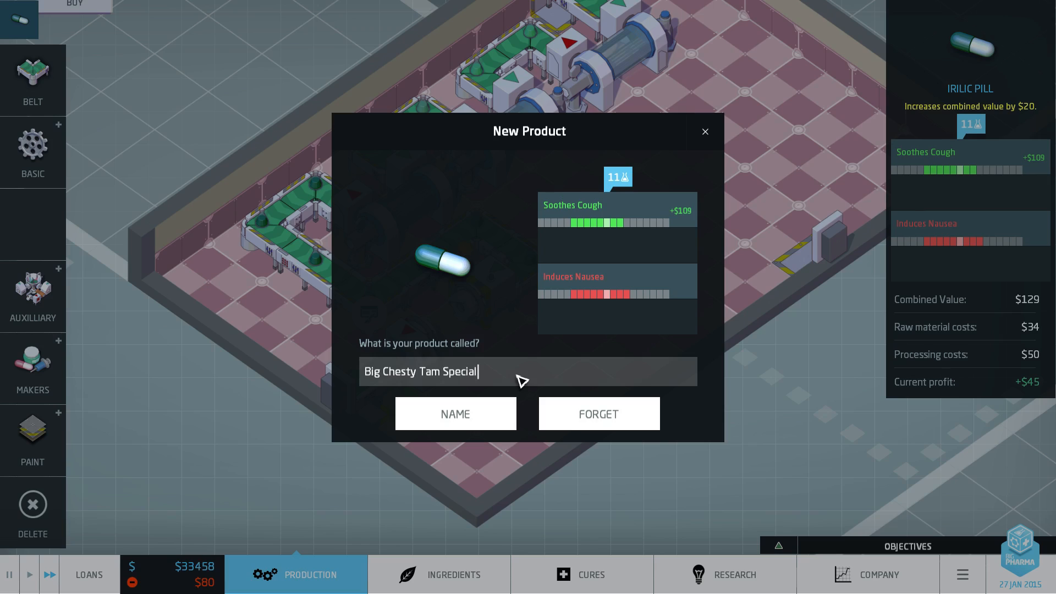
click(455, 414)
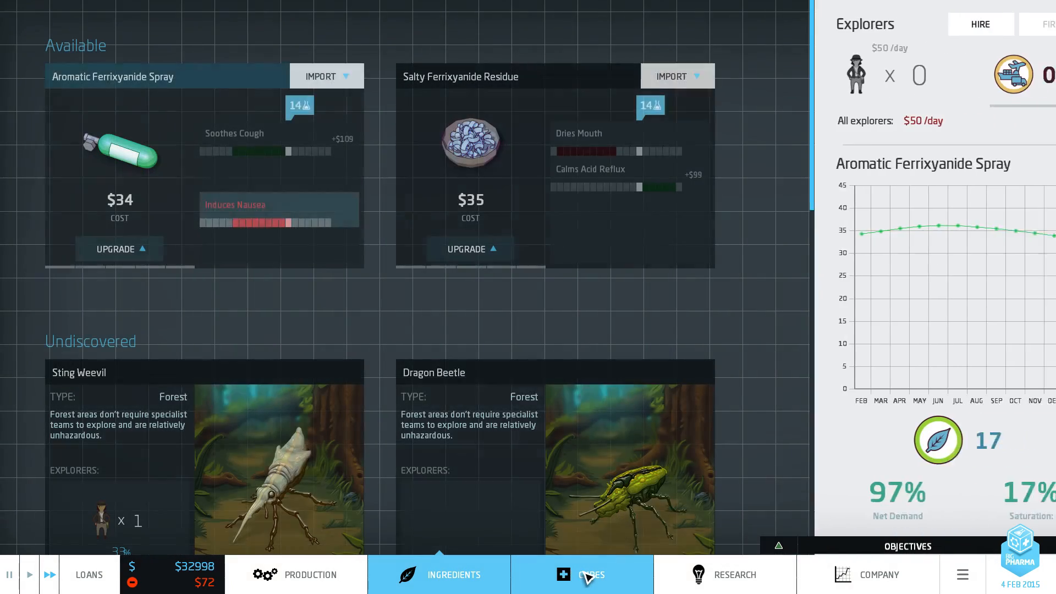
scroll(down, 3)
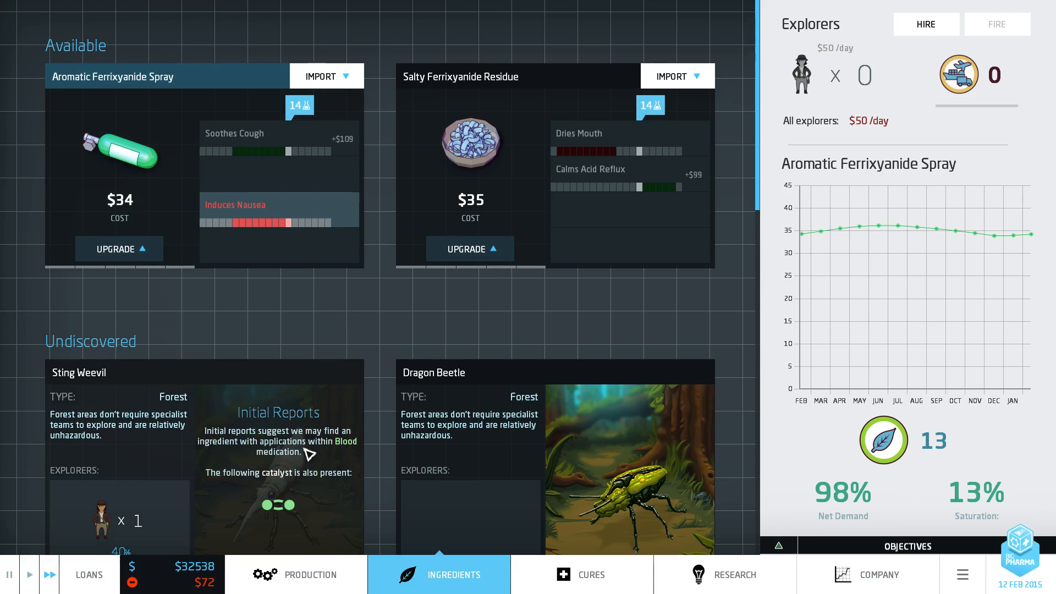
click(310, 590)
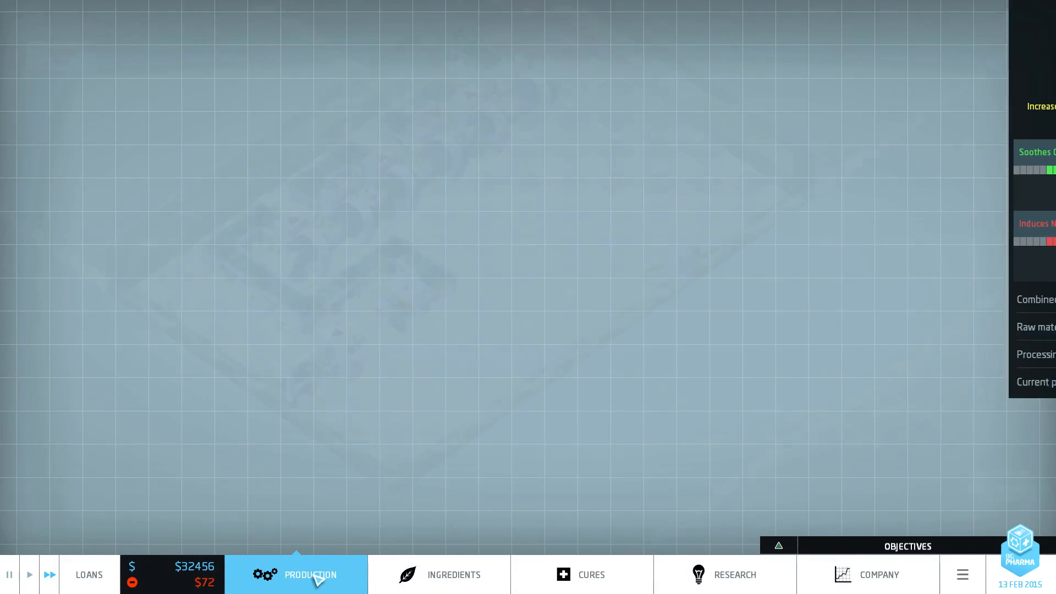
click(310, 574)
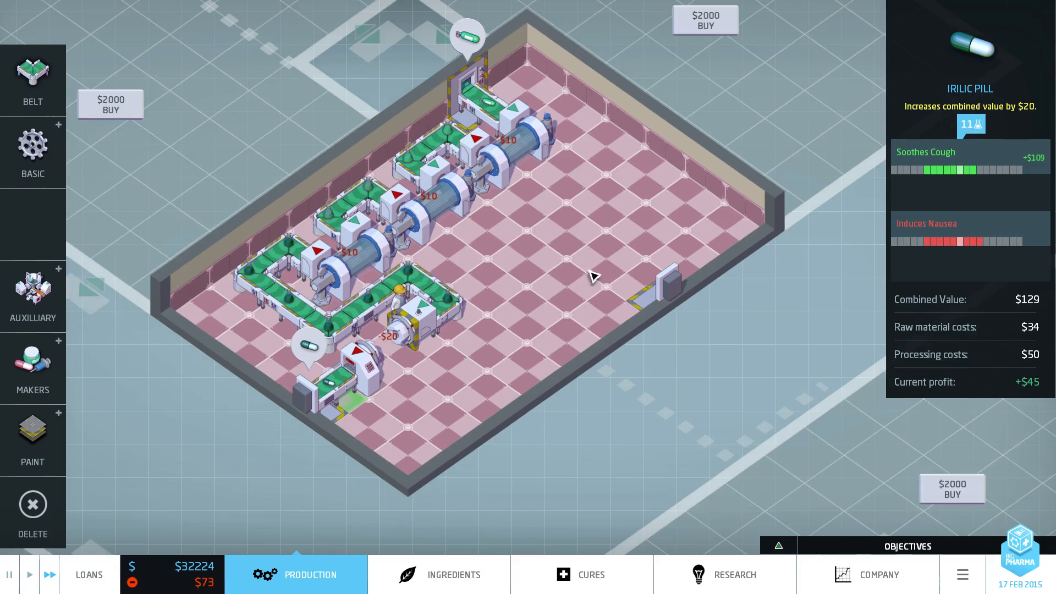
click(452, 575)
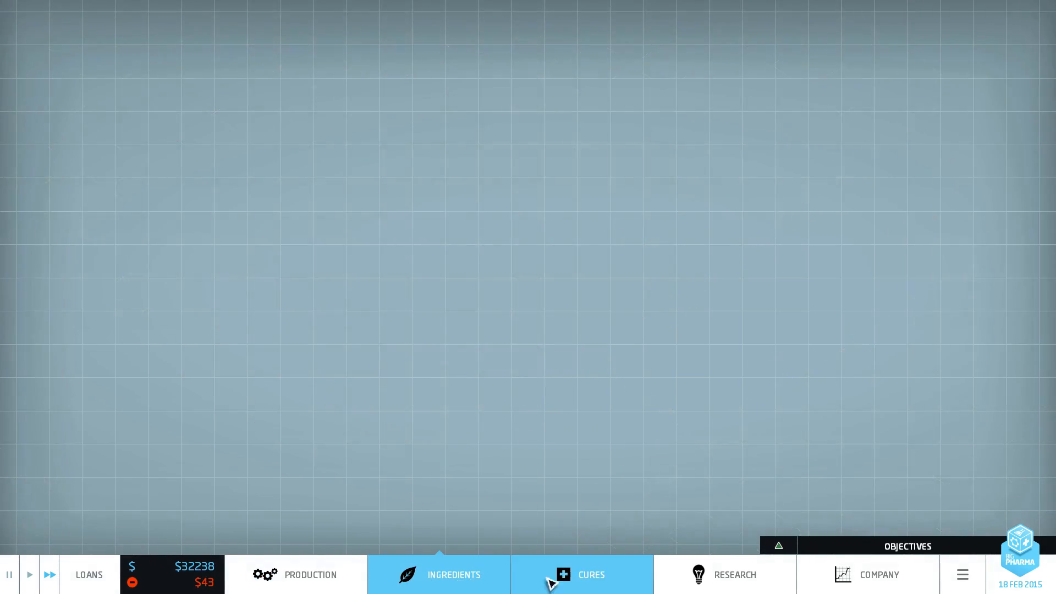
Step: View the Eases Asthma price and demand graph, then bring up the research tree
click(581, 574)
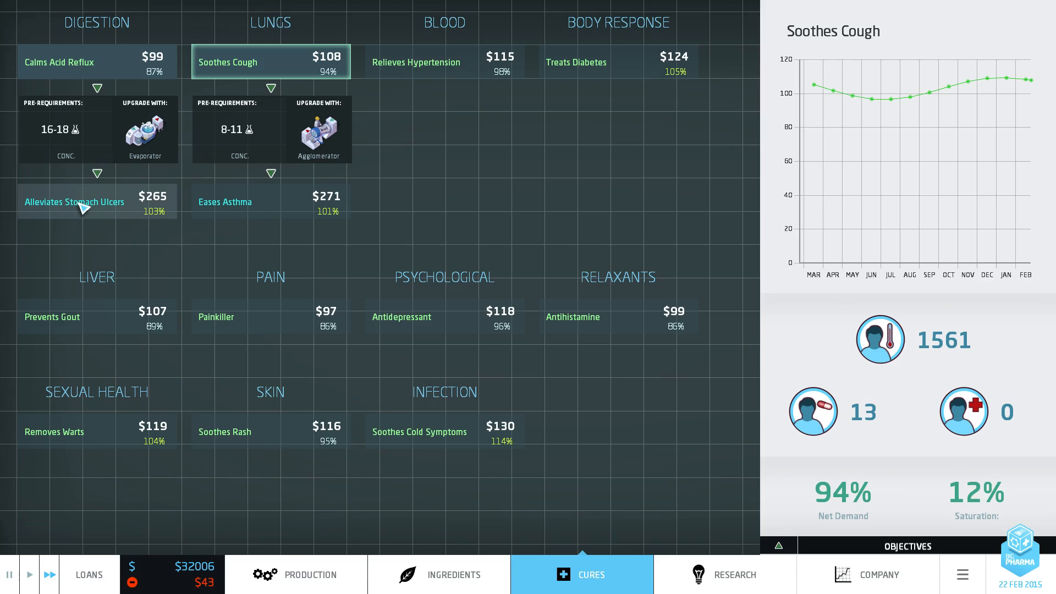
click(271, 202)
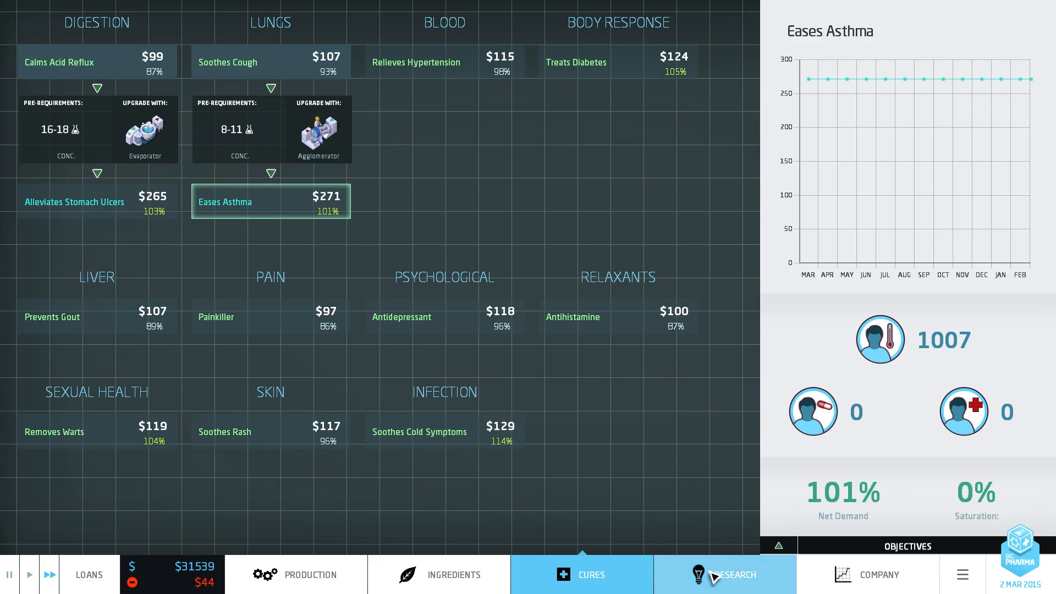
click(725, 575)
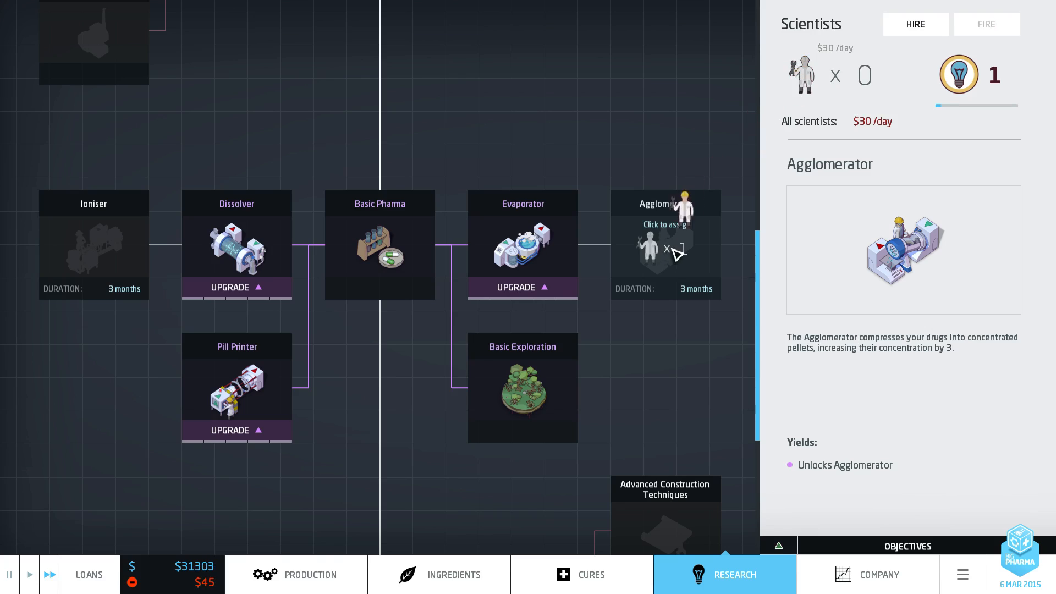
Step: Assign a scientist to Agglomerator, upgrade the Dissolver's process cost, and return to Production
click(652, 246)
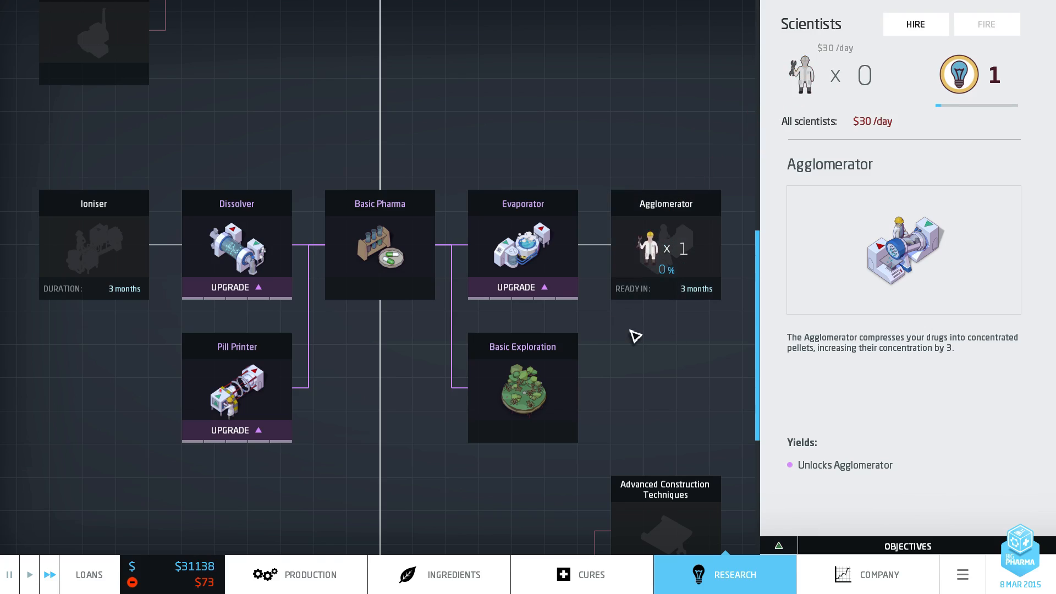
mouse_move(589, 270)
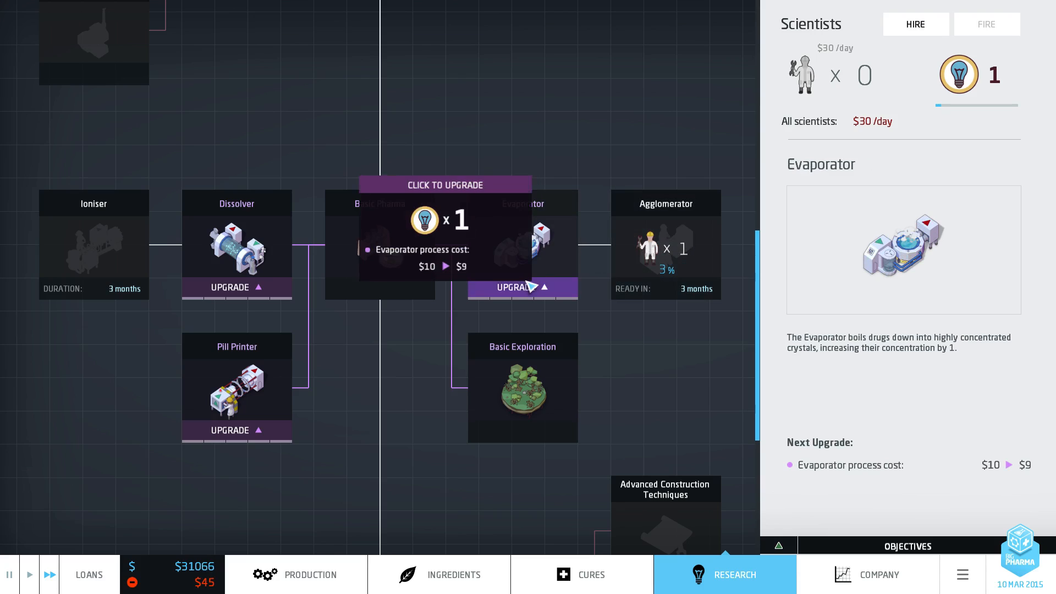
click(236, 249)
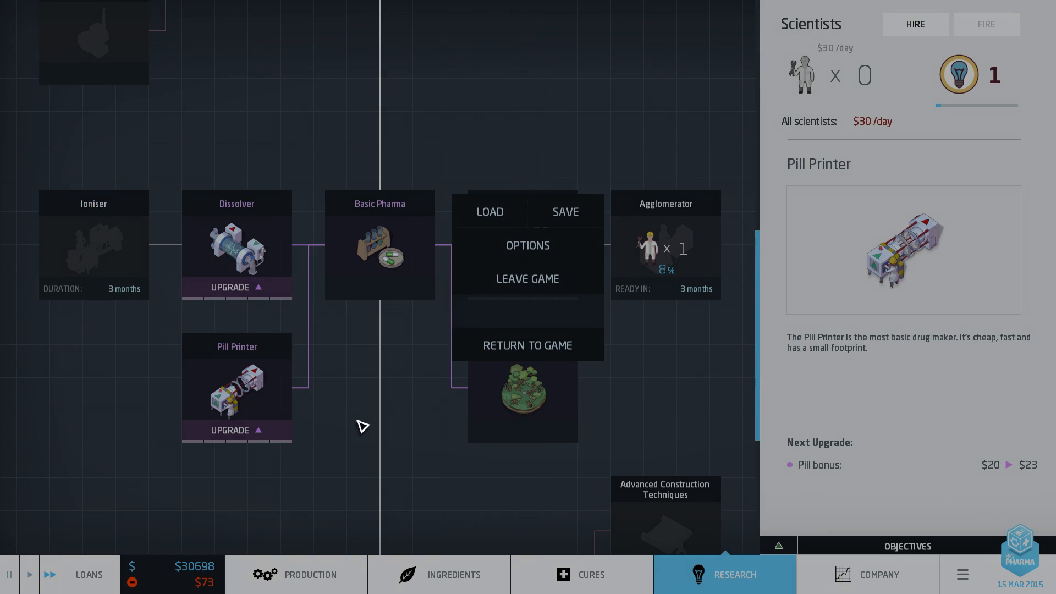
click(297, 574)
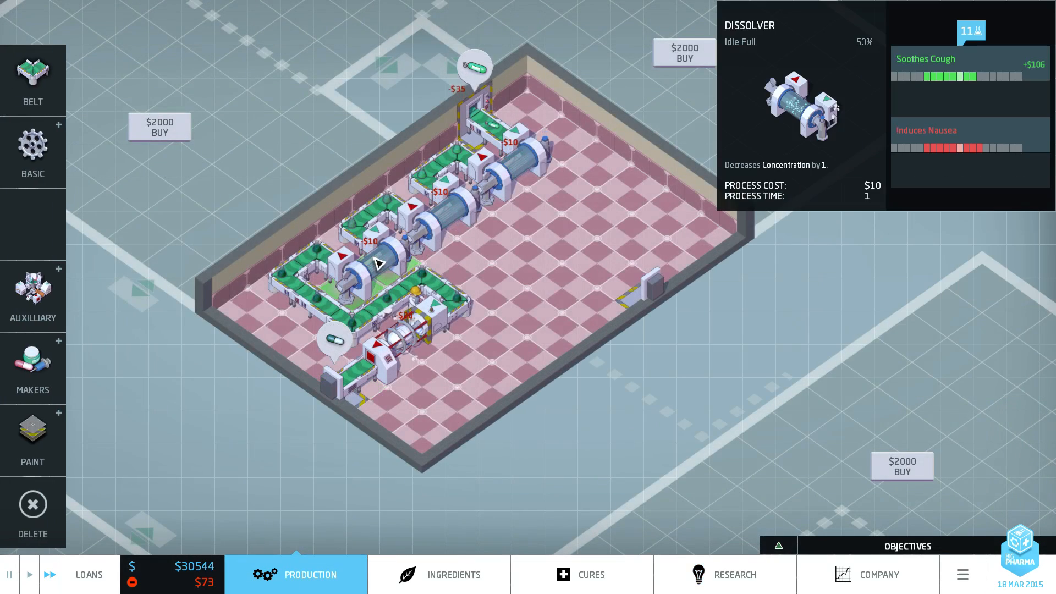
click(591, 575)
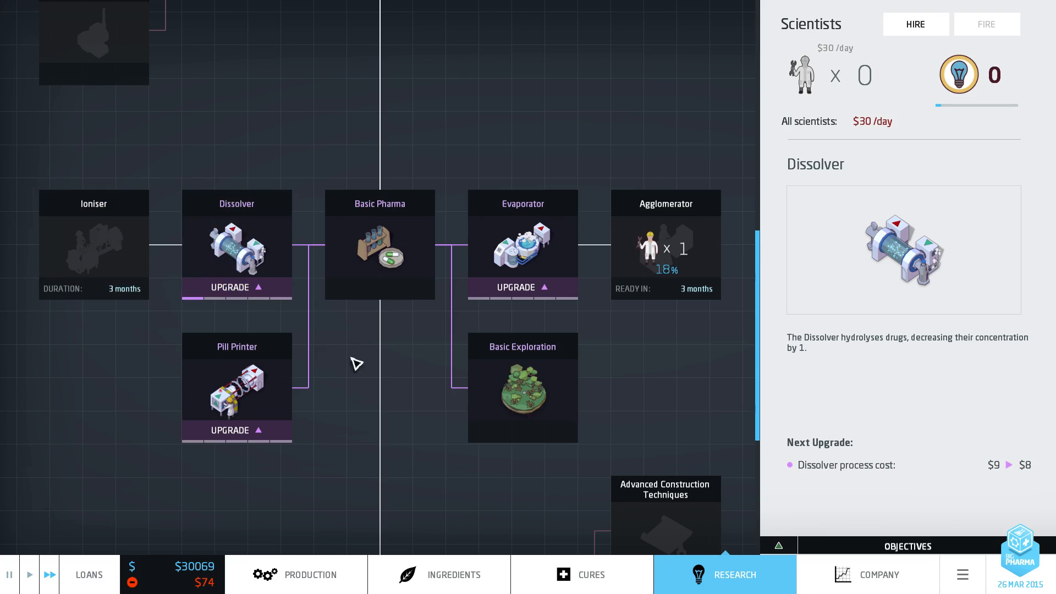
click(303, 574)
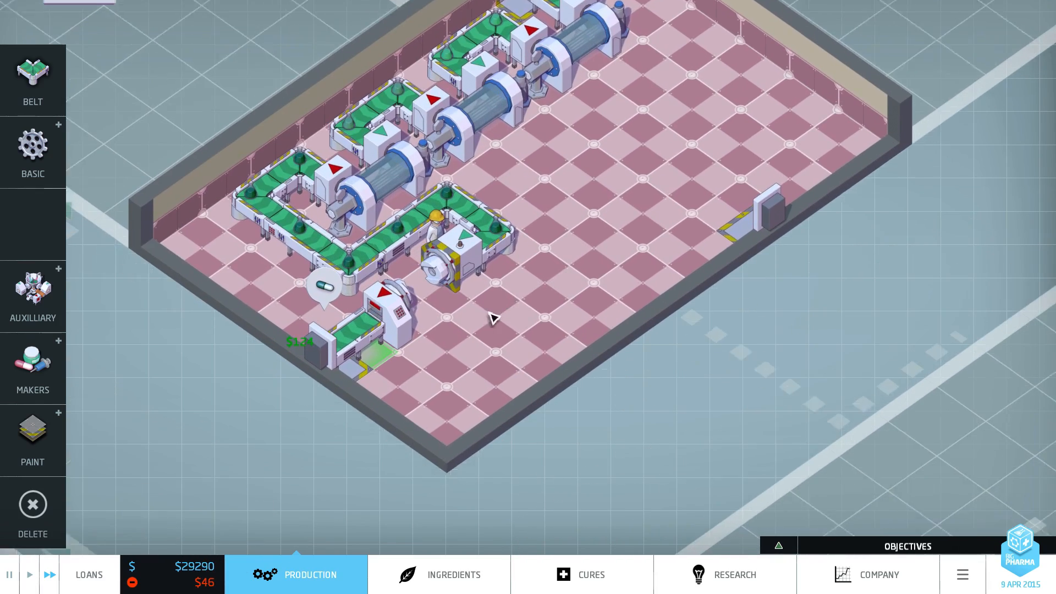
Step: Browse the Auxiliary and Basic machine menus to add a machine on the bottom line
click(33, 296)
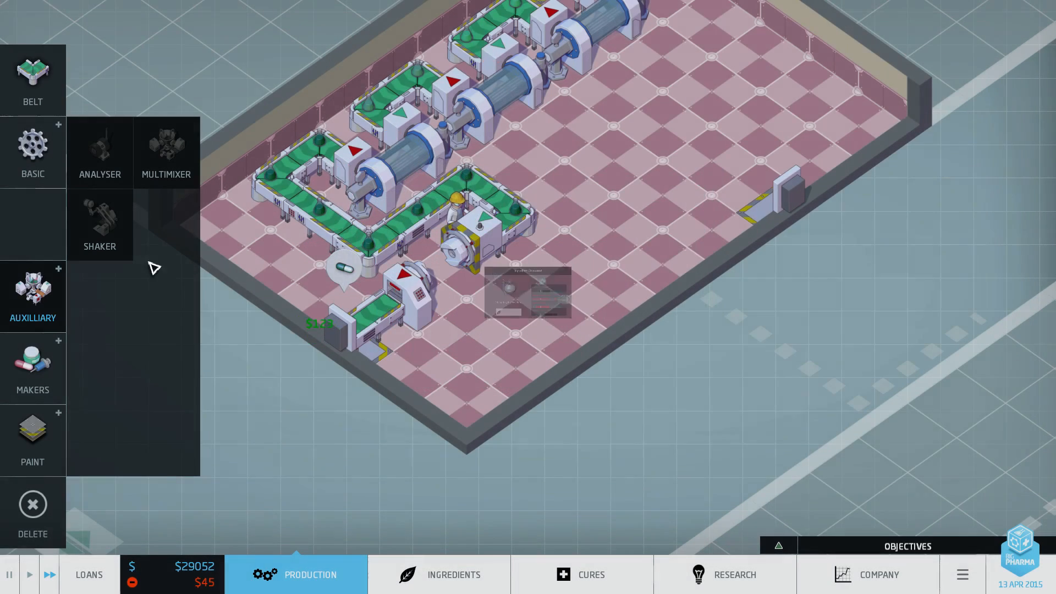
click(32, 368)
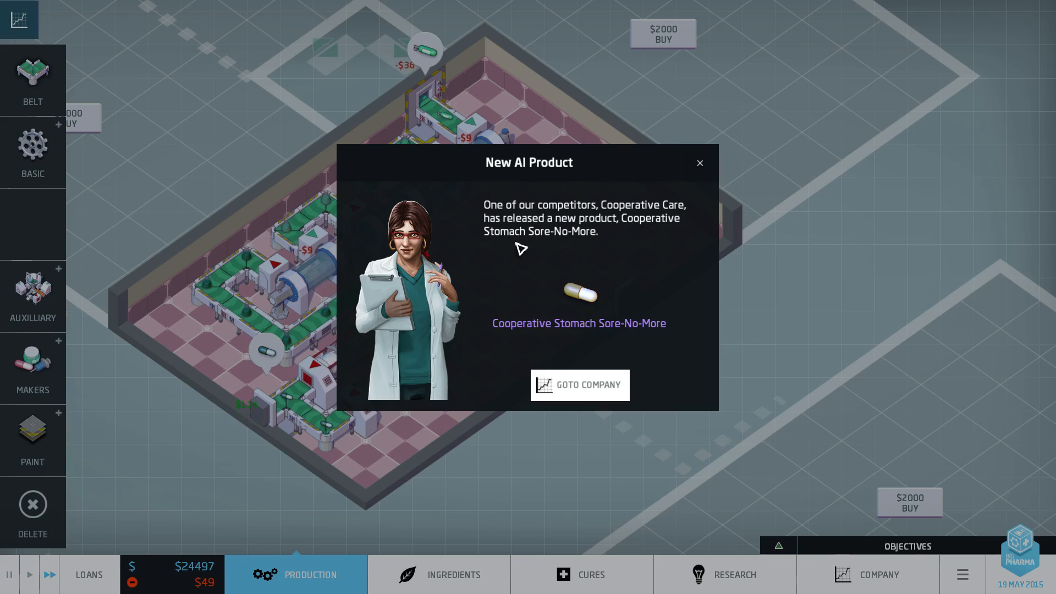
Step: Dismiss the Cooperative Care notice and import Salty Ferrixyanide Residue at the top-wall intake
click(700, 163)
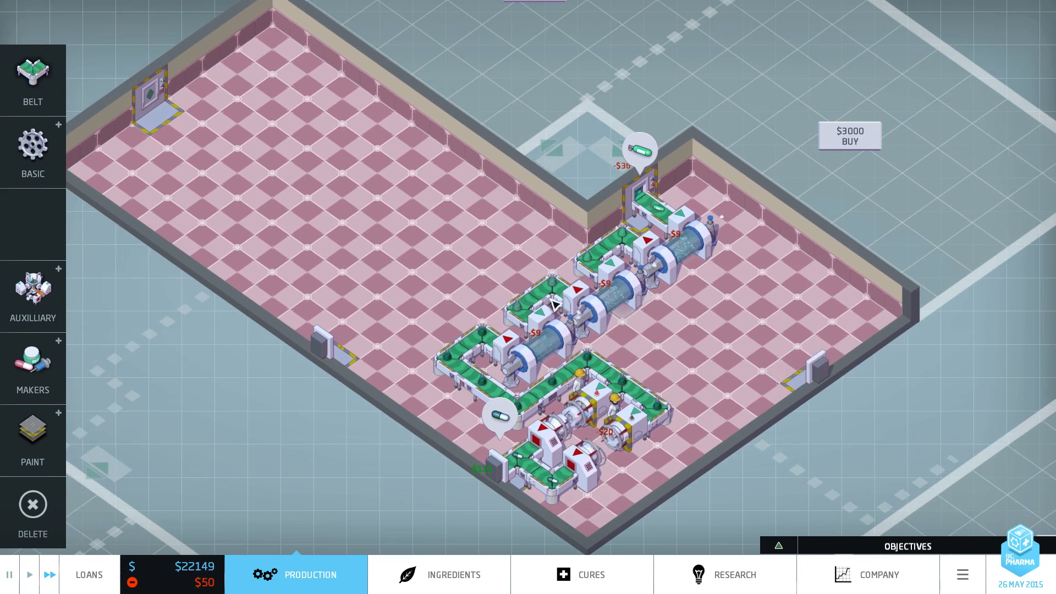
click(453, 575)
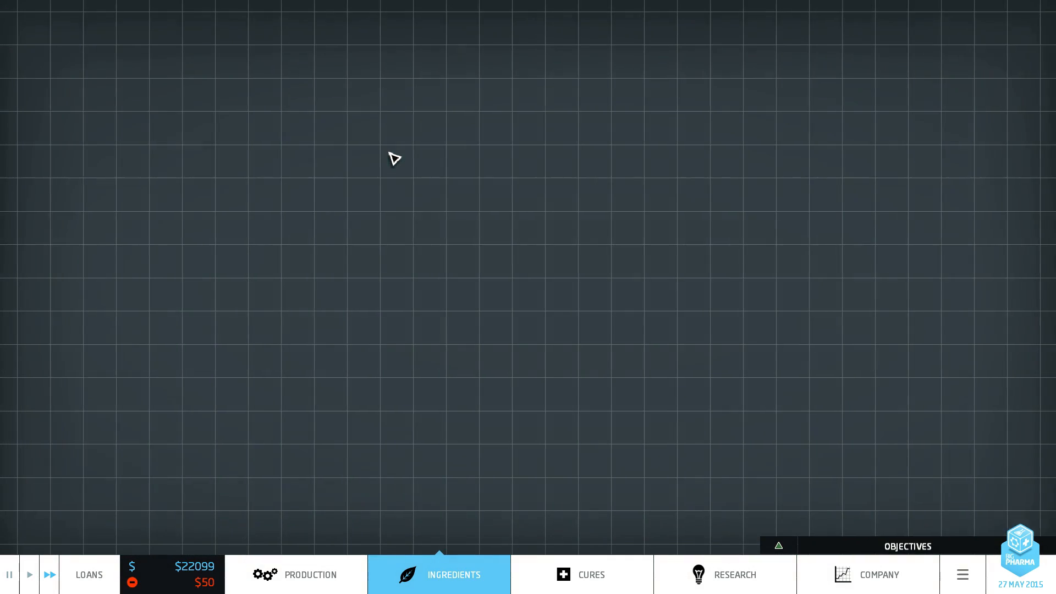
click(452, 575)
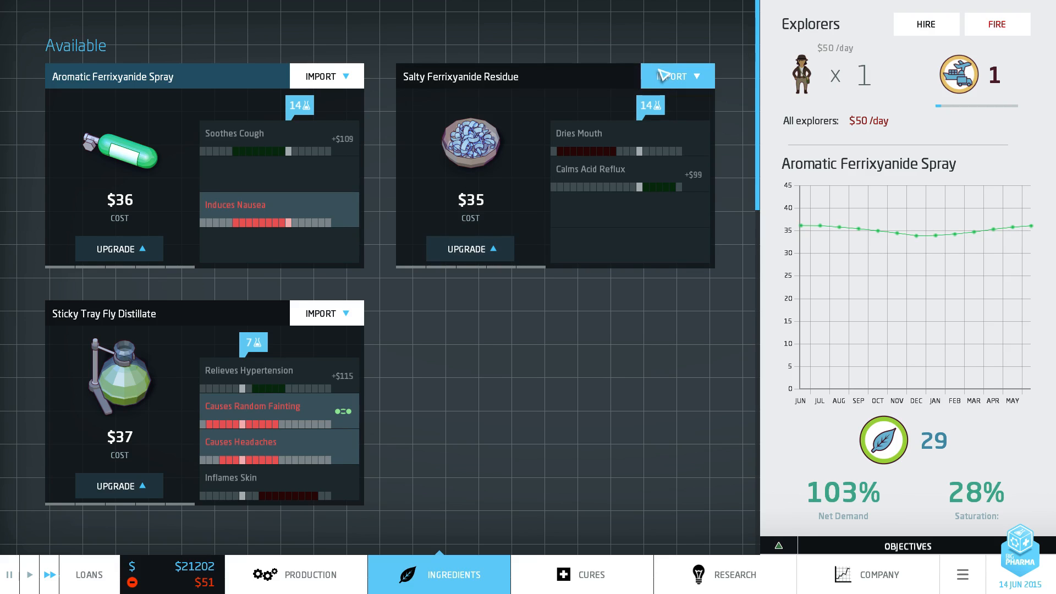
click(308, 575)
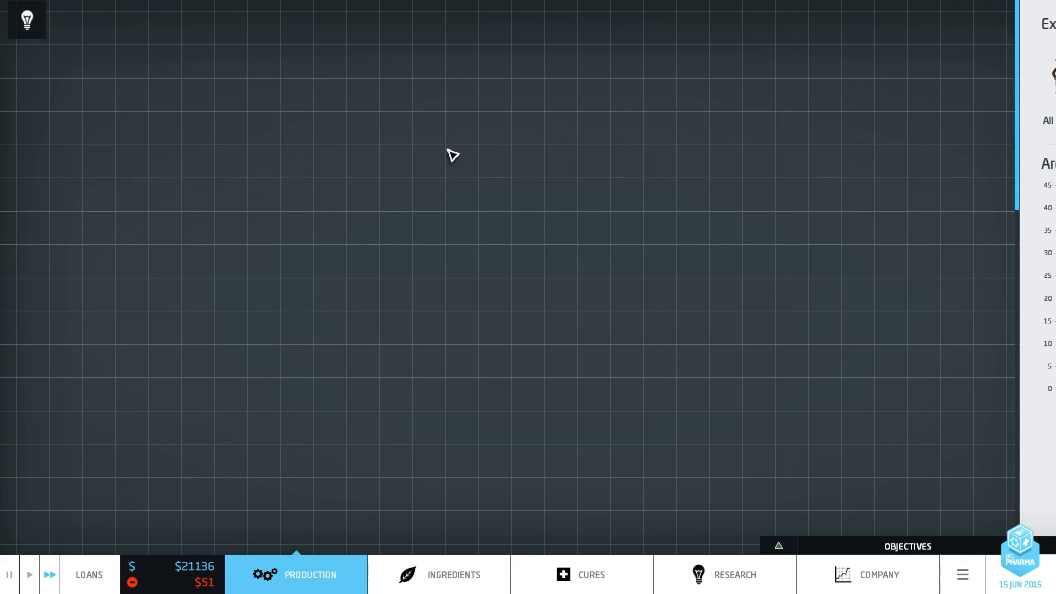
click(311, 575)
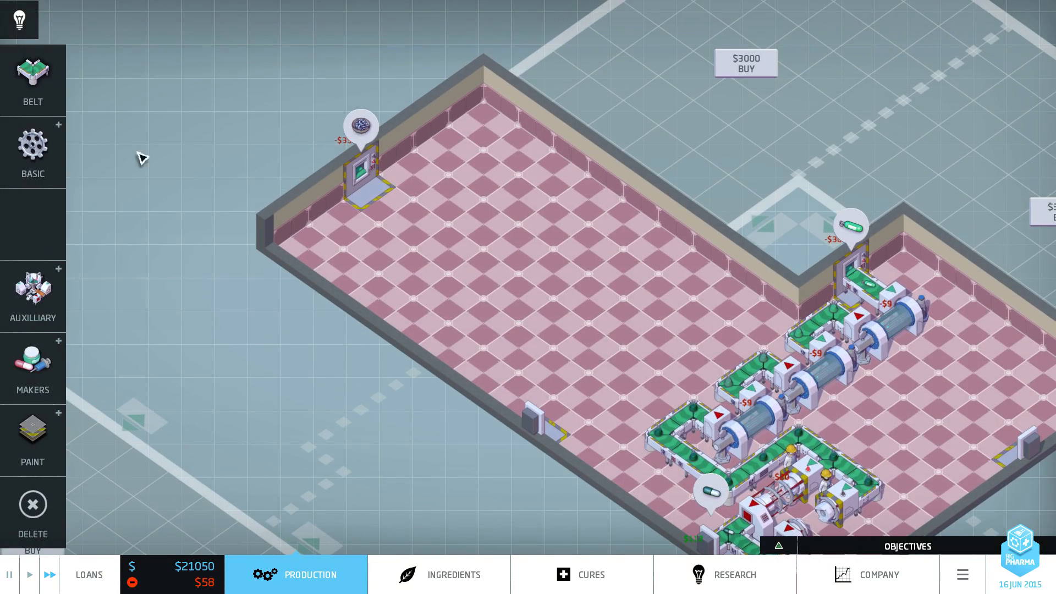
Step: Belt the top-wall intake through a Basic machine into a pill maker named 'Big Tam's Acid Away'
click(33, 151)
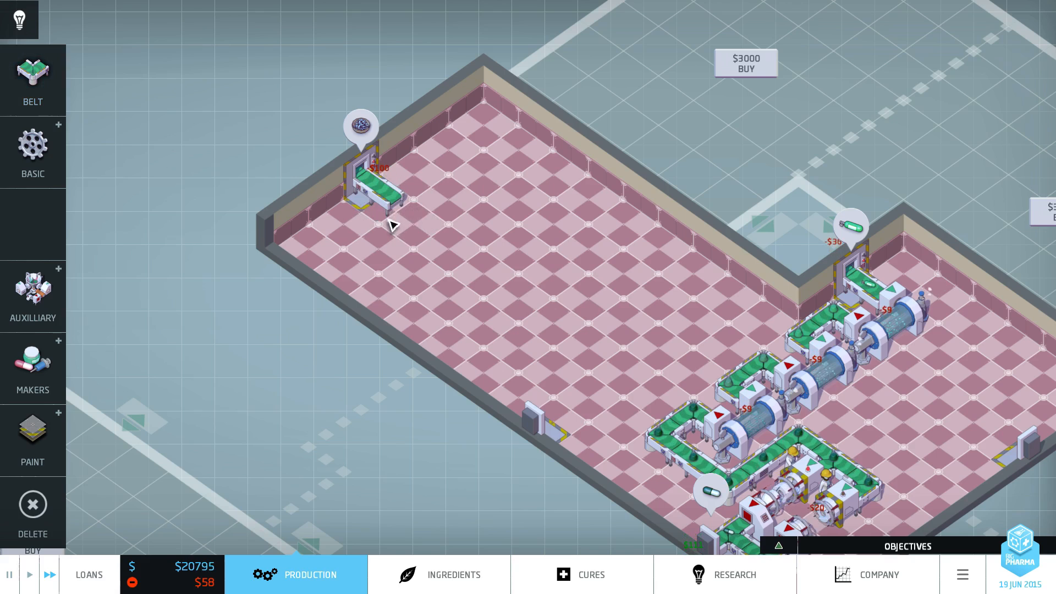
click(33, 150)
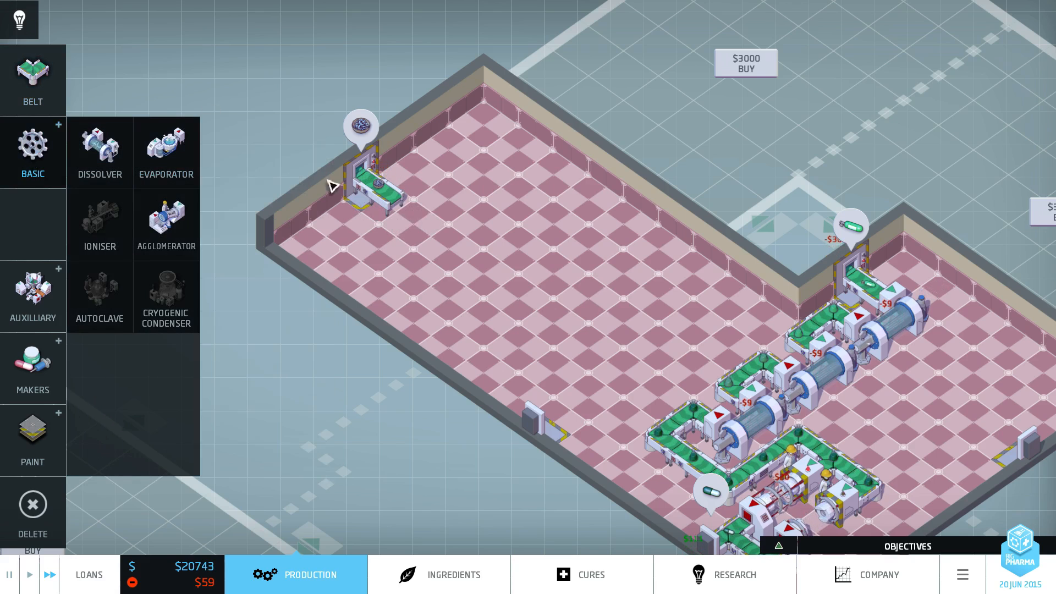
click(376, 190)
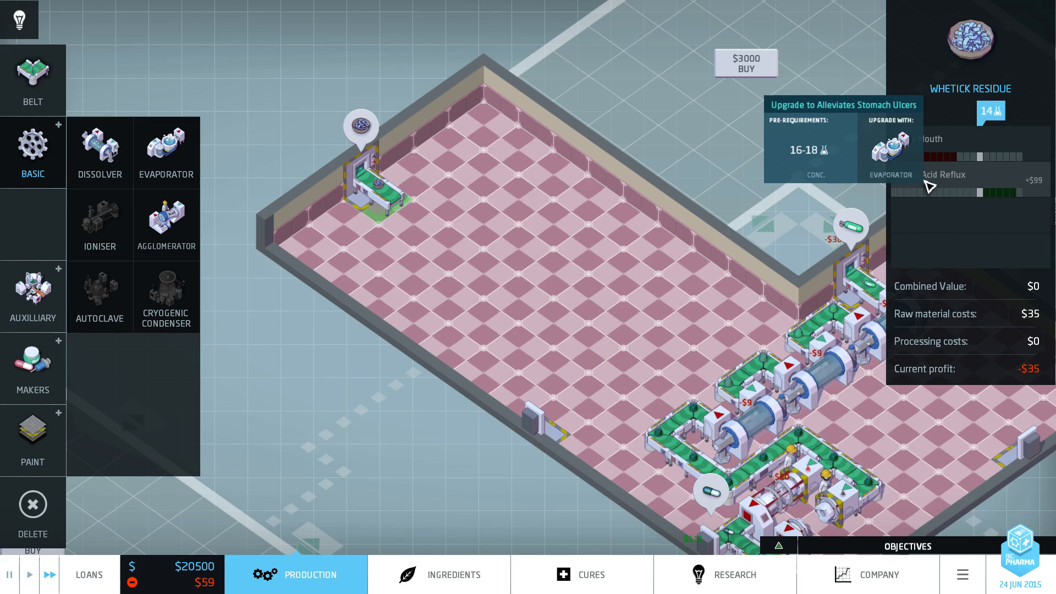
click(166, 224)
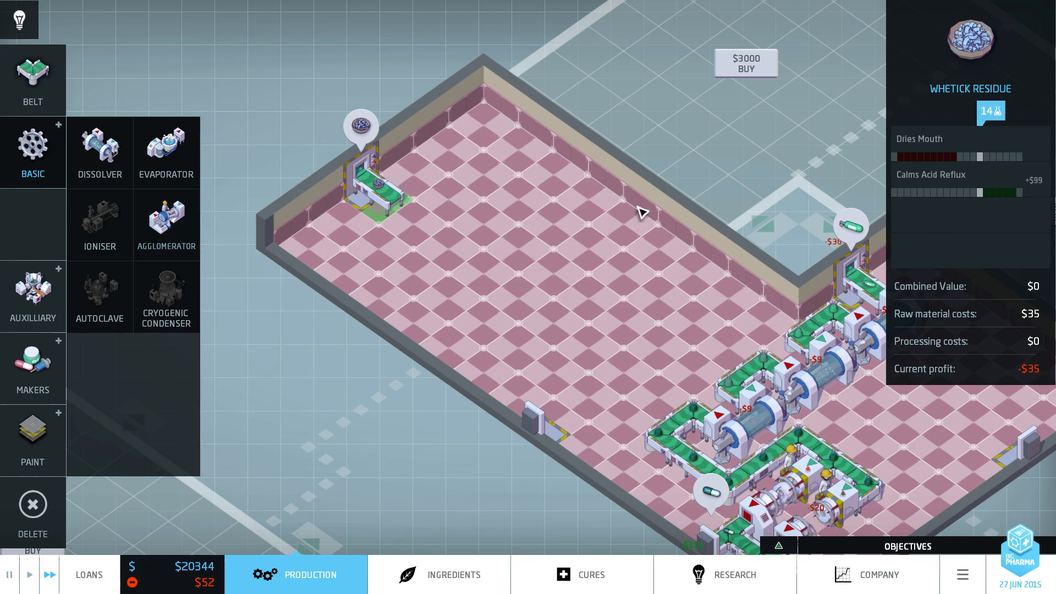
click(166, 224)
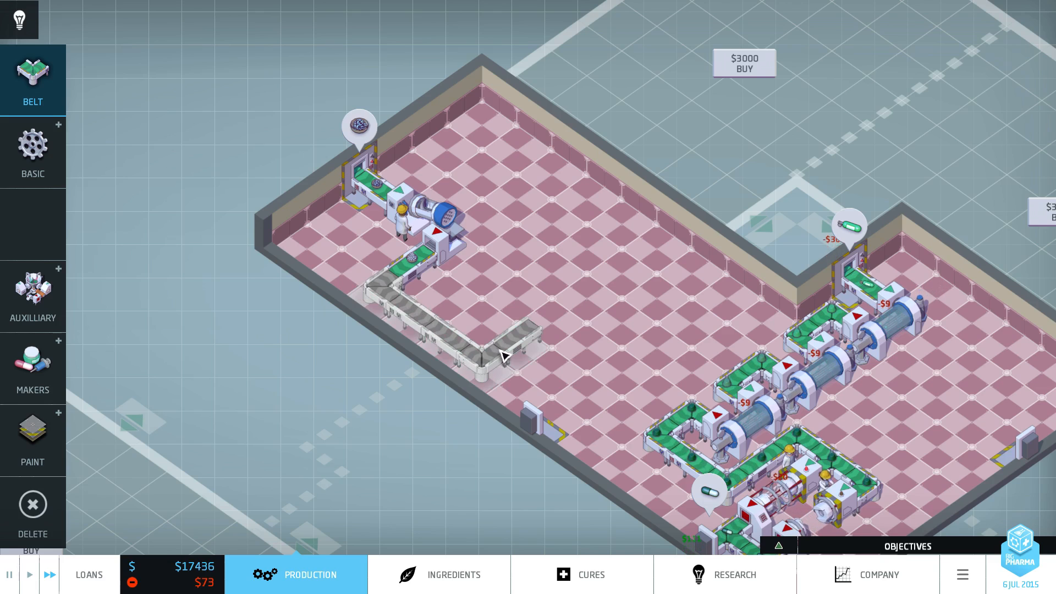
click(33, 296)
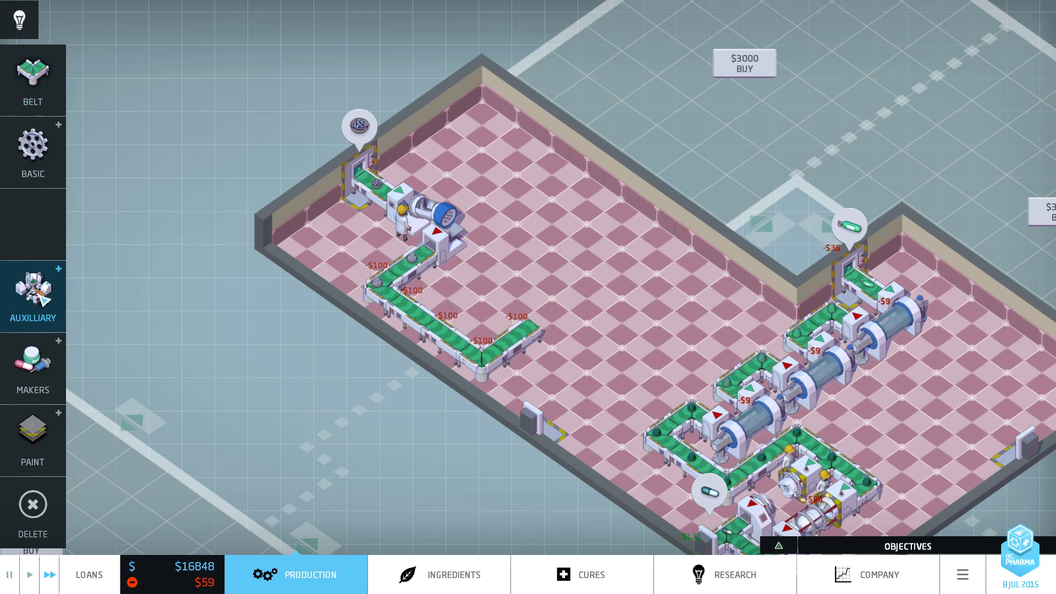
click(32, 361)
text(Big Tam's Acid Away)
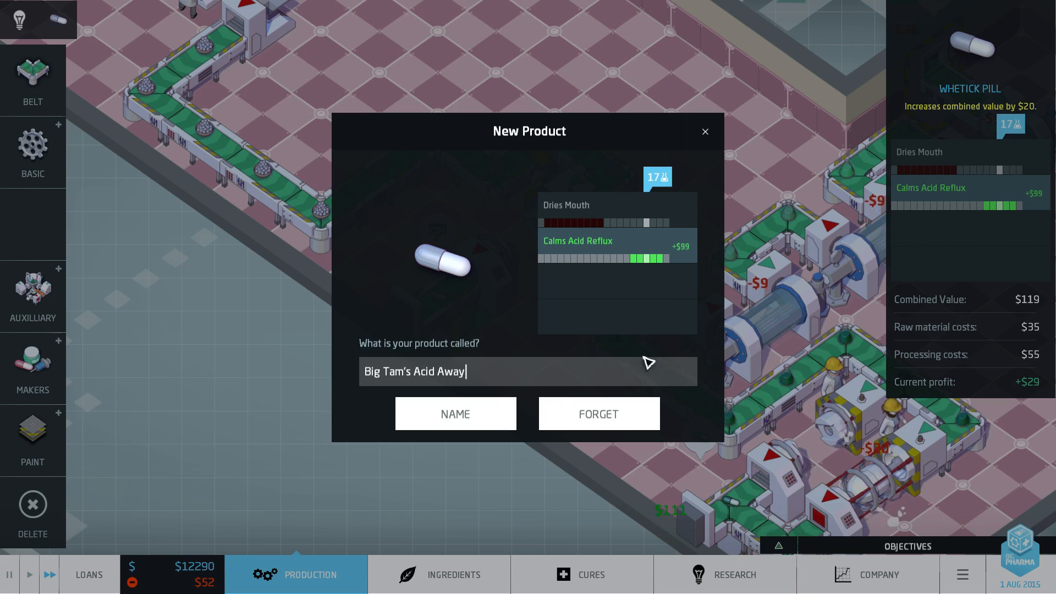
Step: Confirm the acid-reflux pill name 'Big Tam's Acid Away' and bring up the research tree
click(456, 413)
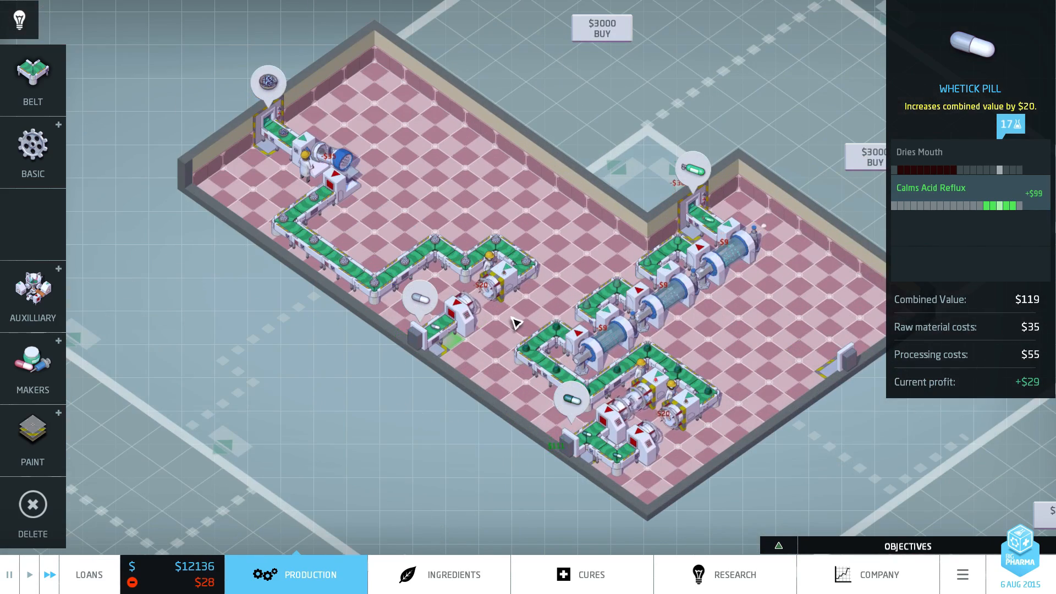
click(737, 575)
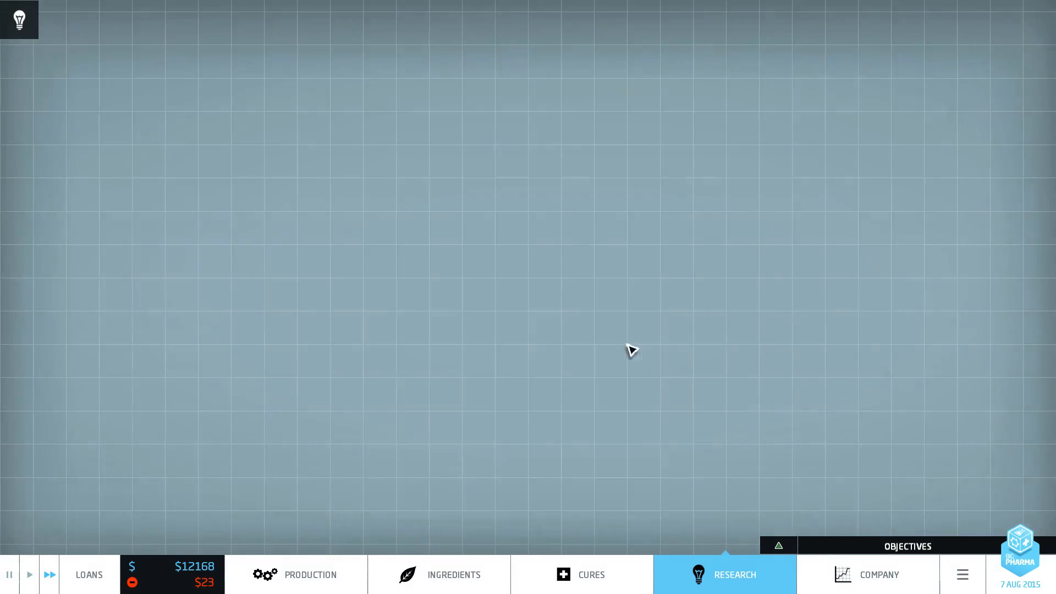
Step: Assign a scientist to Ioniser research, upgrade the Agglomerator, and return to the factory floor
click(724, 575)
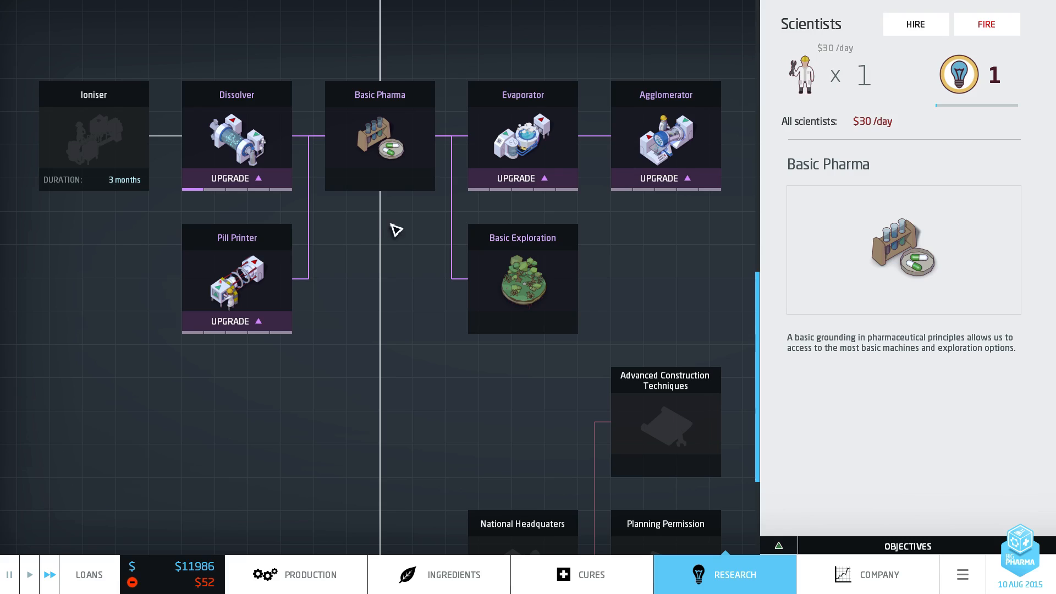
click(523, 179)
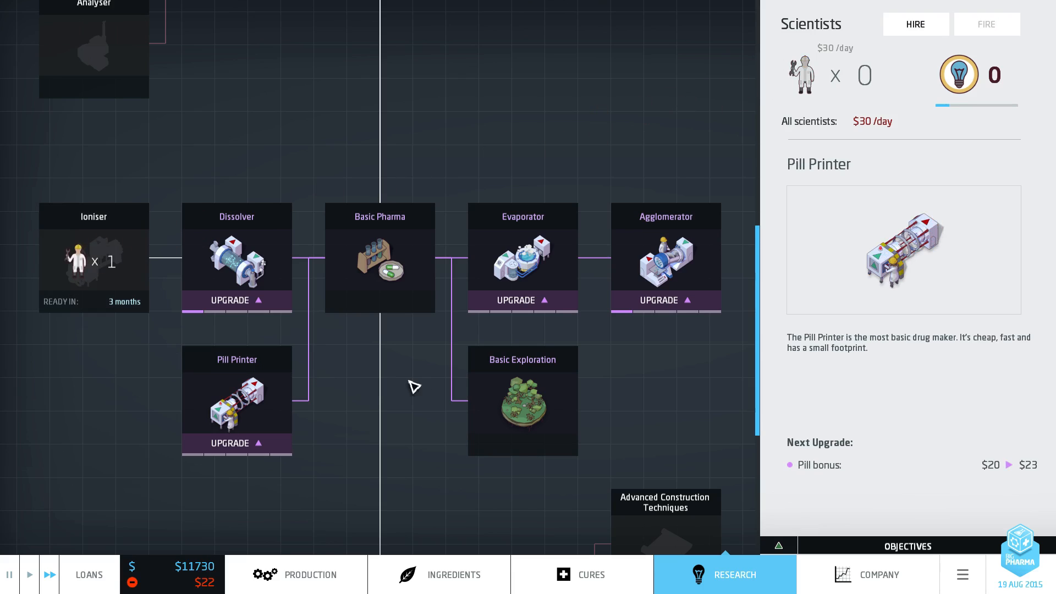
click(310, 574)
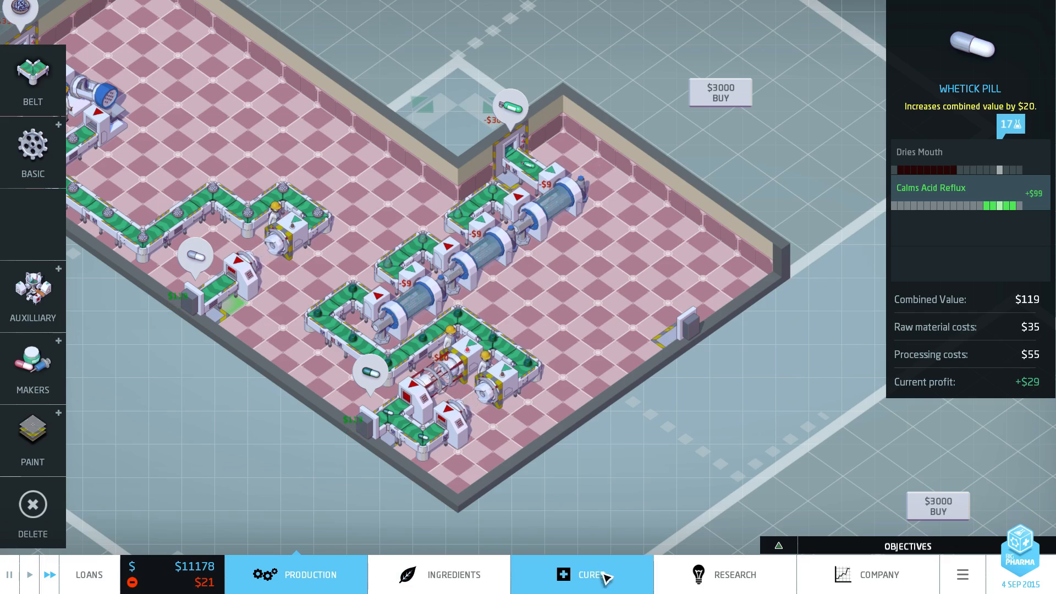
click(589, 575)
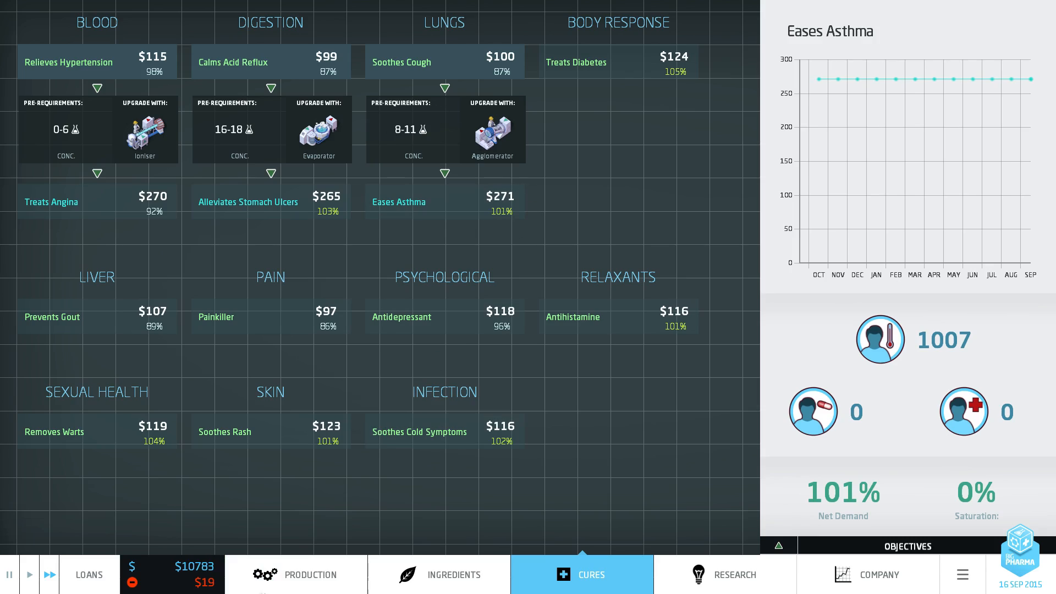
click(307, 576)
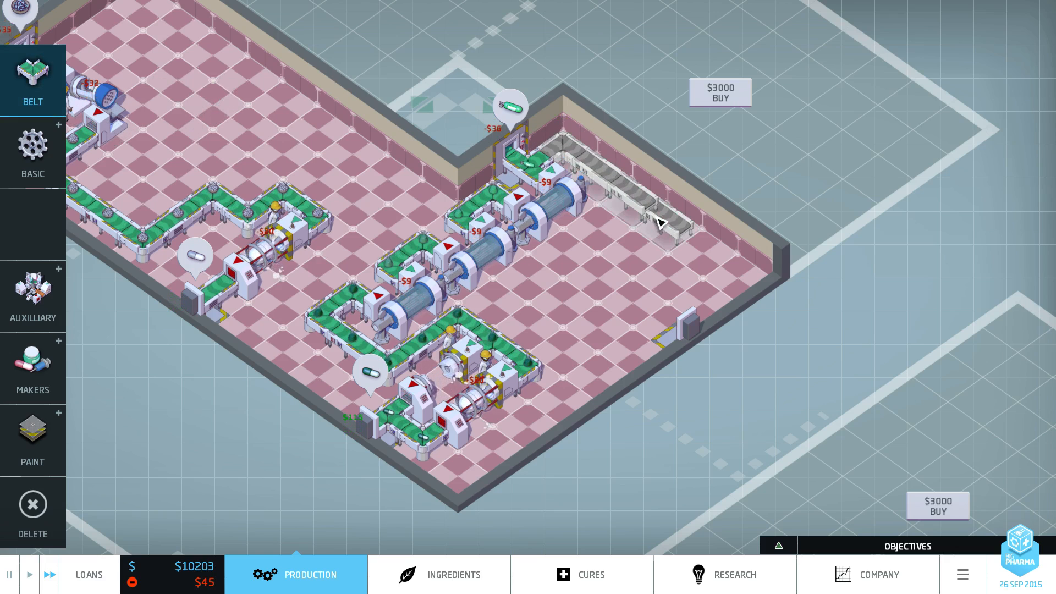
Step: Finish the top-wall residue conveyor and inspect the top-left intake's Salty Ferrixyanide Residue details
click(32, 293)
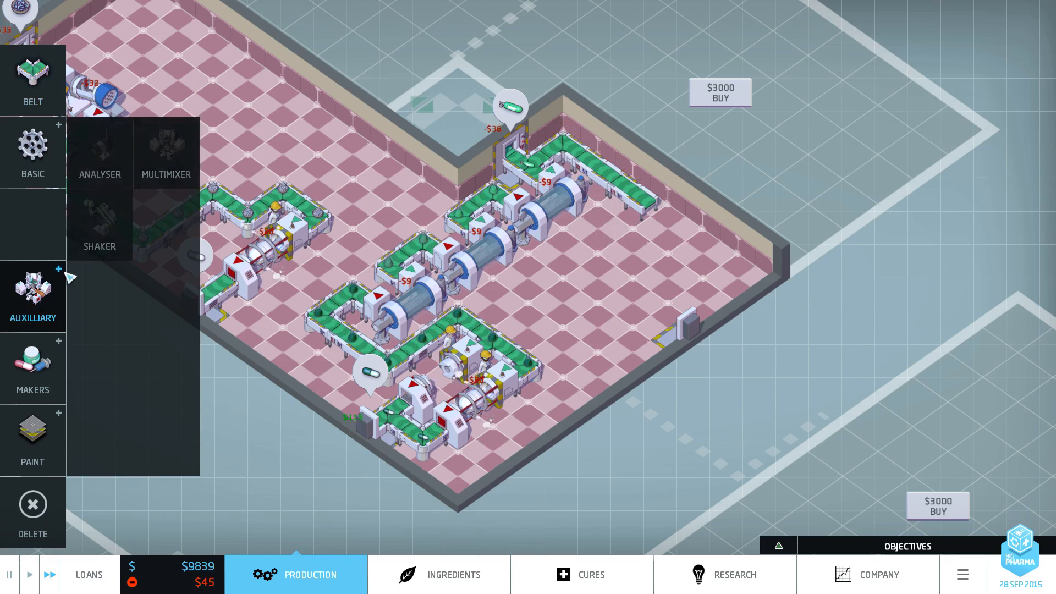
click(32, 149)
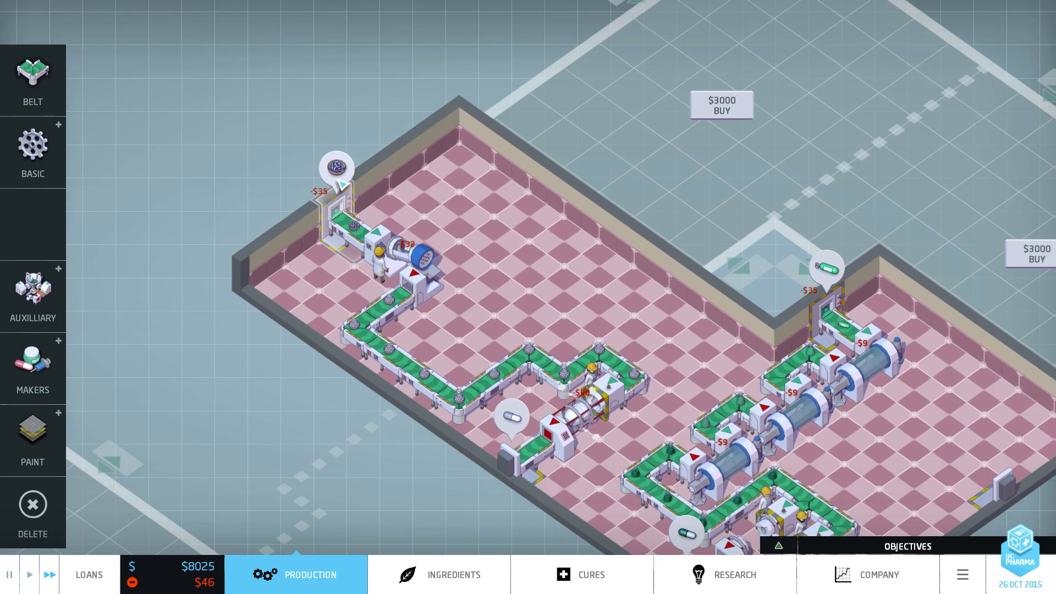
click(335, 166)
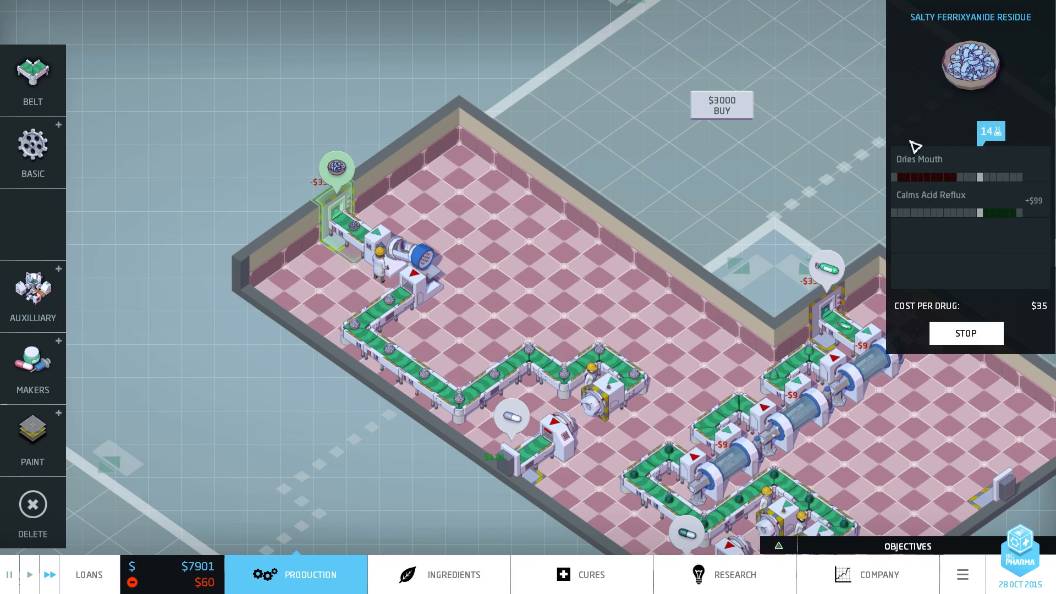
mouse_move(975, 160)
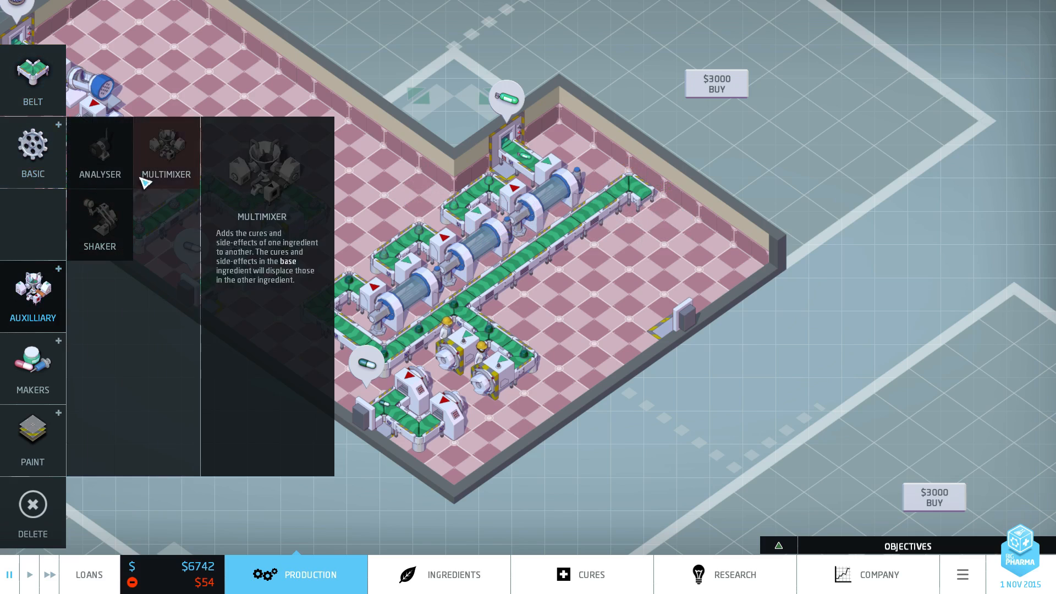
Step: Add a Moonocide Fumes intake by the top wall and pick a Dissolver from Basic machines
click(32, 152)
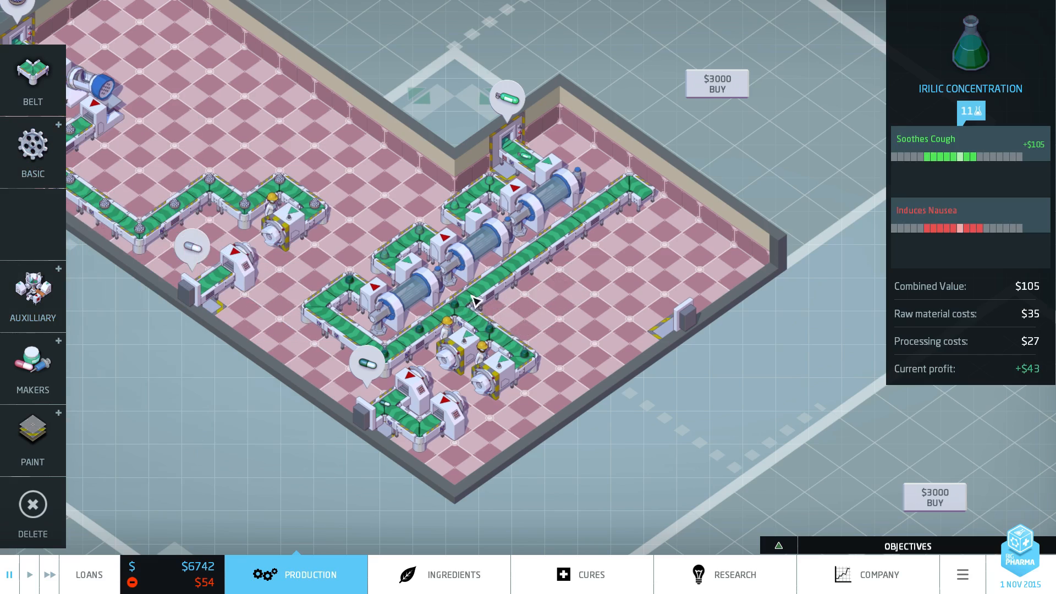
mouse_move(1006, 157)
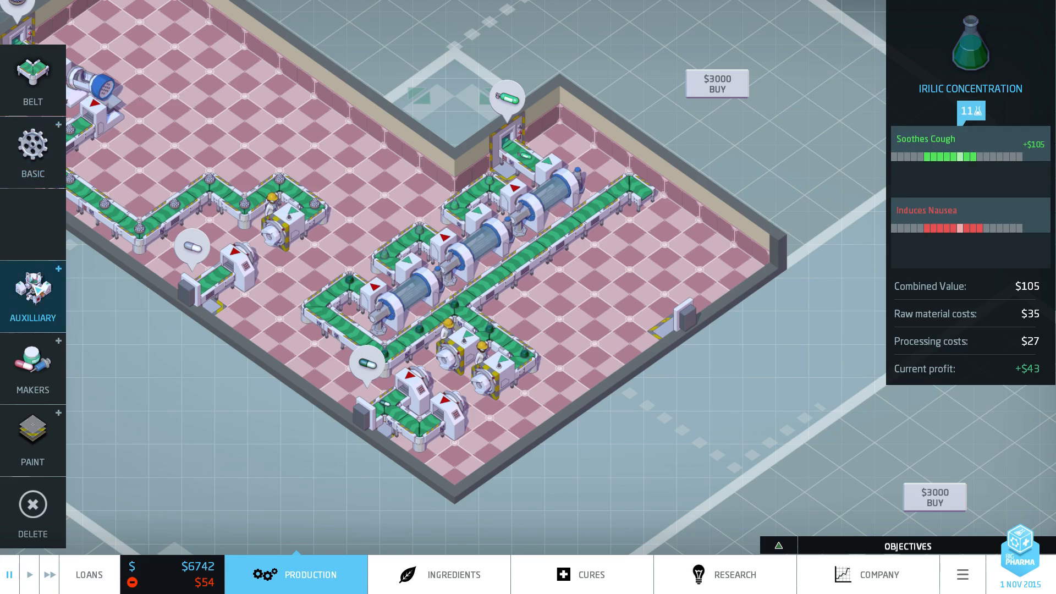
click(33, 152)
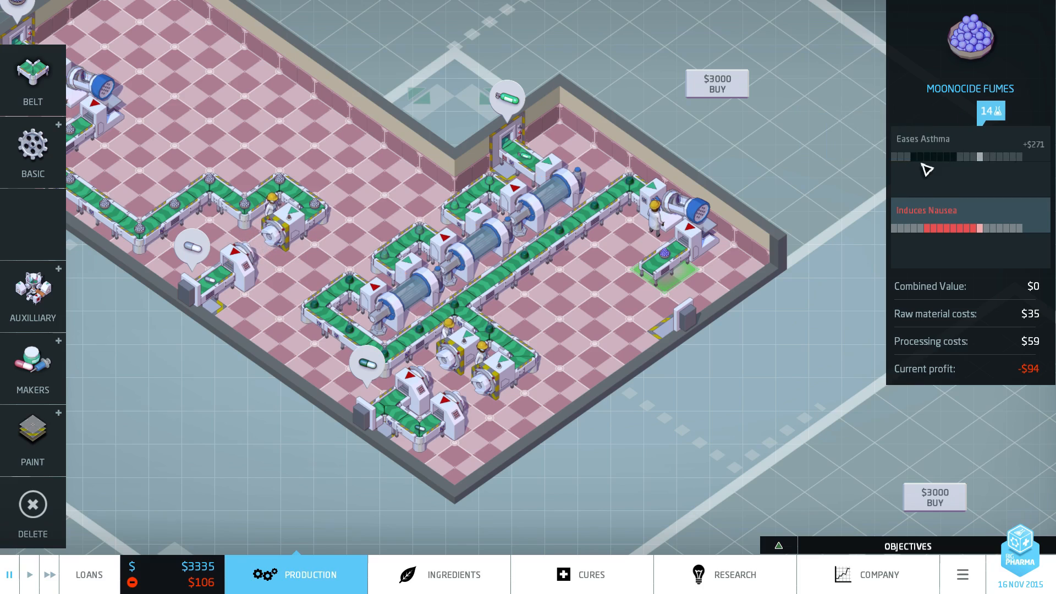
mouse_move(987, 159)
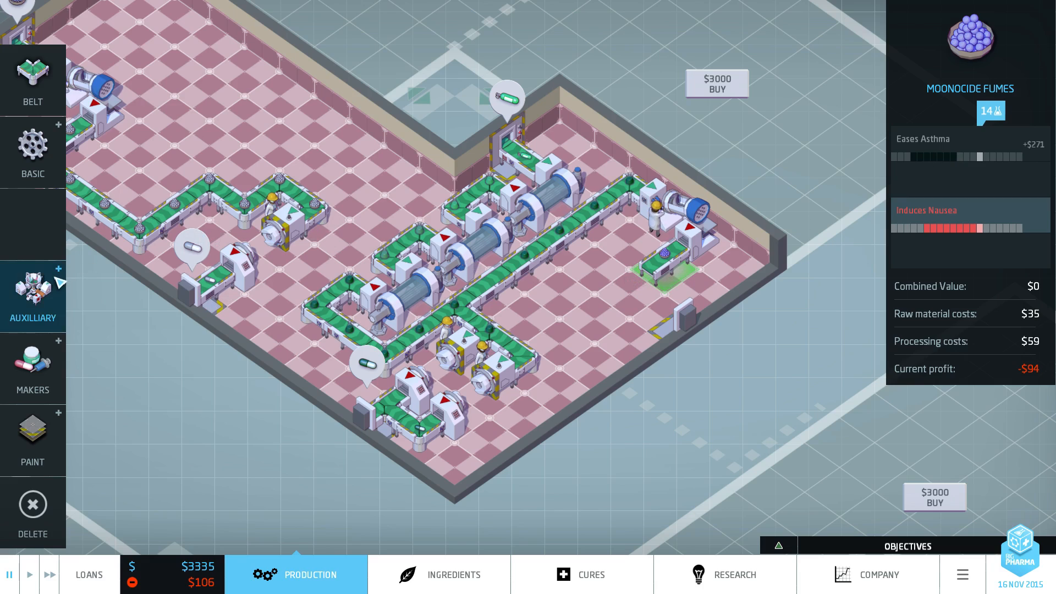
click(33, 147)
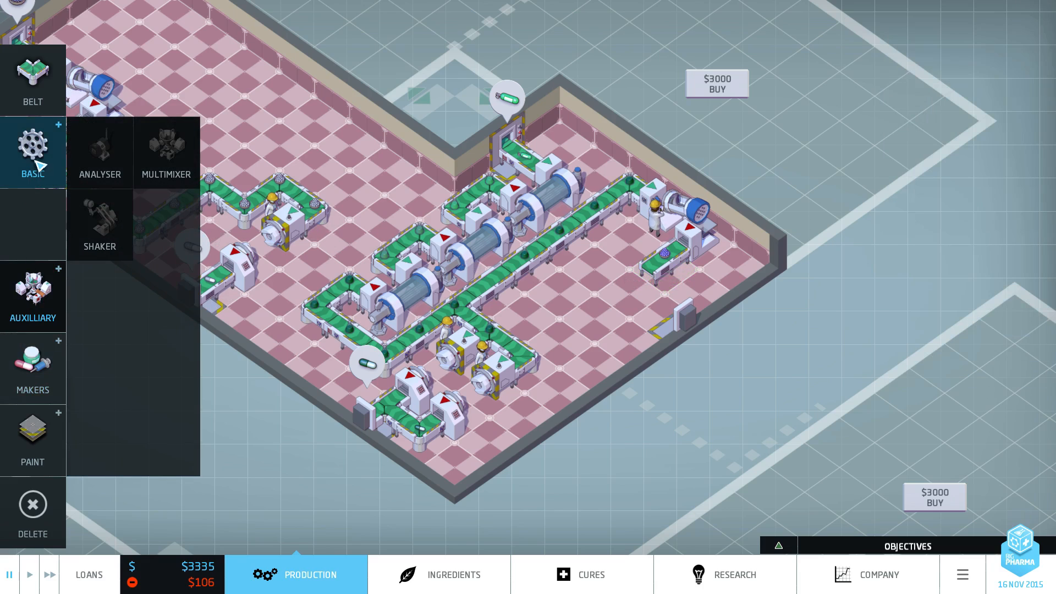
click(32, 153)
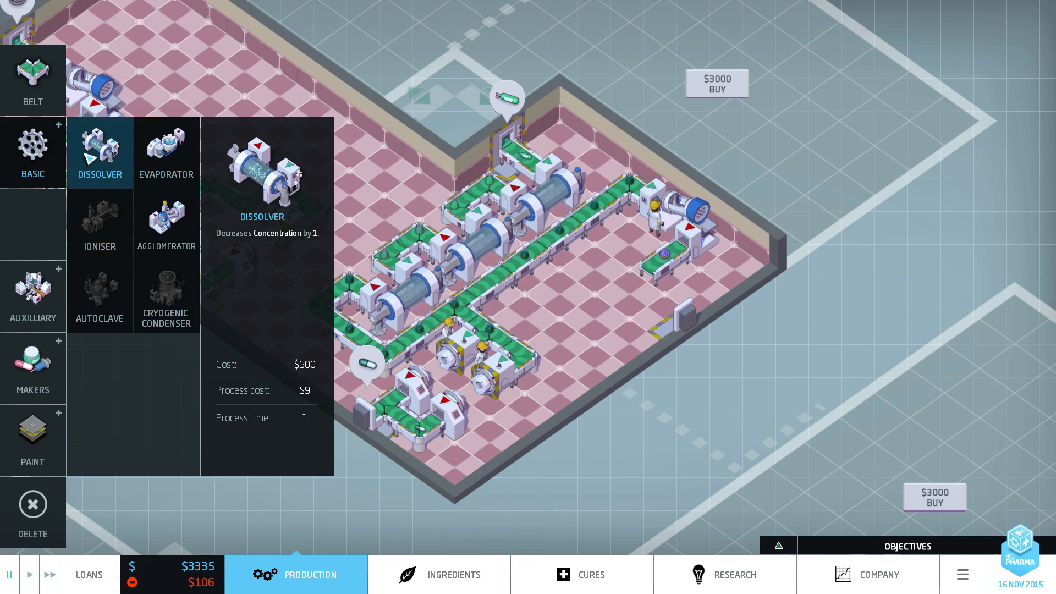
click(166, 224)
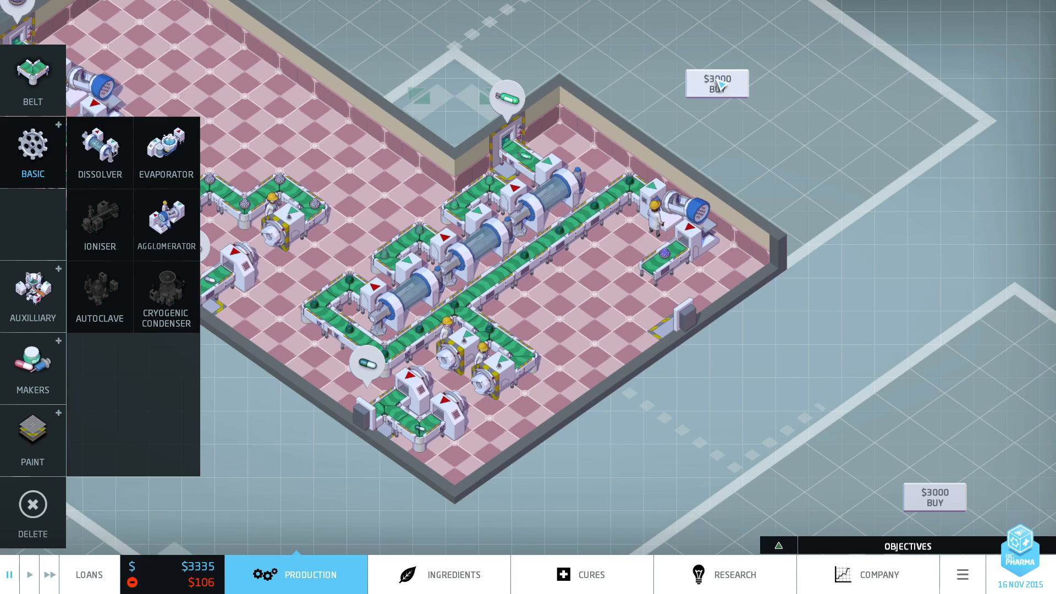
Step: Take the $175,000 three-year Interbank Ltd. loan, raising funds to about $176,535
click(89, 575)
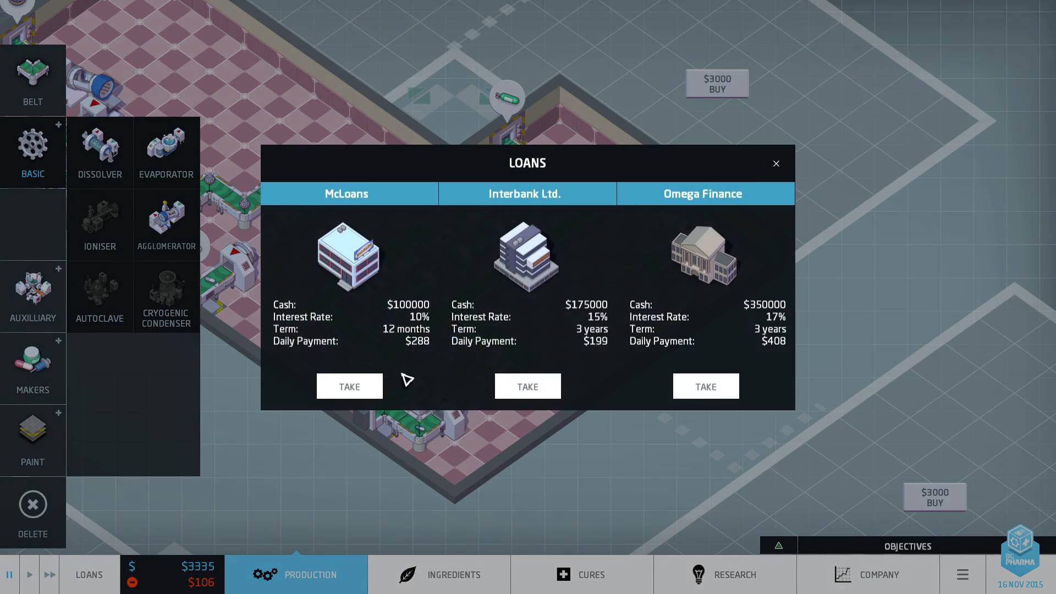
mouse_move(378, 296)
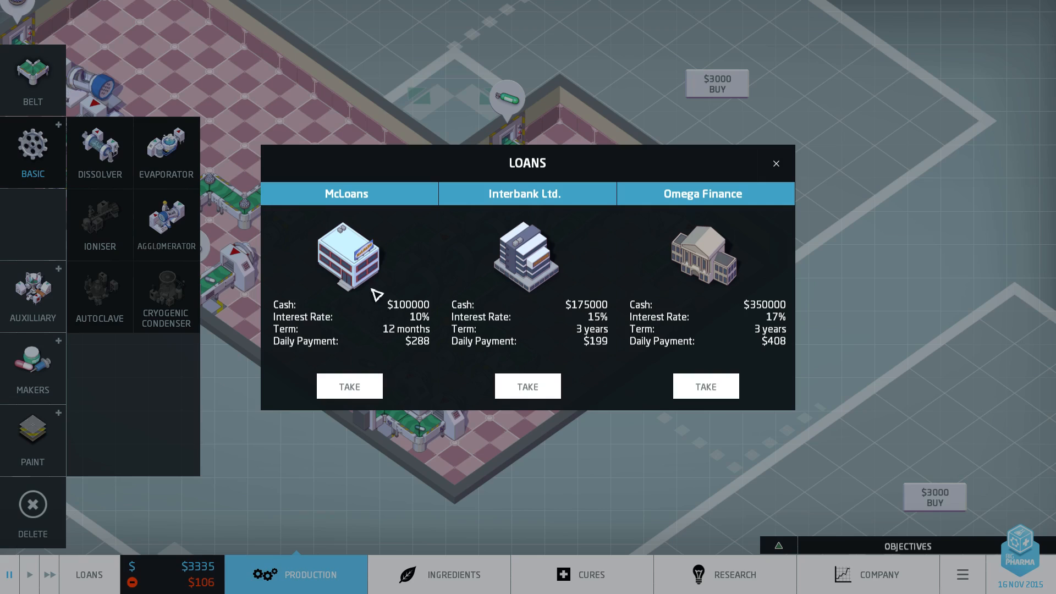
mouse_move(354, 251)
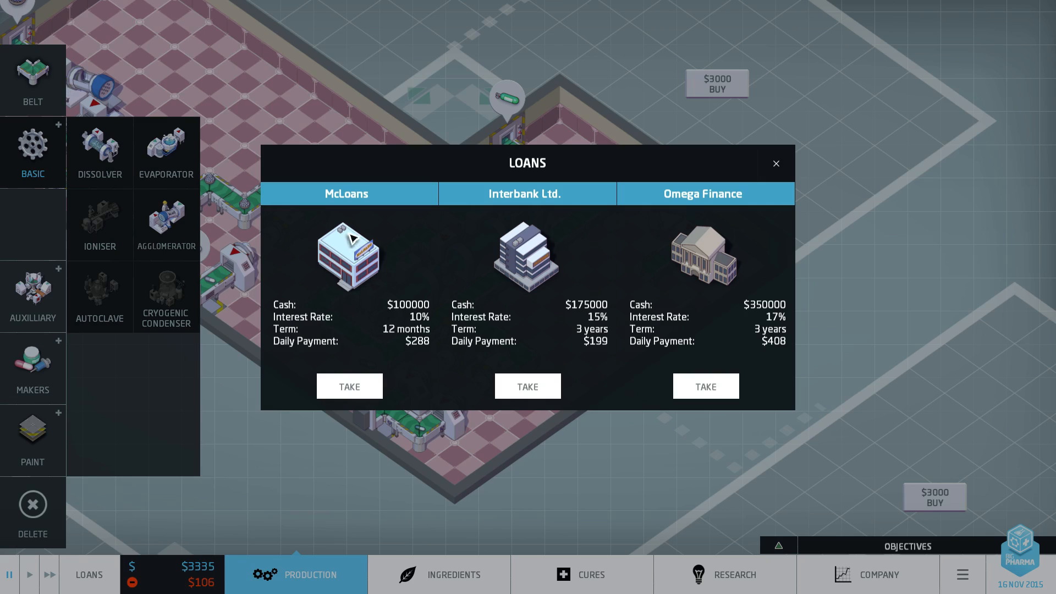
mouse_move(413, 352)
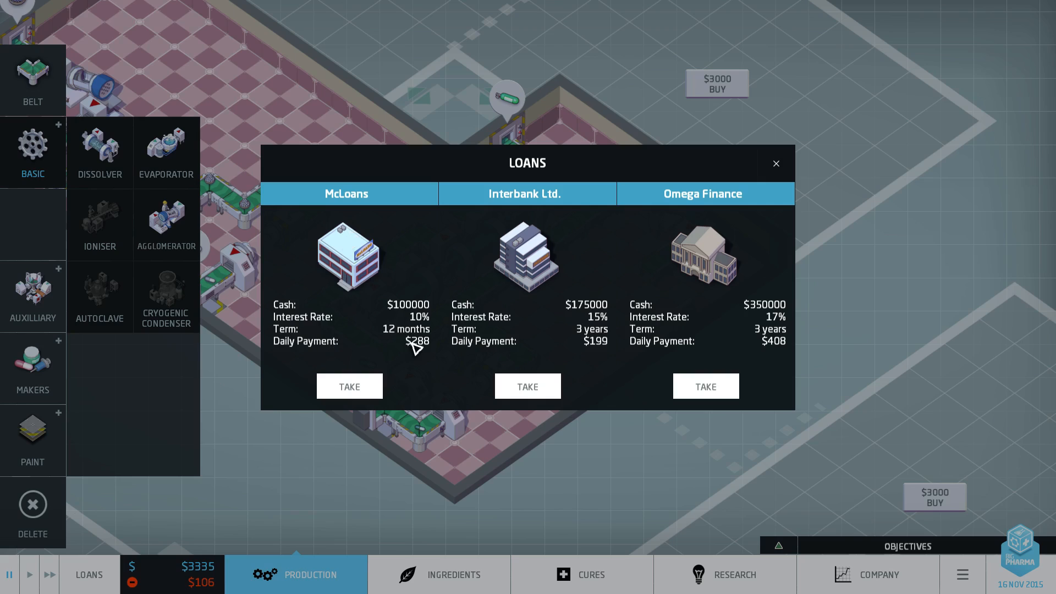
mouse_move(415, 337)
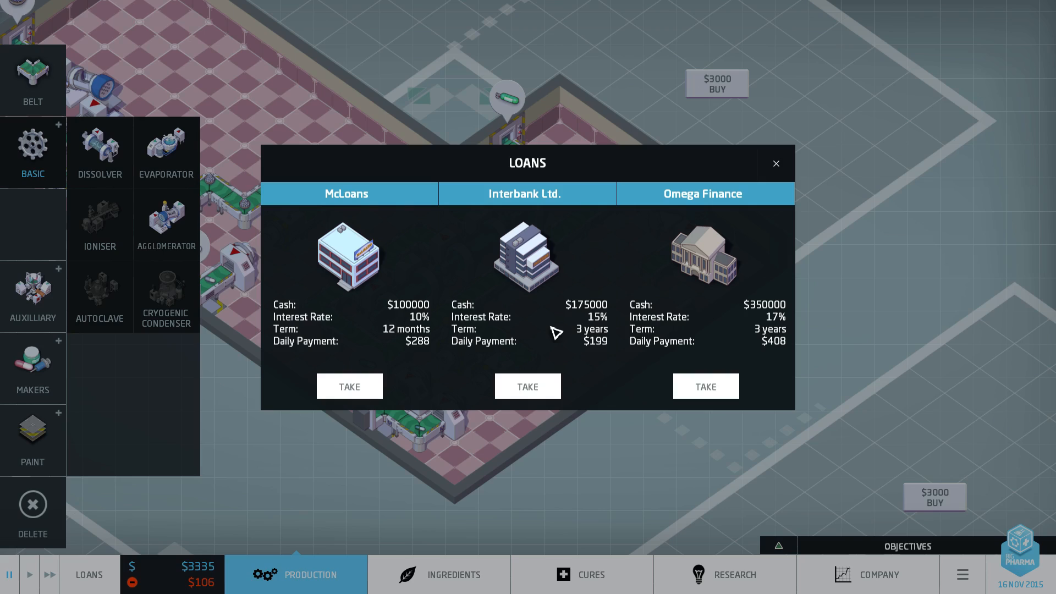
mouse_move(775, 353)
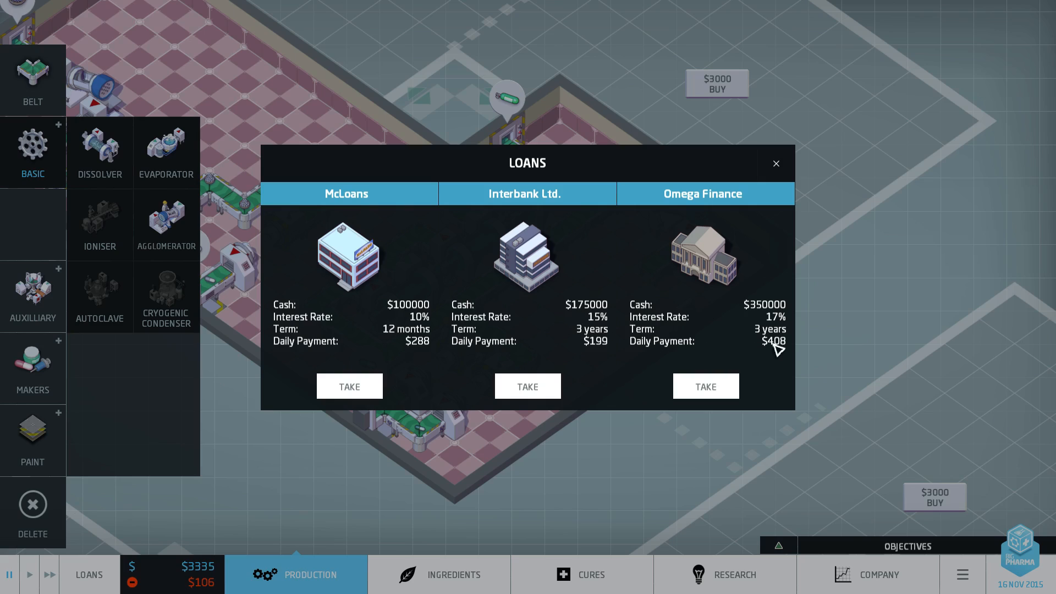
mouse_move(543, 320)
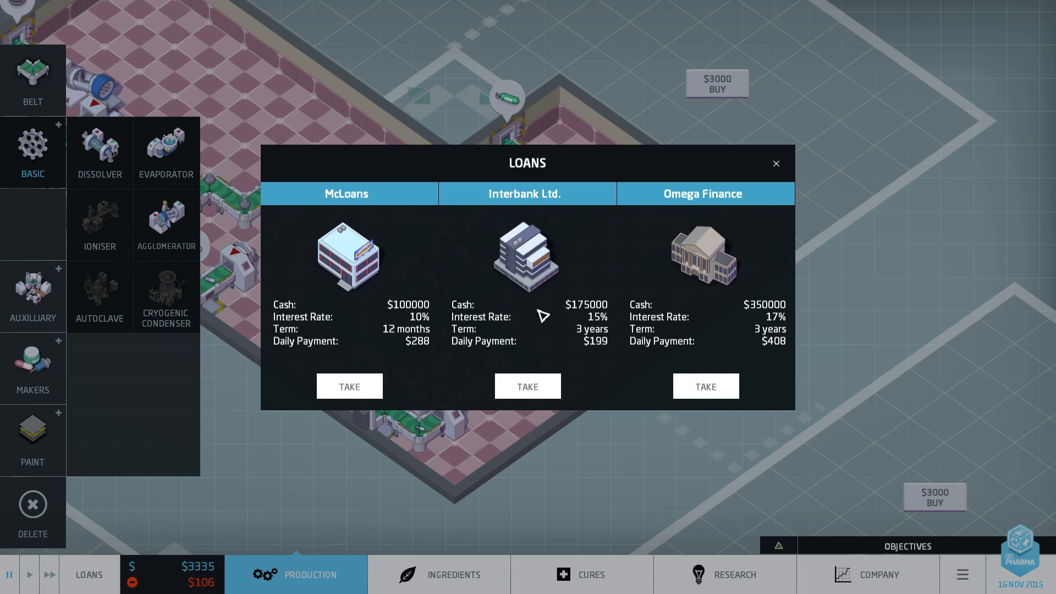
mouse_move(607, 324)
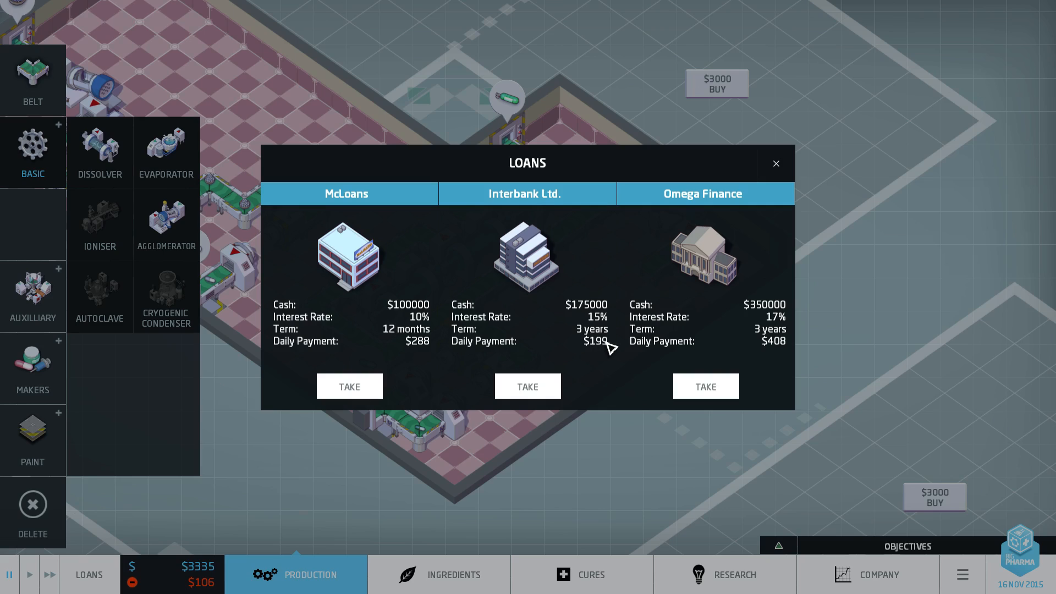
mouse_move(530, 389)
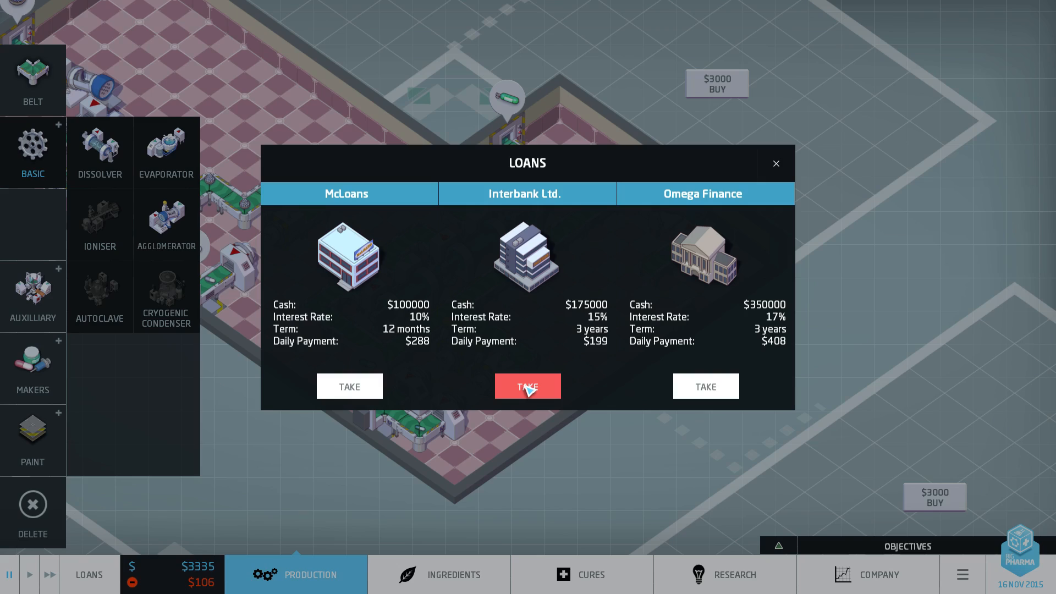
click(527, 387)
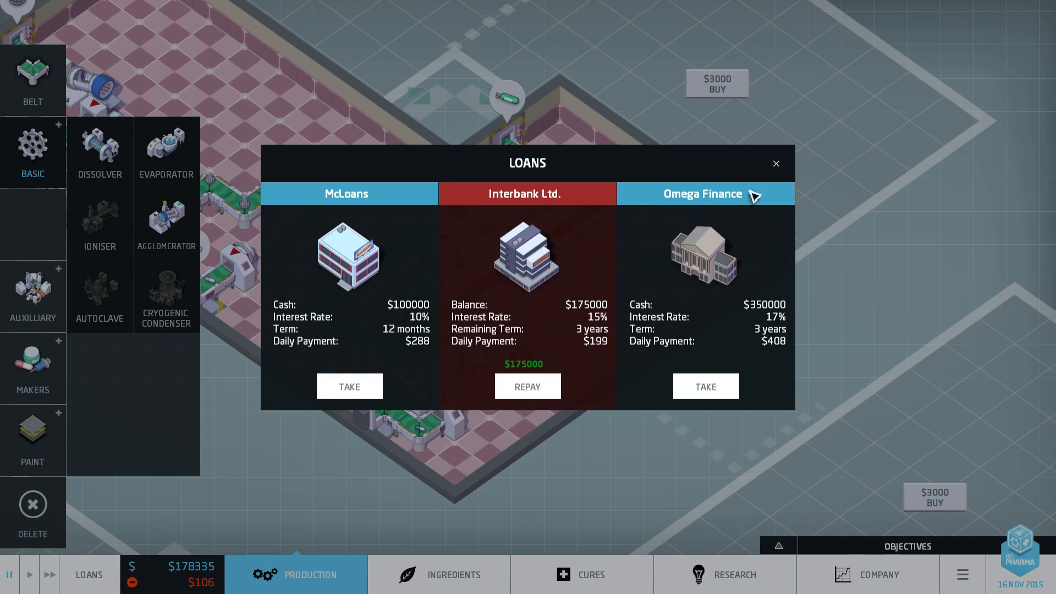
click(776, 163)
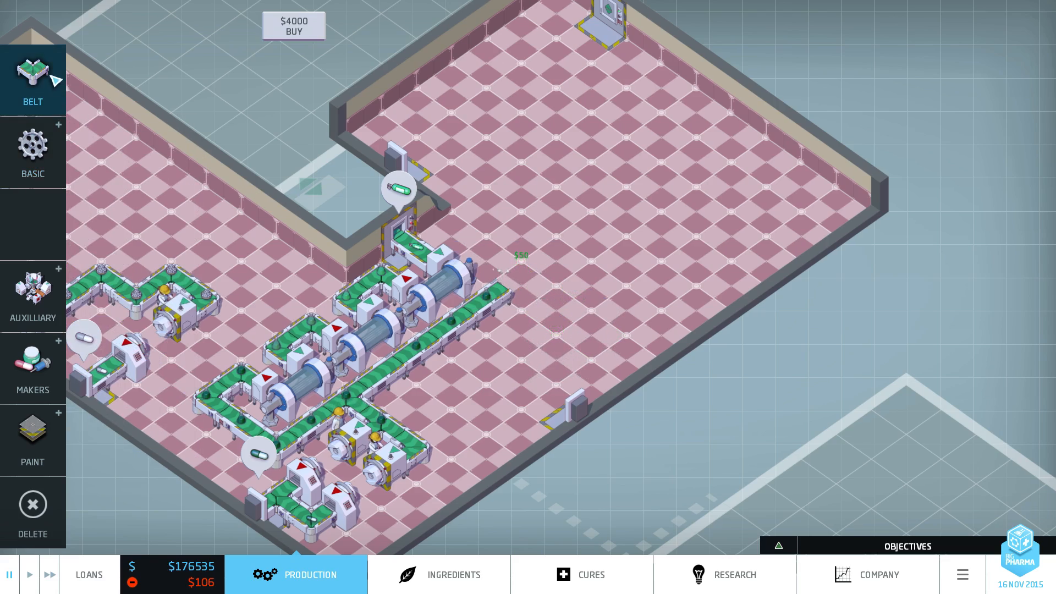
Step: Lay a belt segment after the Moonocide machine beside the central conveyor
click(33, 295)
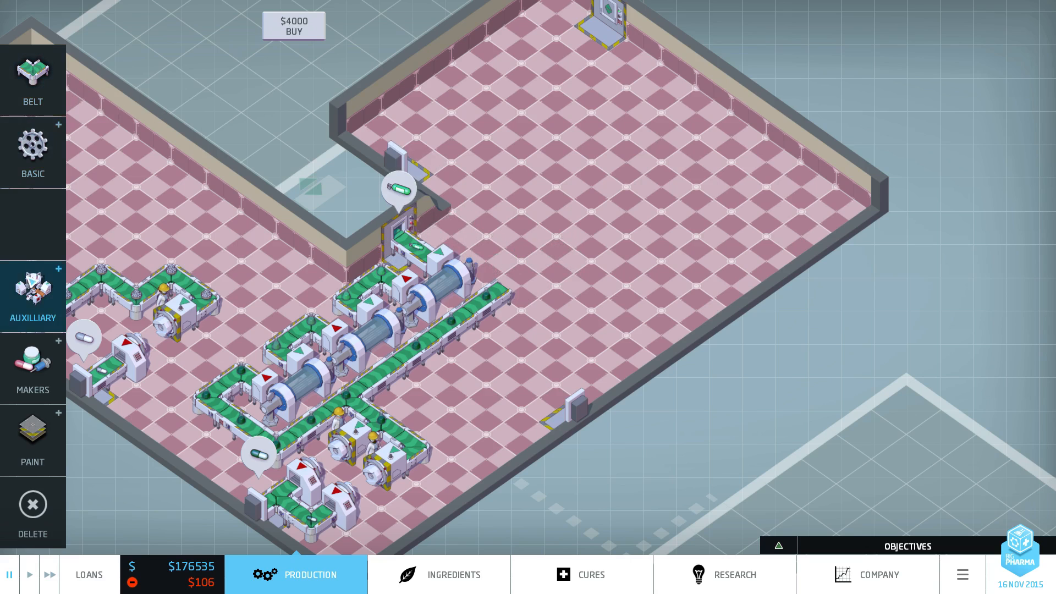
click(32, 151)
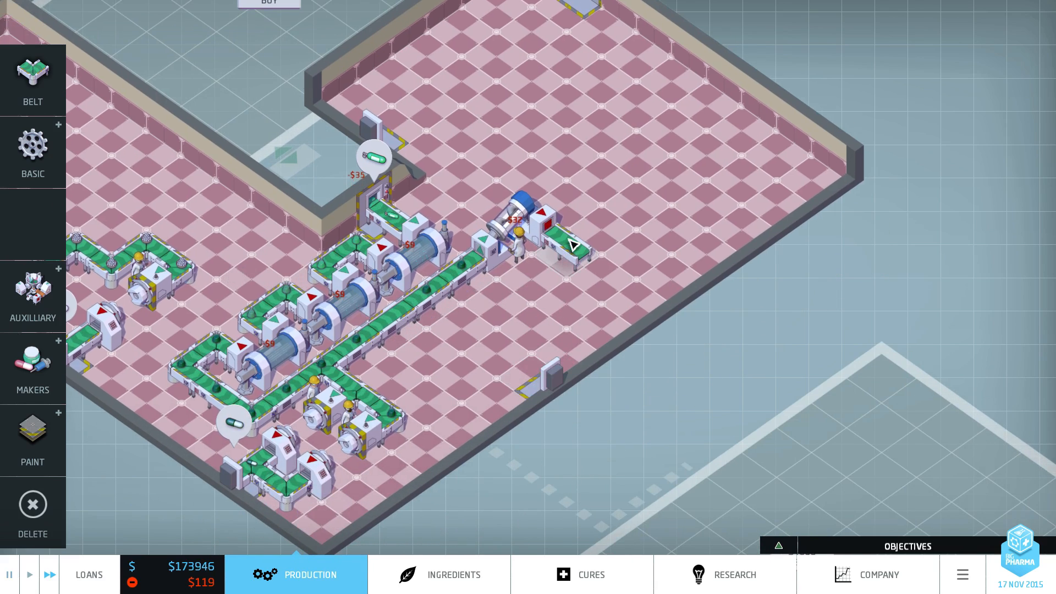
click(569, 257)
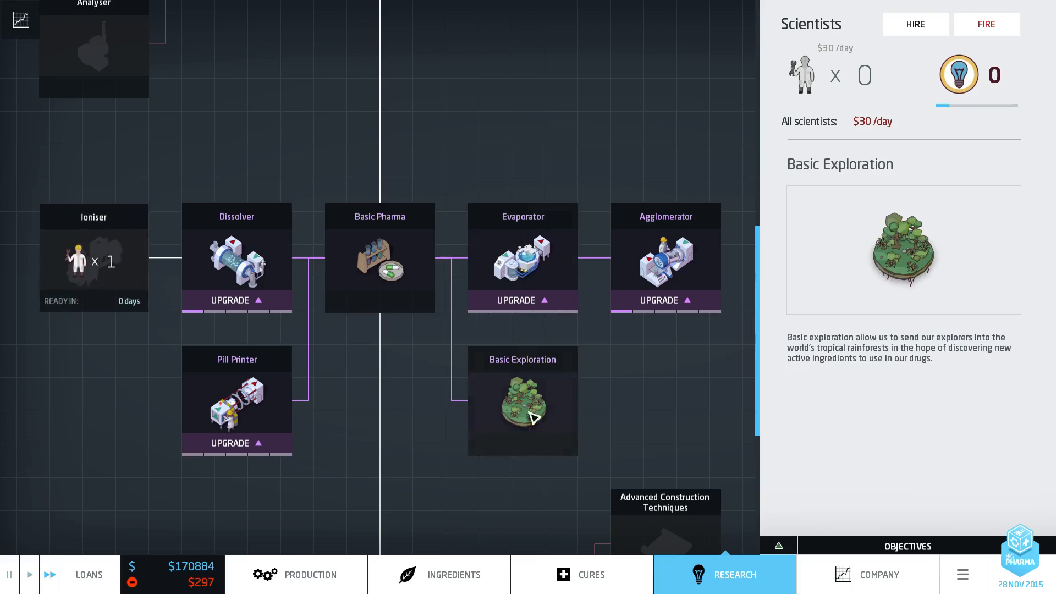
Step: Add a second Moonocide machine and belt loop, with a machine at the loop's end
click(311, 575)
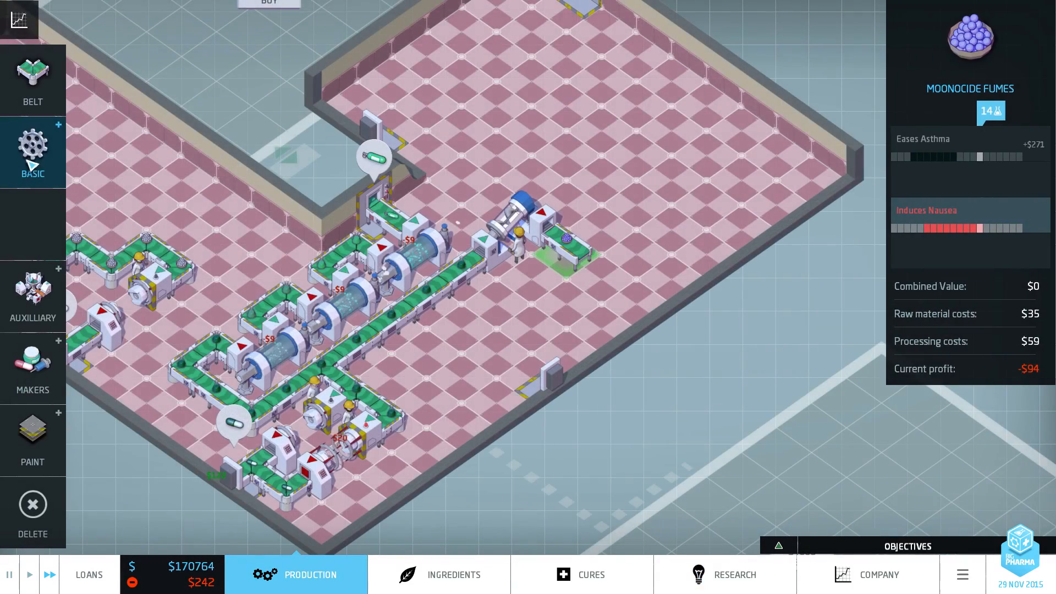
click(33, 152)
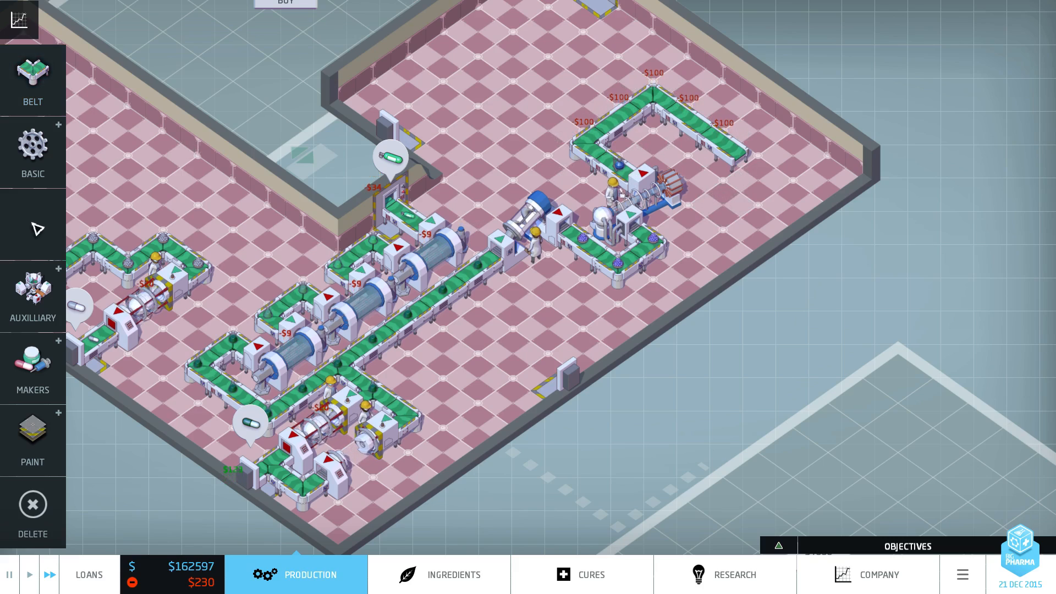
click(32, 150)
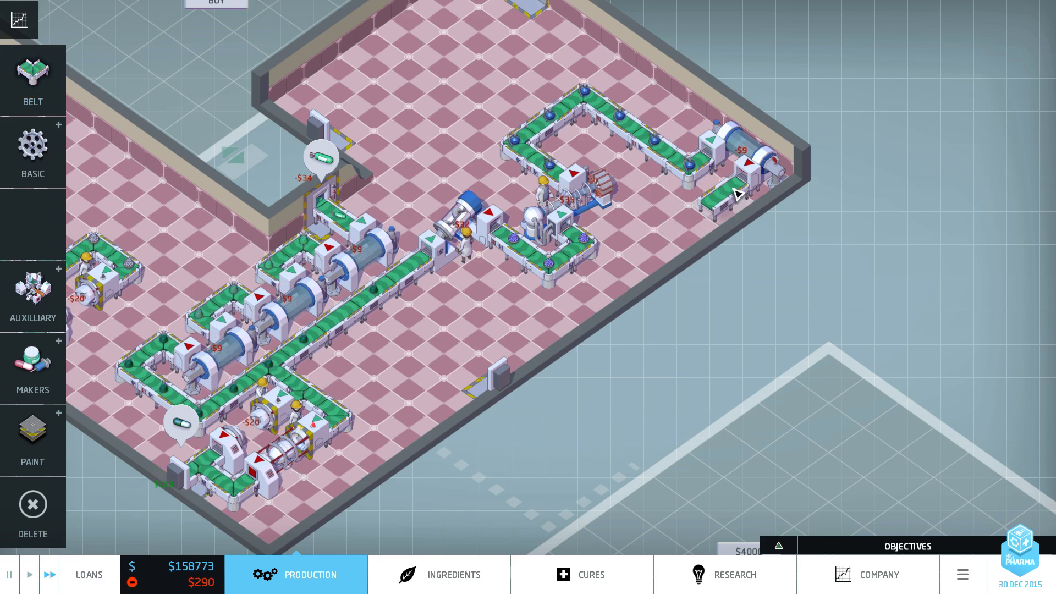
click(727, 198)
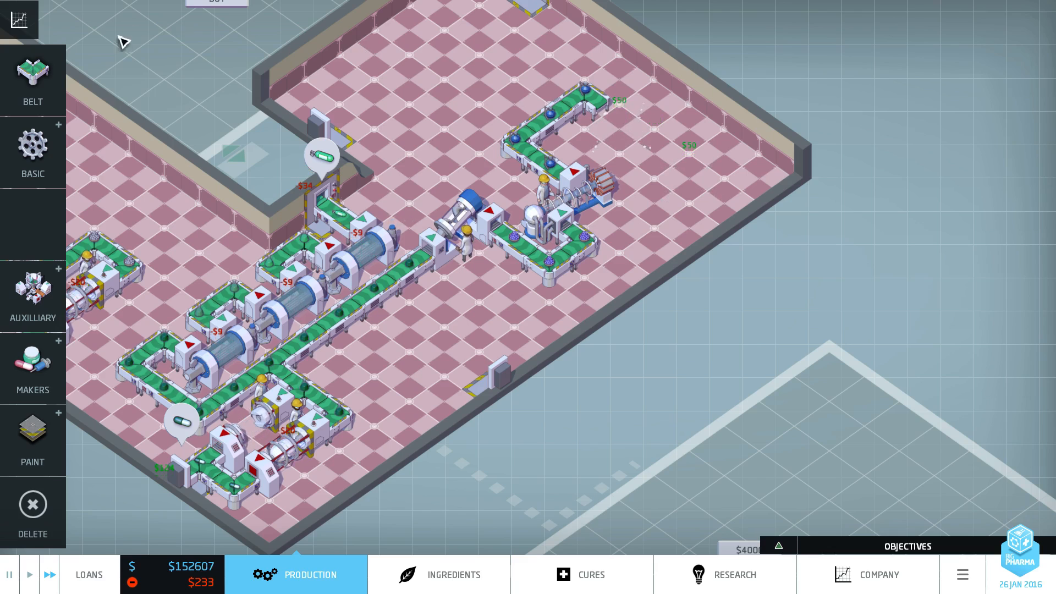
Step: End the Moonocide line with a pill maker and a bottom-wall exporter
click(32, 149)
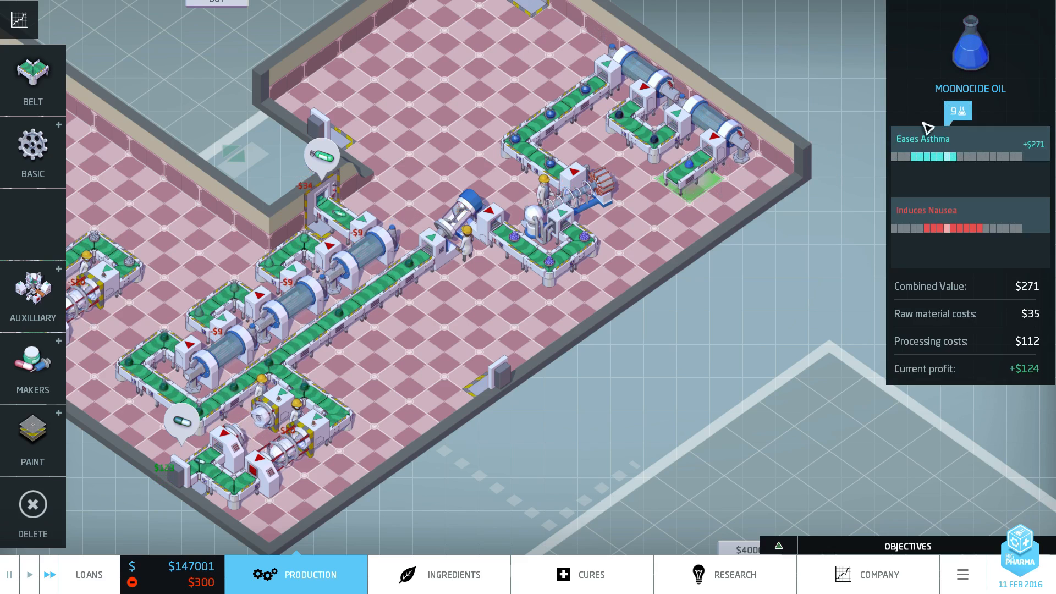
mouse_move(937, 140)
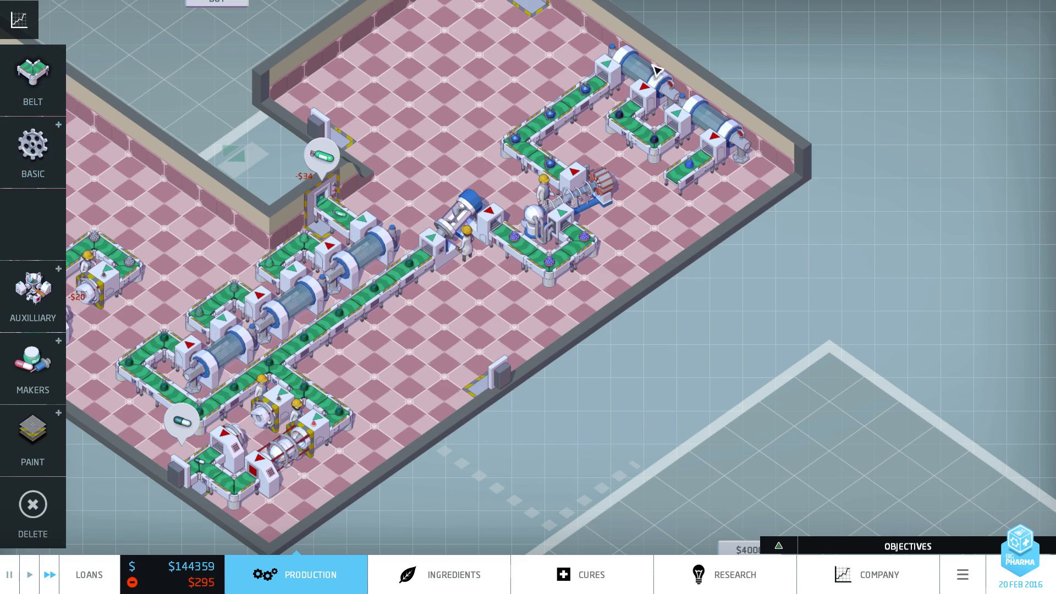
click(33, 293)
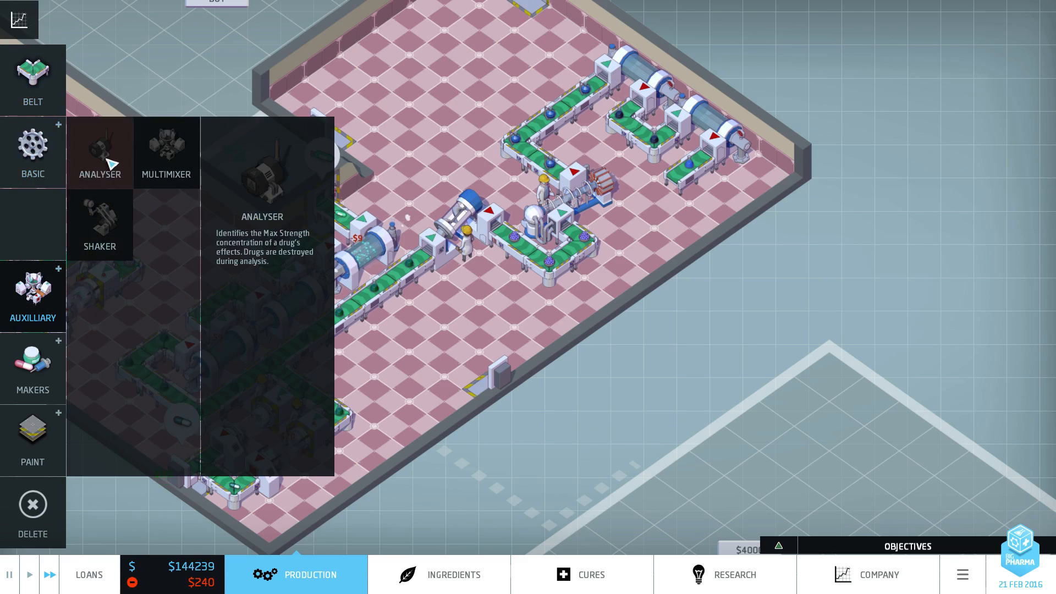
click(32, 153)
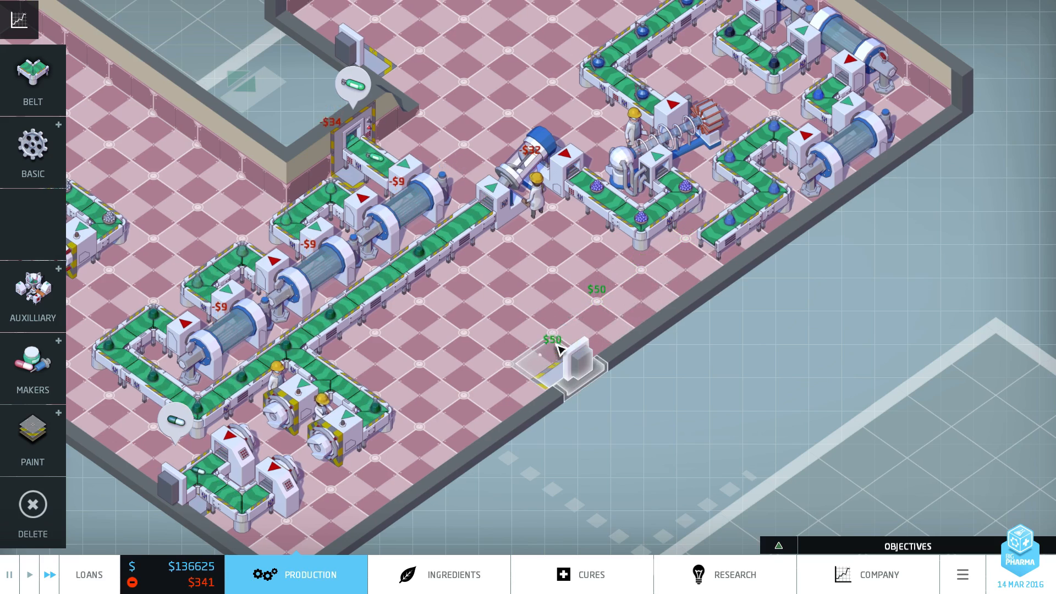
click(33, 361)
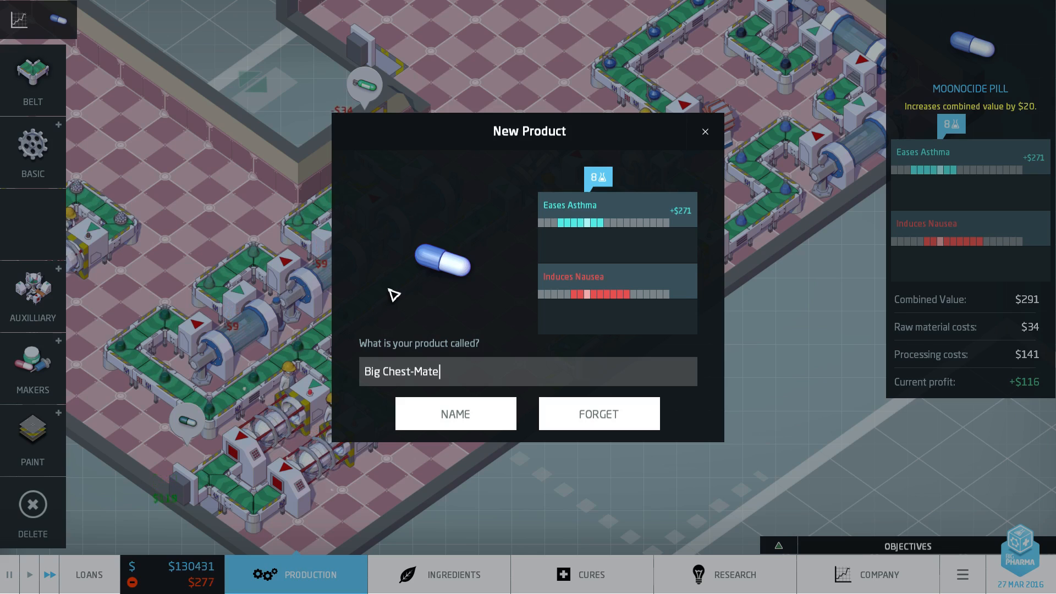
Step: Enter 'Big Chest, Mate' as the new capsule product's name and confirm it
text(Big Chest,)
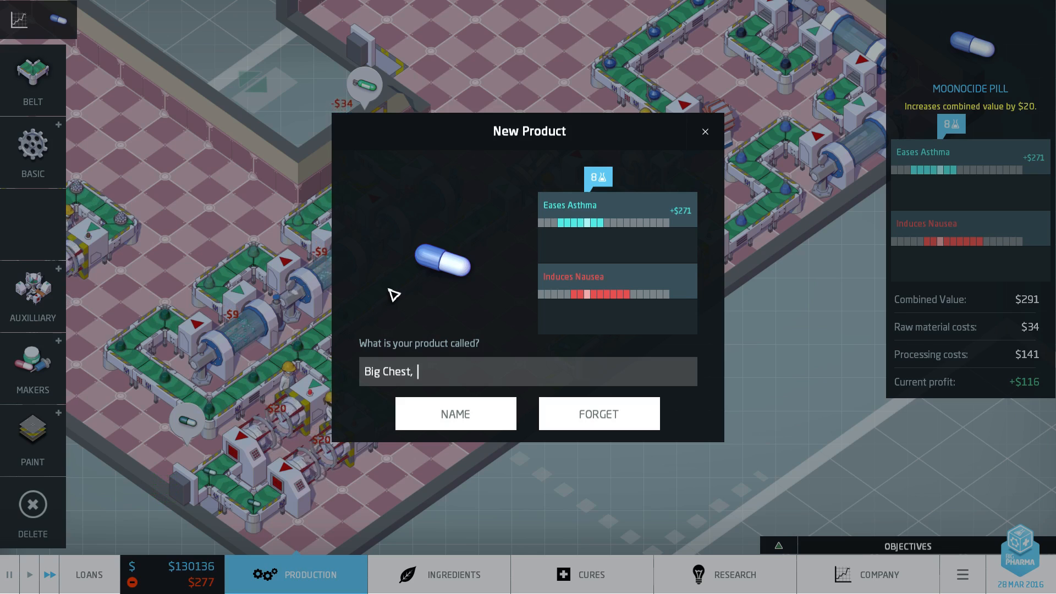
text(Mate)
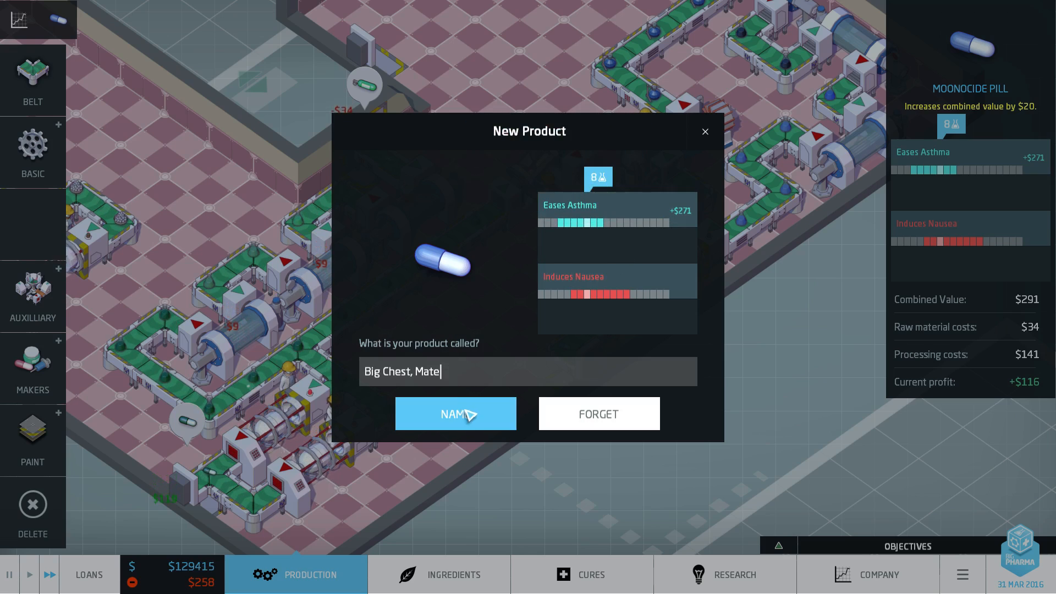
click(456, 413)
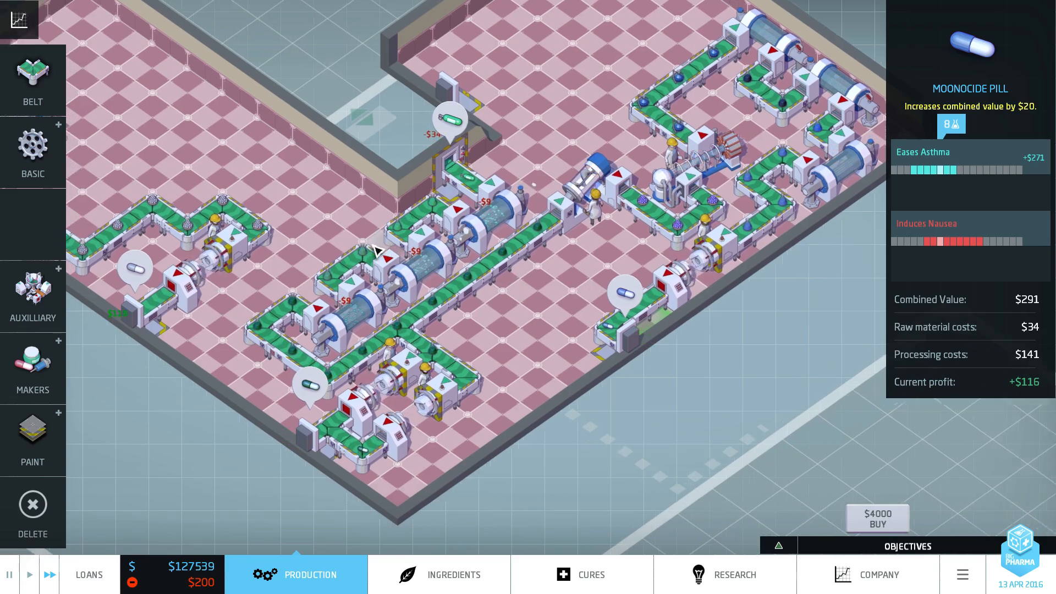
Step: Zoom out and assign scientists to Alternative Delivery research
scroll(down, 3)
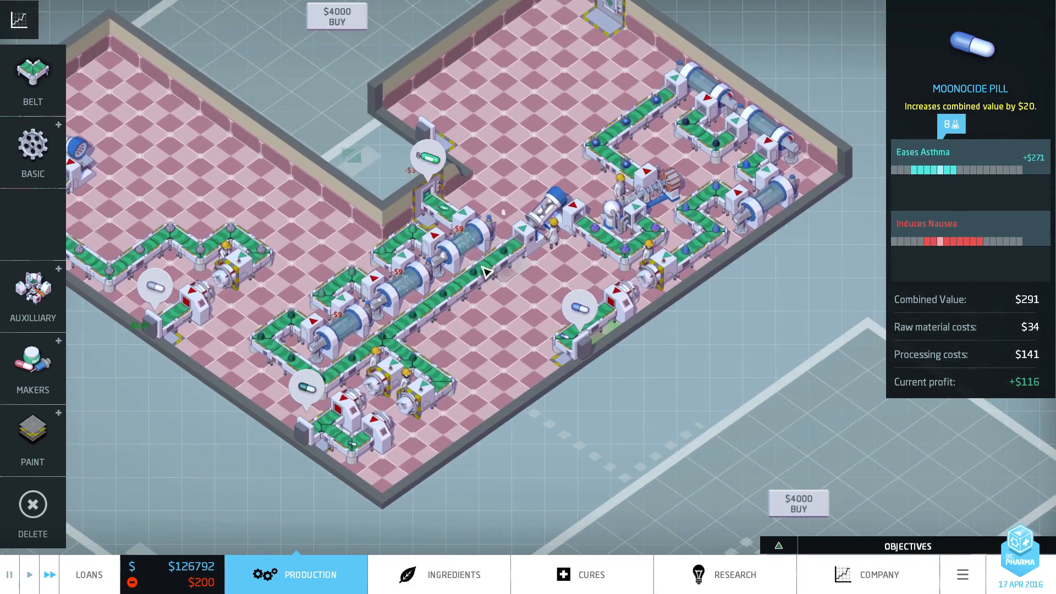
click(725, 575)
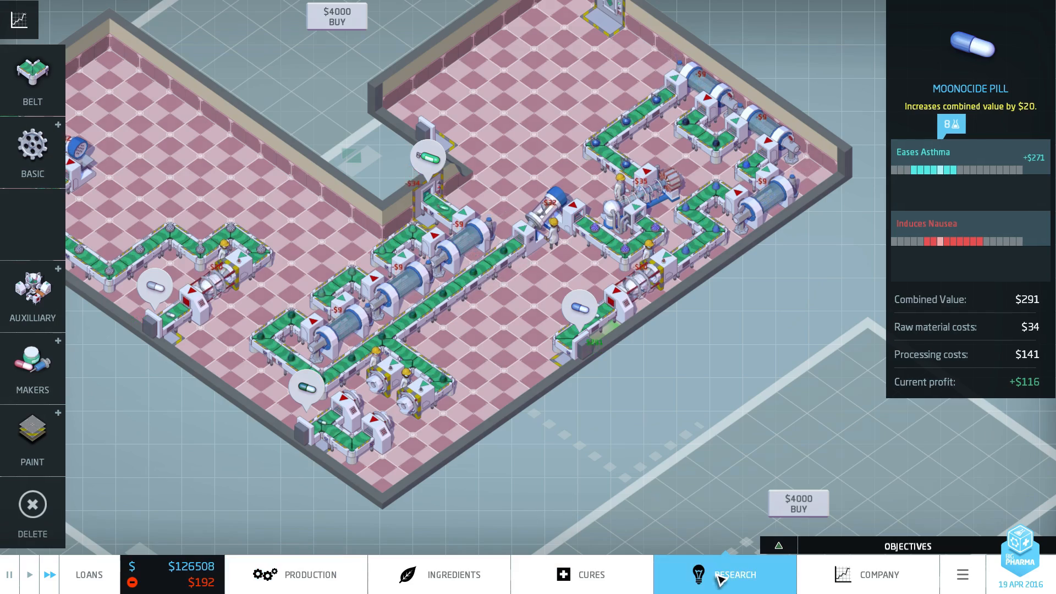
click(723, 574)
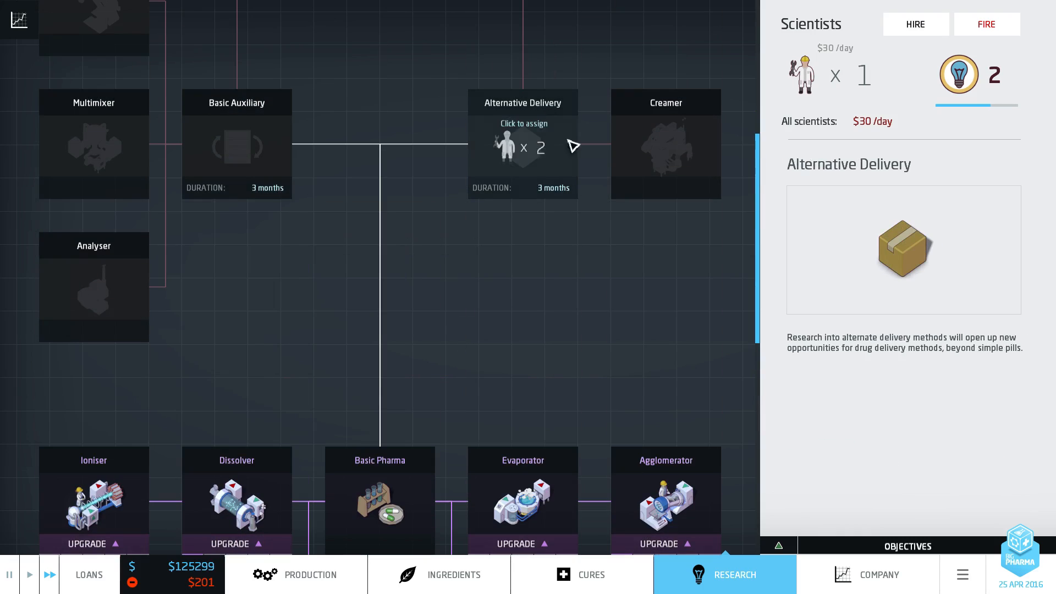
click(666, 148)
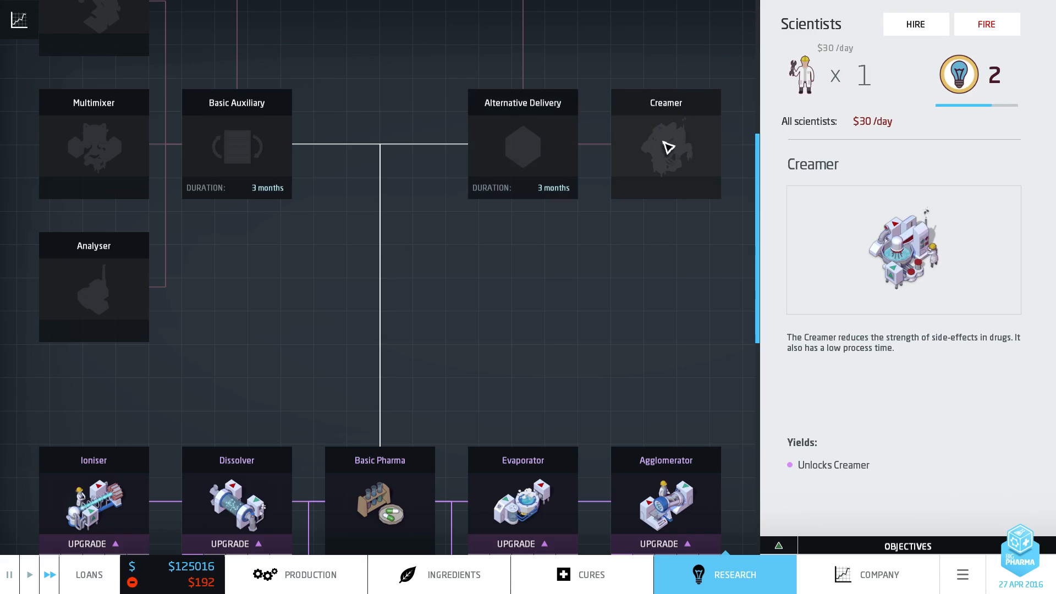
Step: Review the Creamer and Multimixer research, then return to the factory floor
click(93, 151)
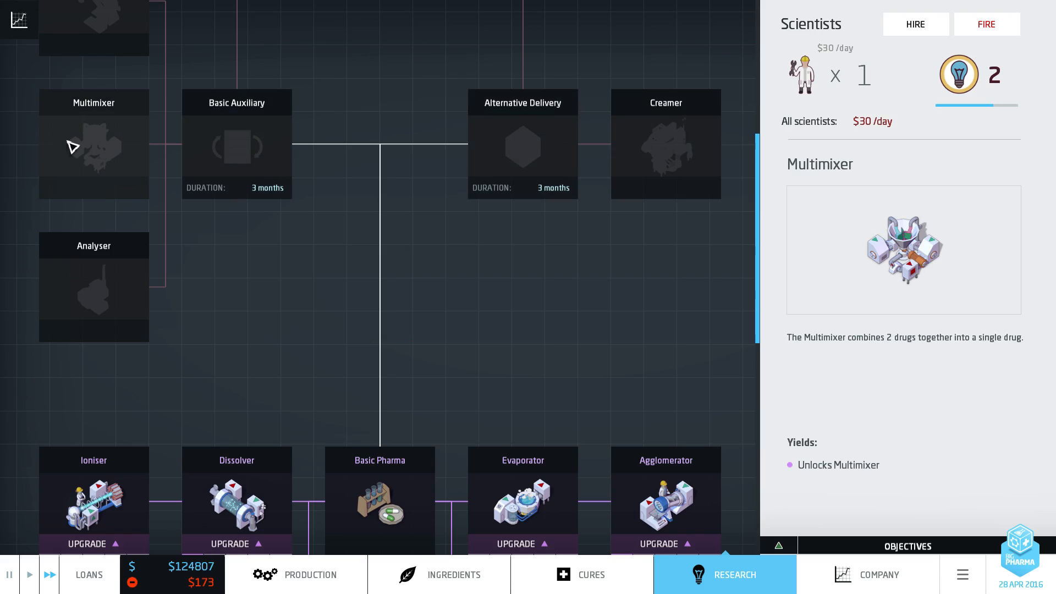
click(300, 575)
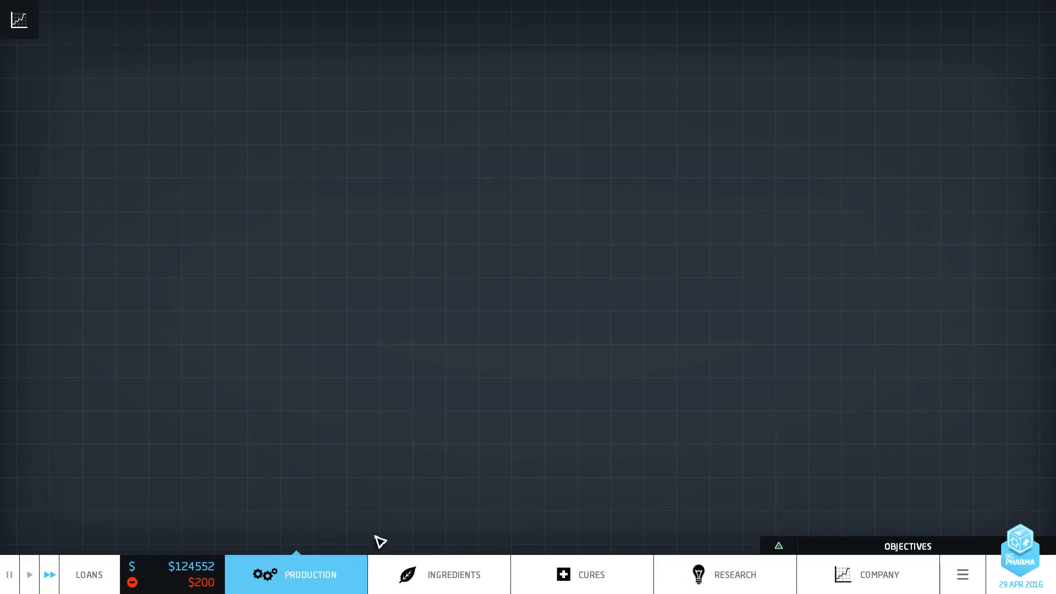
click(302, 574)
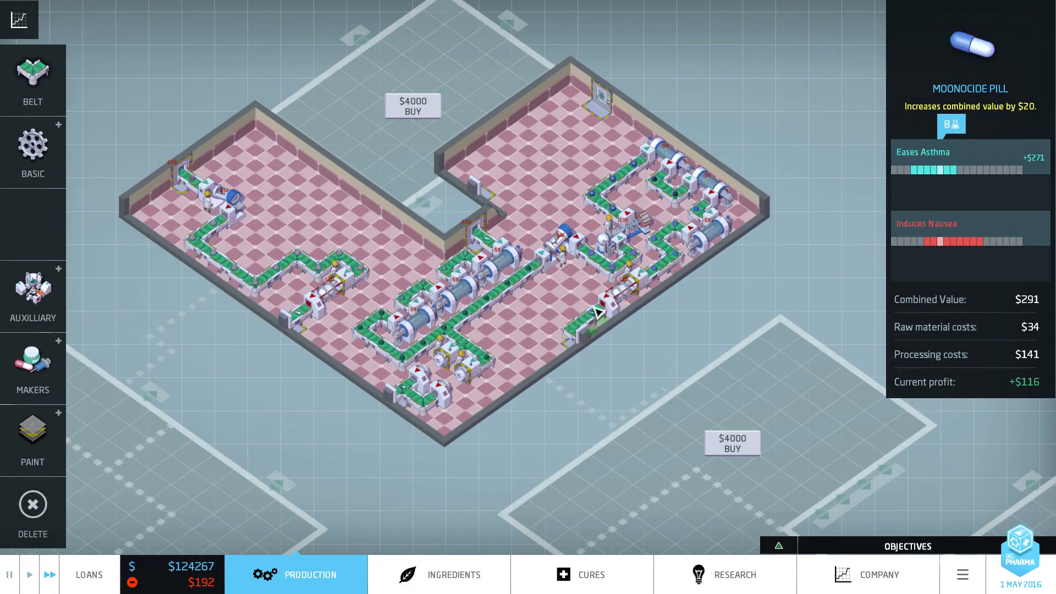
click(454, 574)
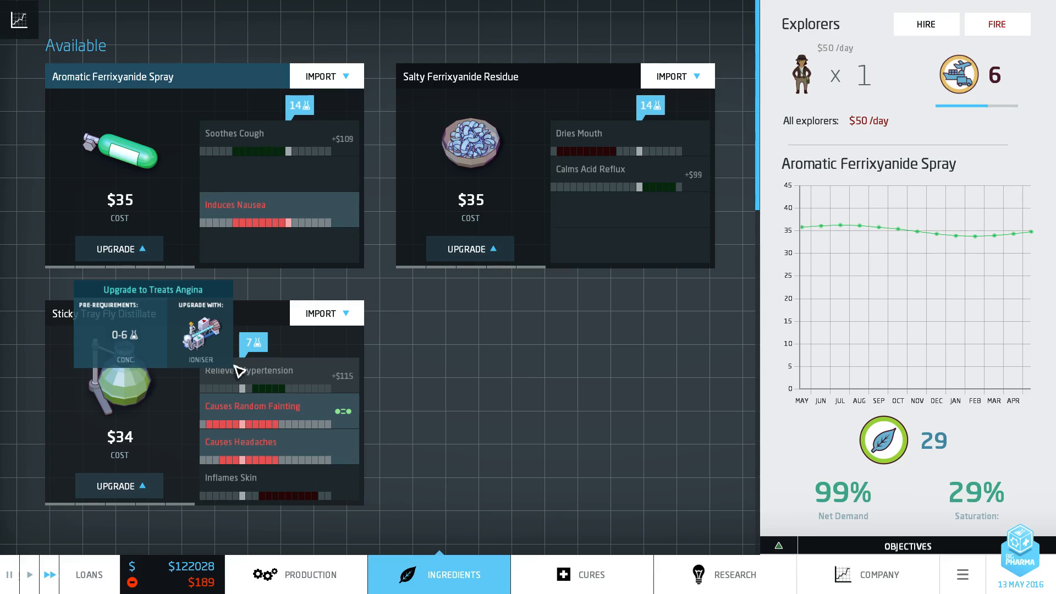
click(311, 575)
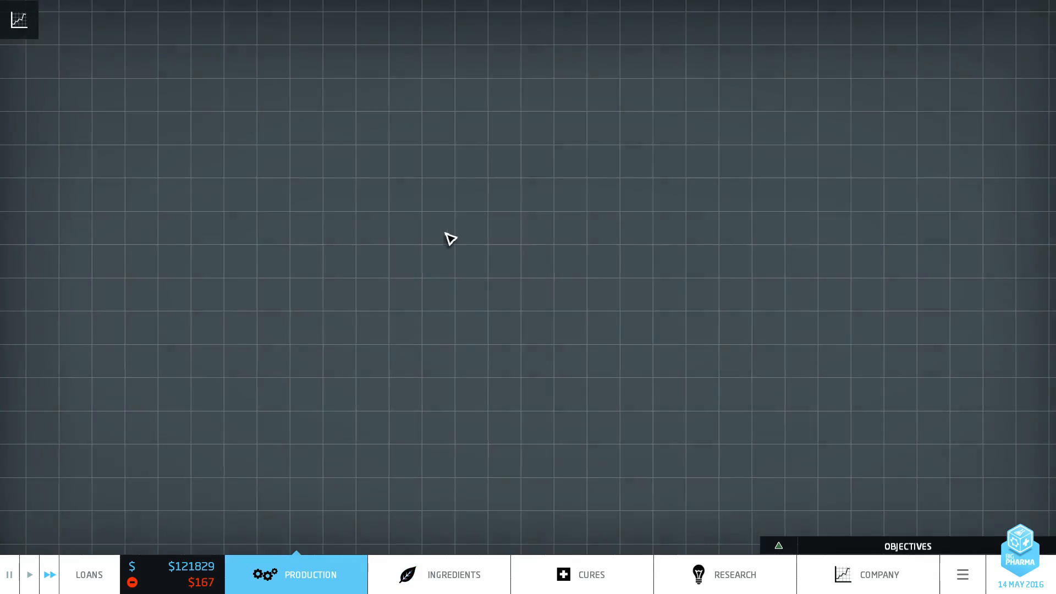
click(311, 576)
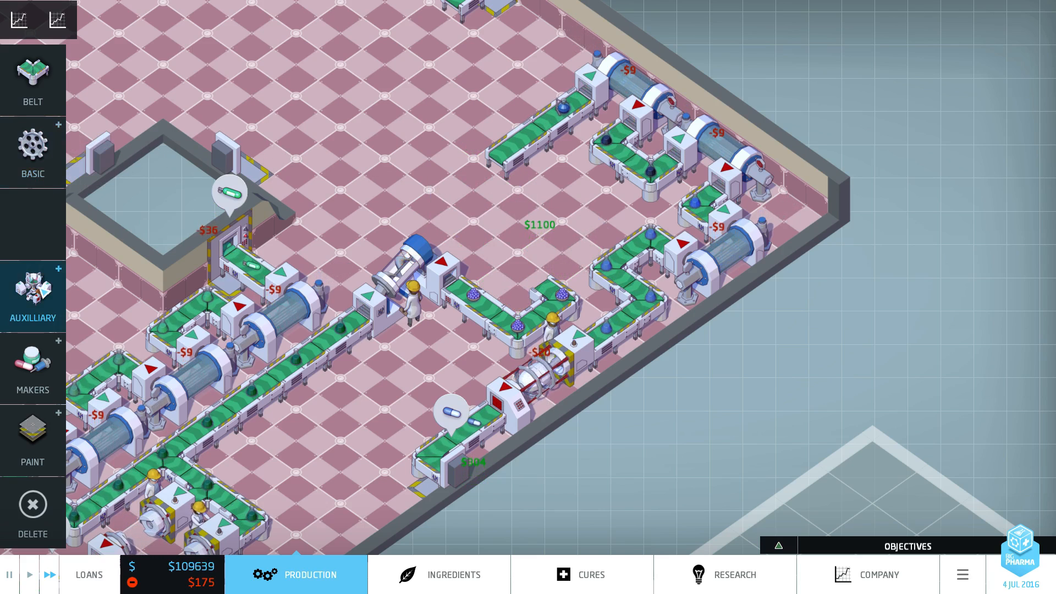
Step: Preview Agglomerator, Dissolver and Ioniser spots, then inspect Moonocide Fumes (concentration 14, -$94)
click(32, 149)
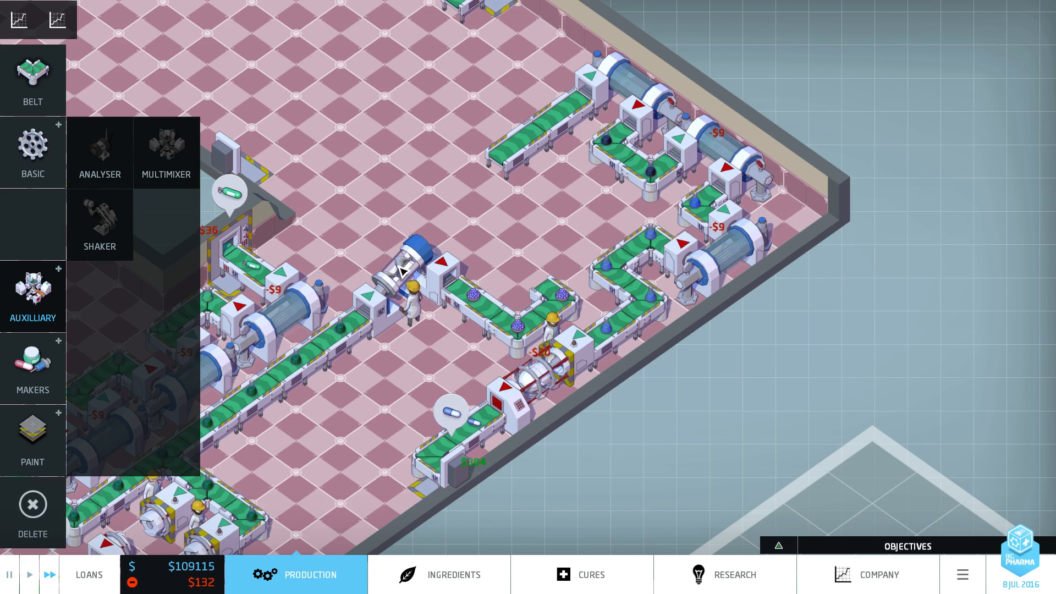
click(33, 153)
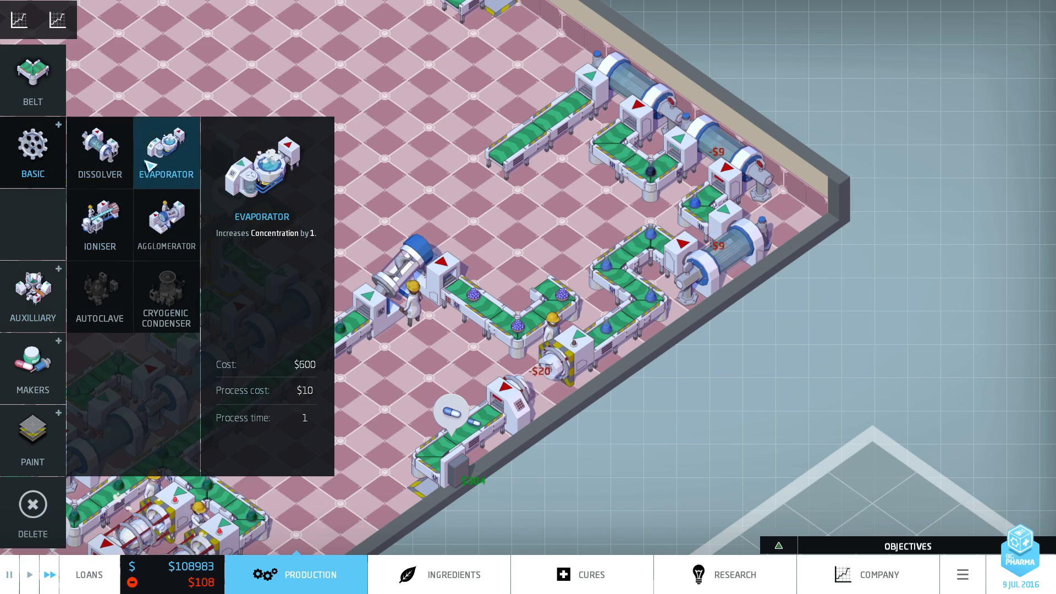
click(166, 224)
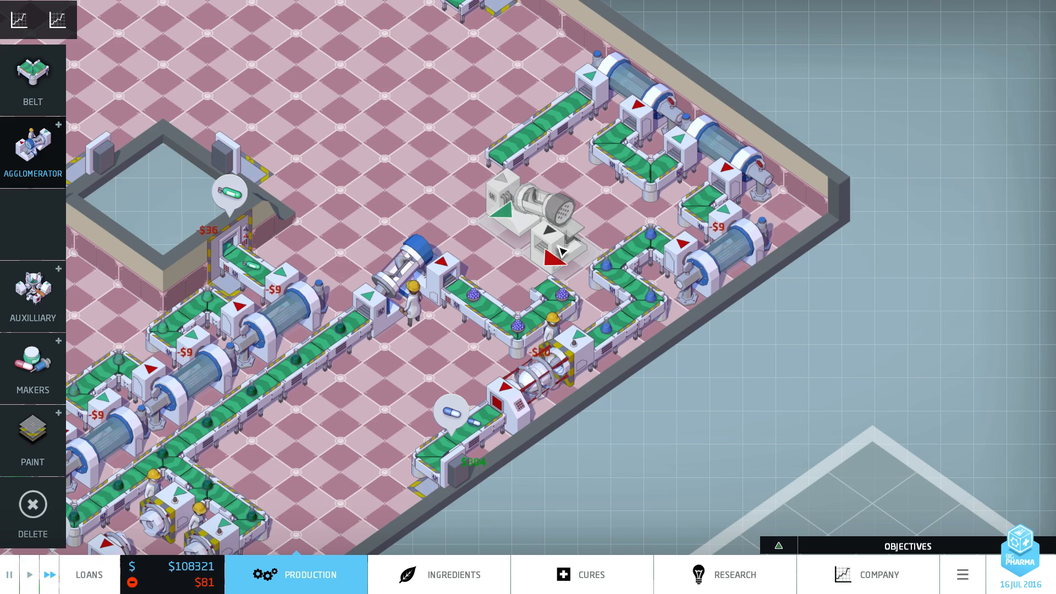
click(32, 152)
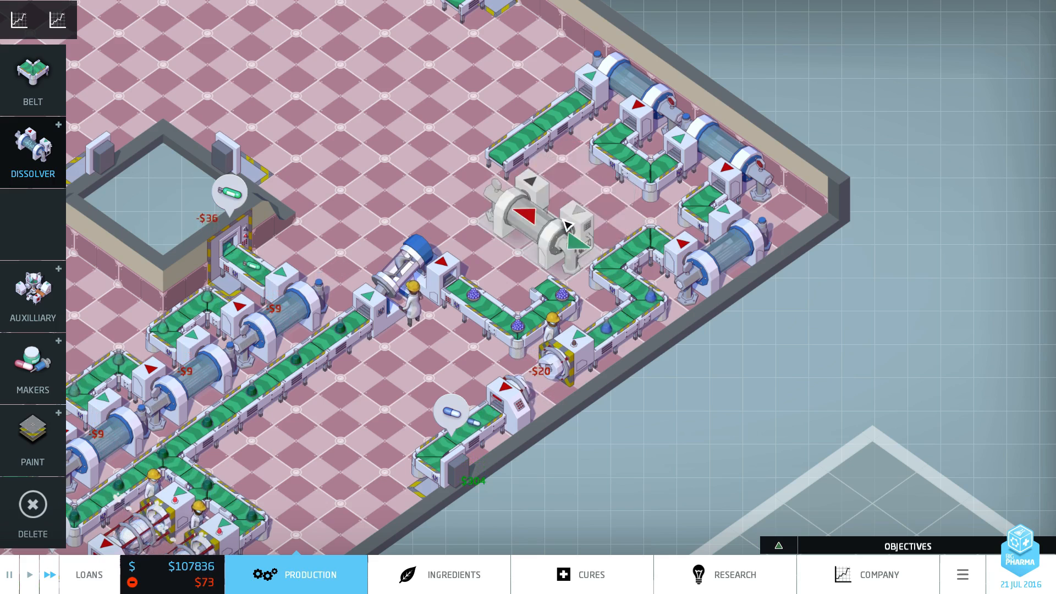
click(32, 154)
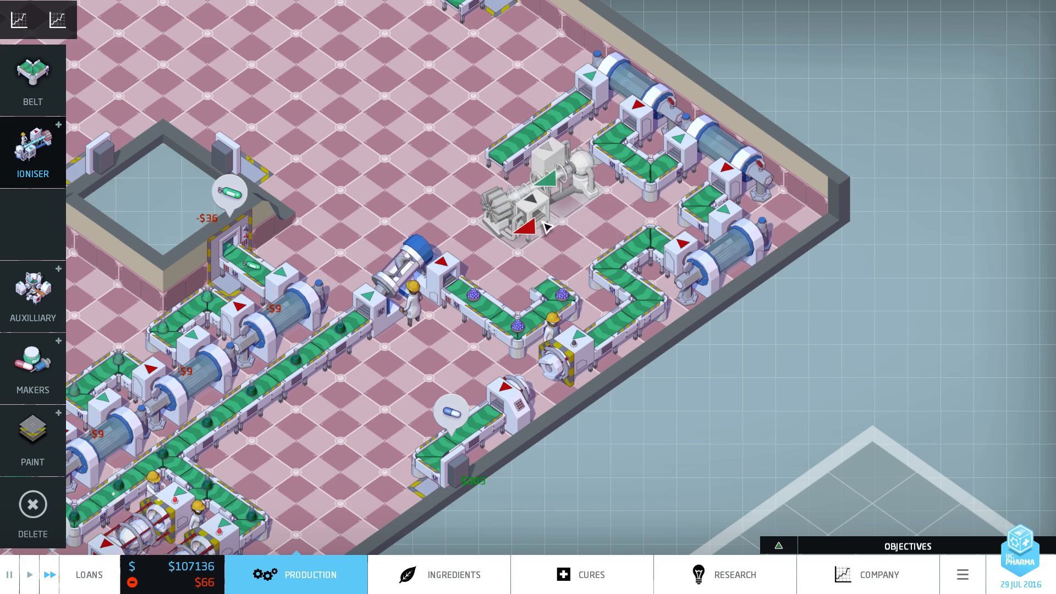
click(32, 296)
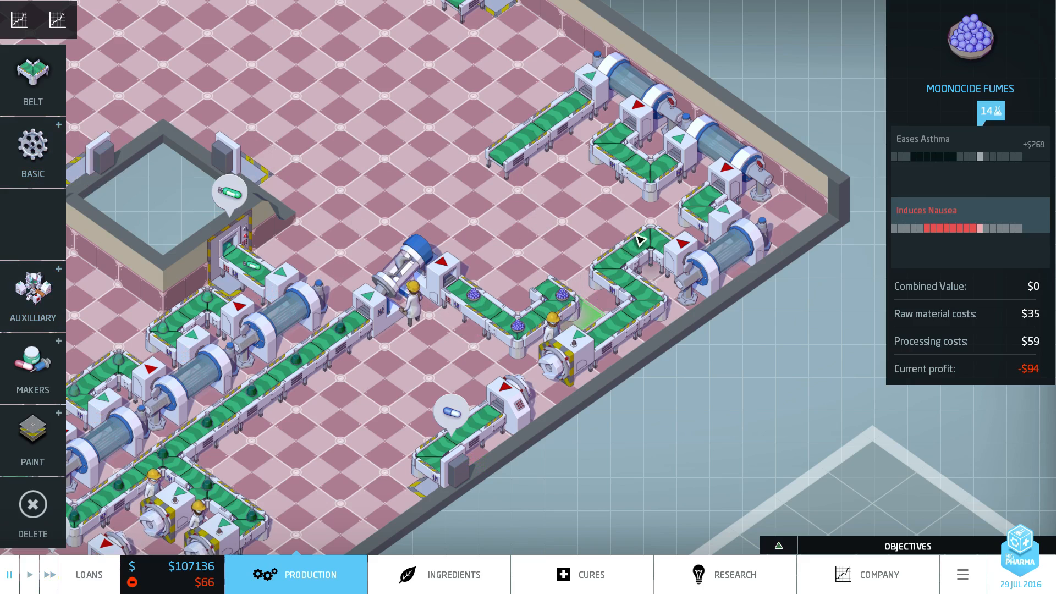
mouse_move(615, 277)
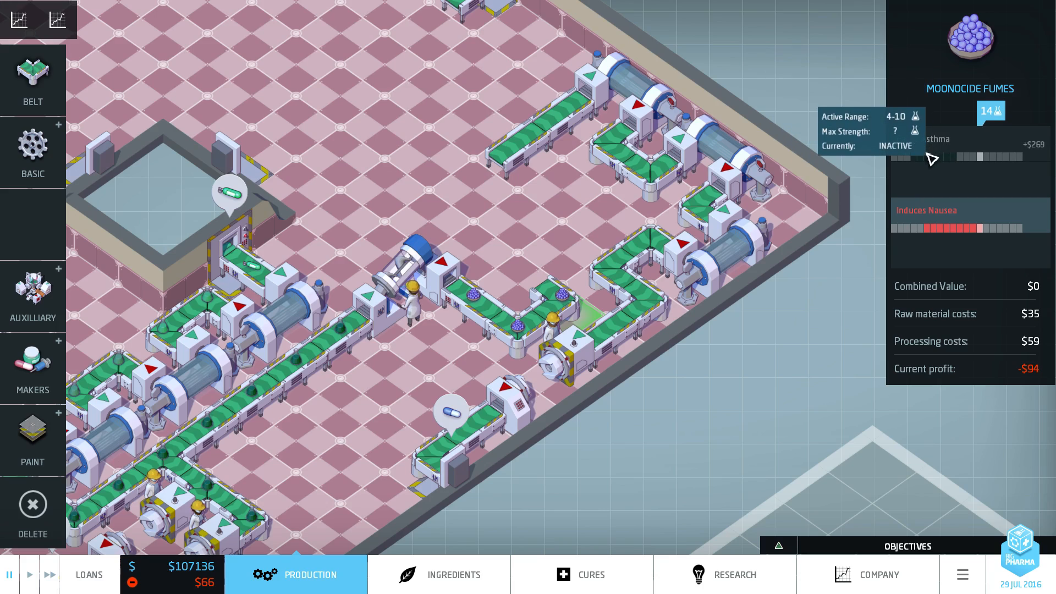
mouse_move(407, 288)
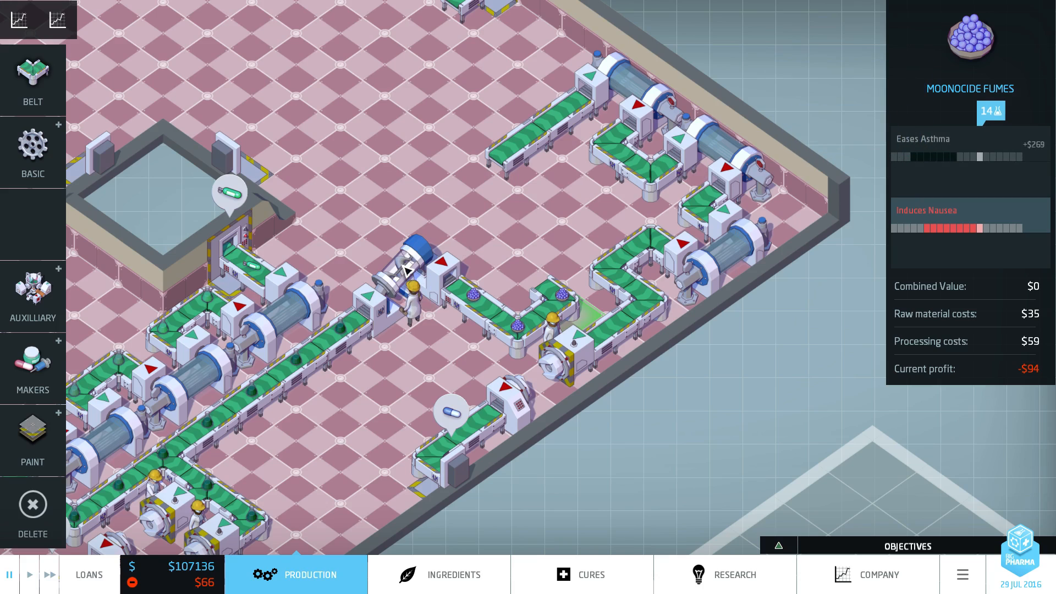
Step: Inspect the asthma-line Agglomerator (+3 concentration, $32) and open Basic machines
click(409, 279)
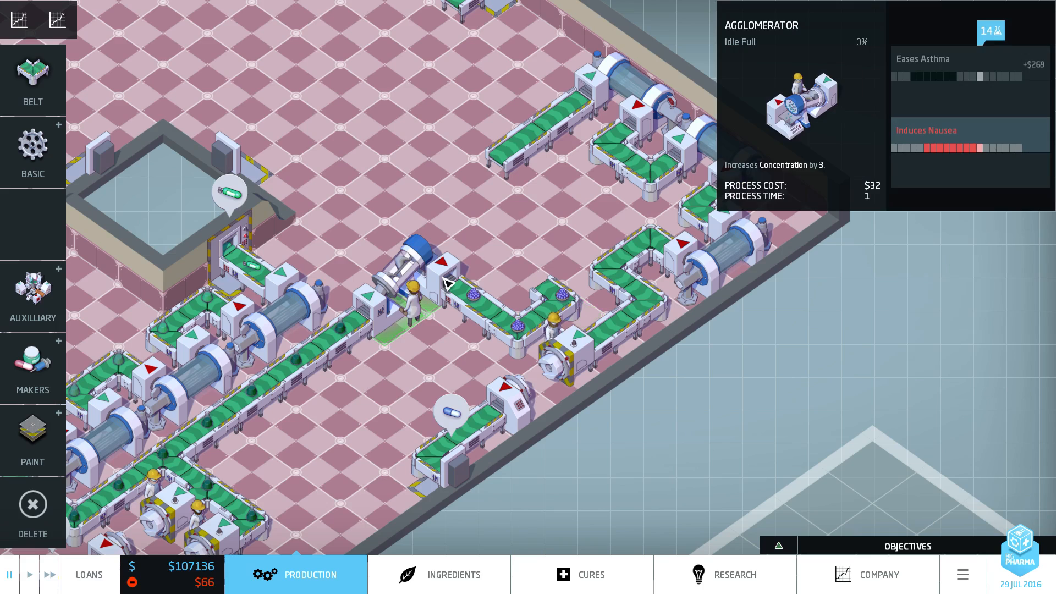
mouse_move(62, 235)
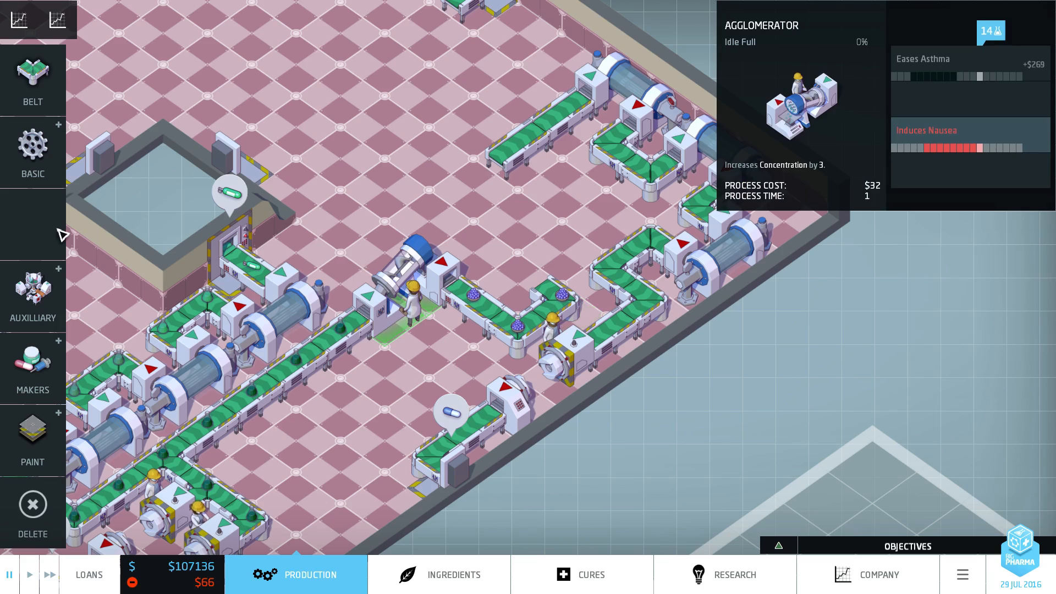
click(32, 148)
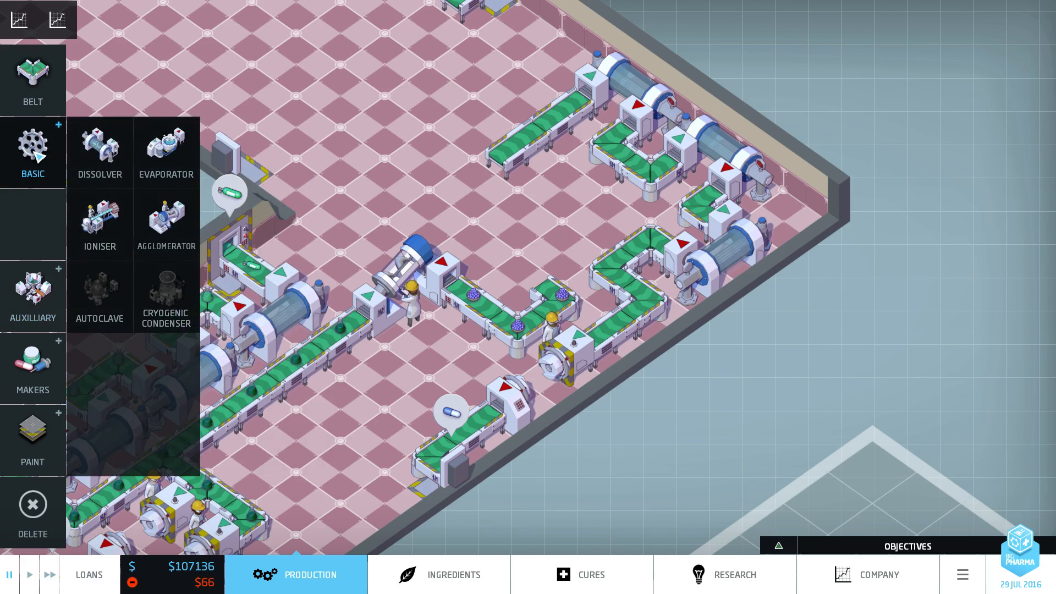
mouse_move(88, 241)
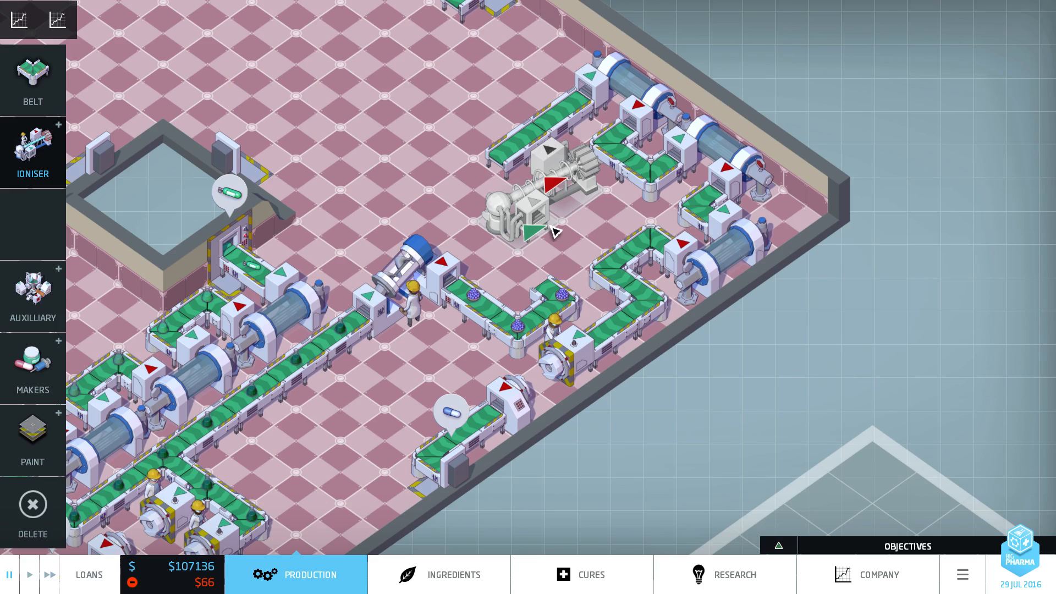
mouse_move(558, 228)
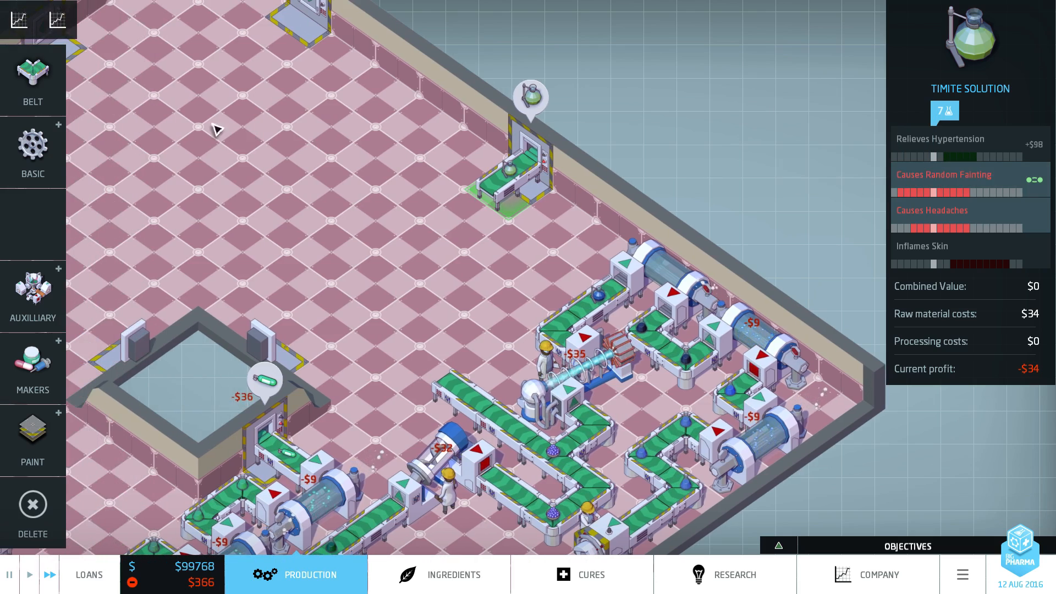
Step: Turn Timite Solution into Timite Gas with an agglomerator, then review the Cures market
click(32, 143)
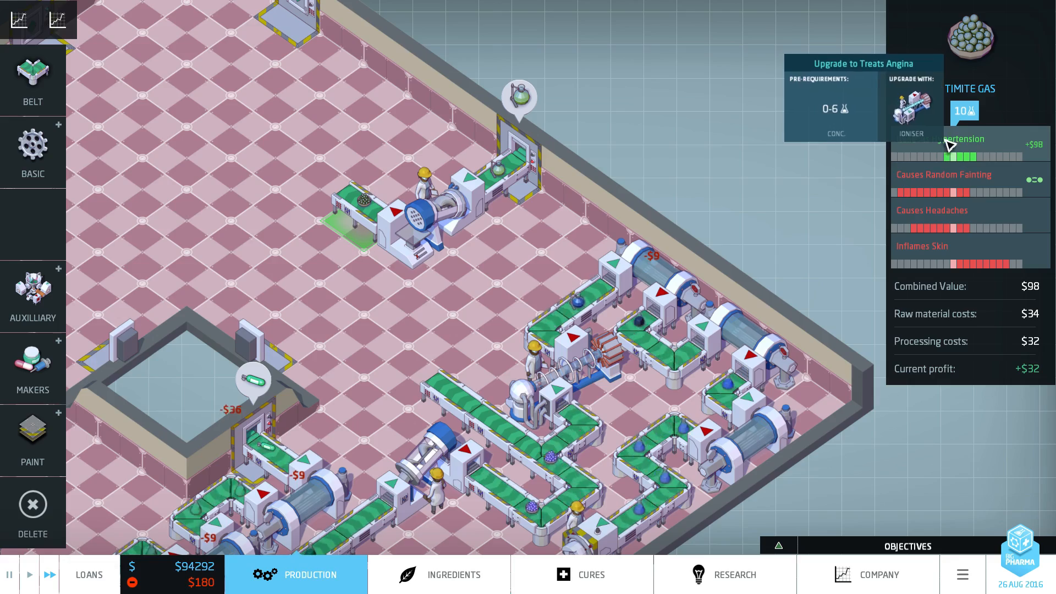
click(581, 575)
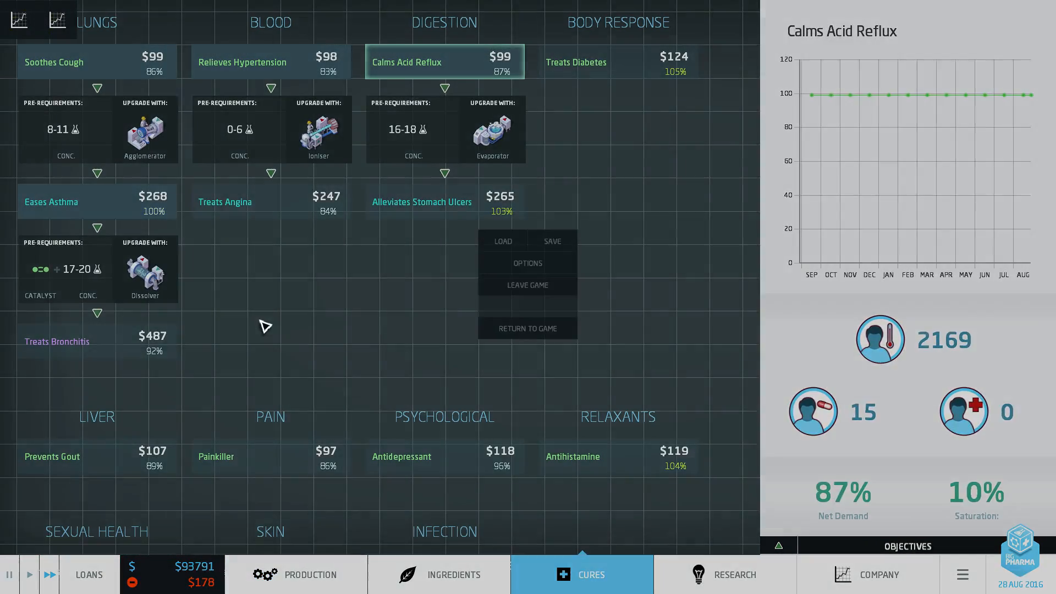
click(311, 574)
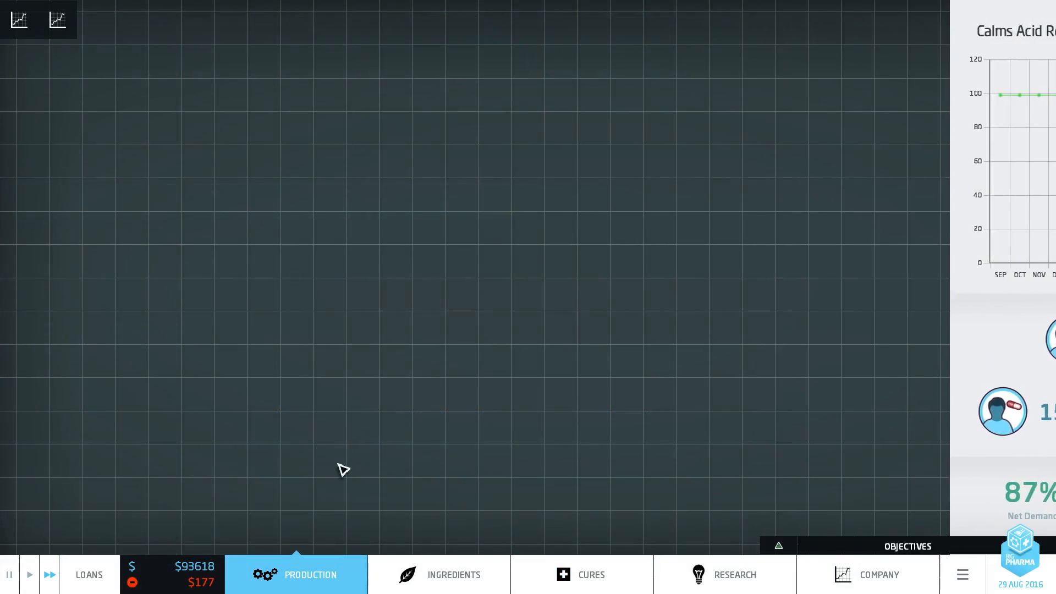